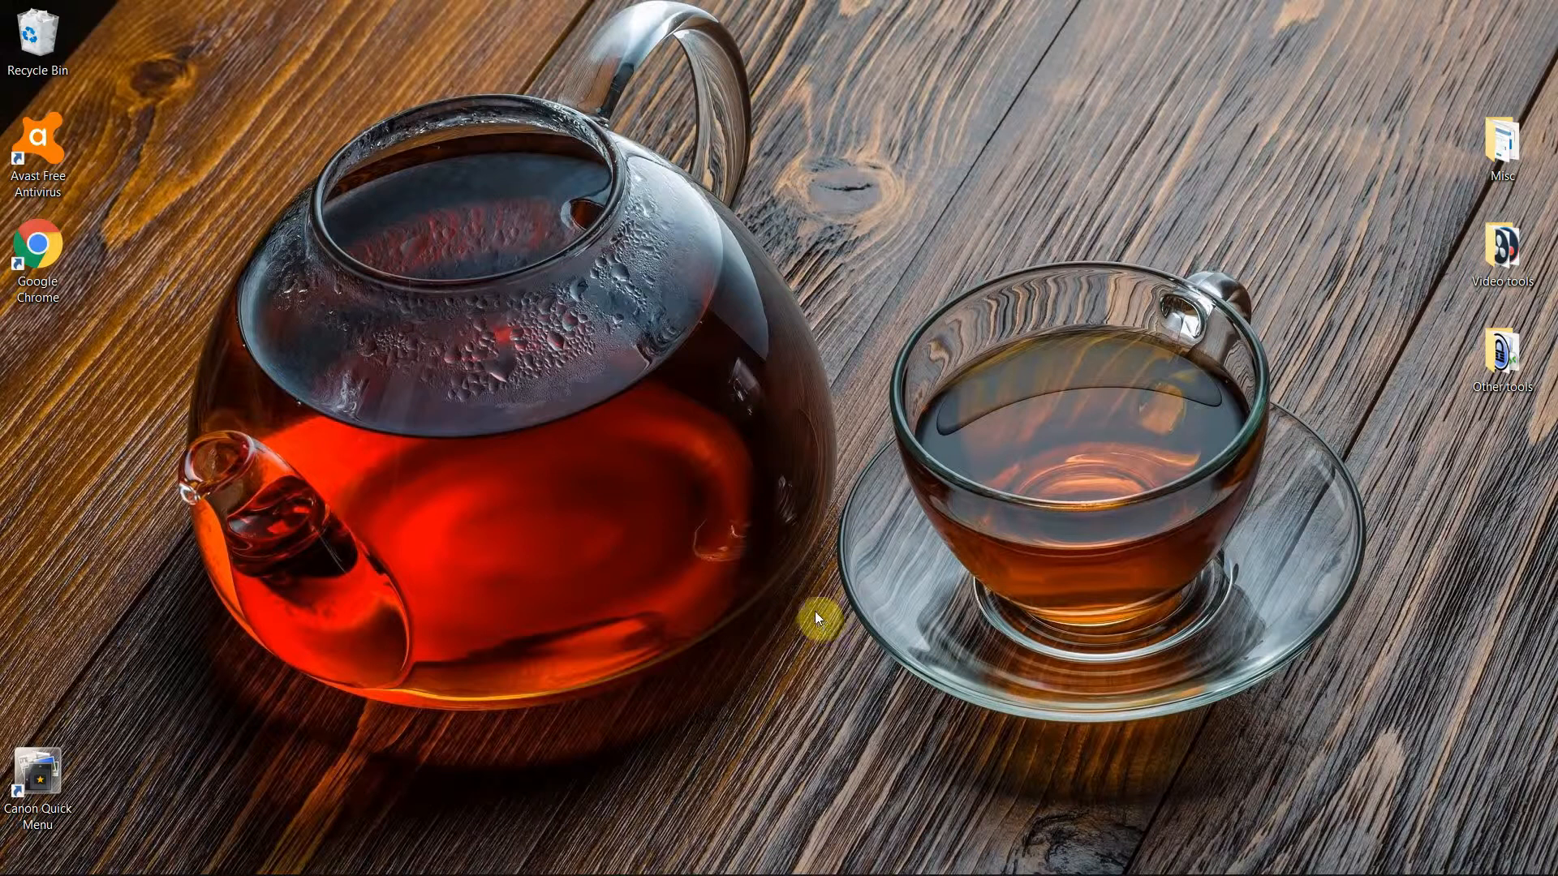
{"action": "mouse_move", "coordinate": [814, 612]}
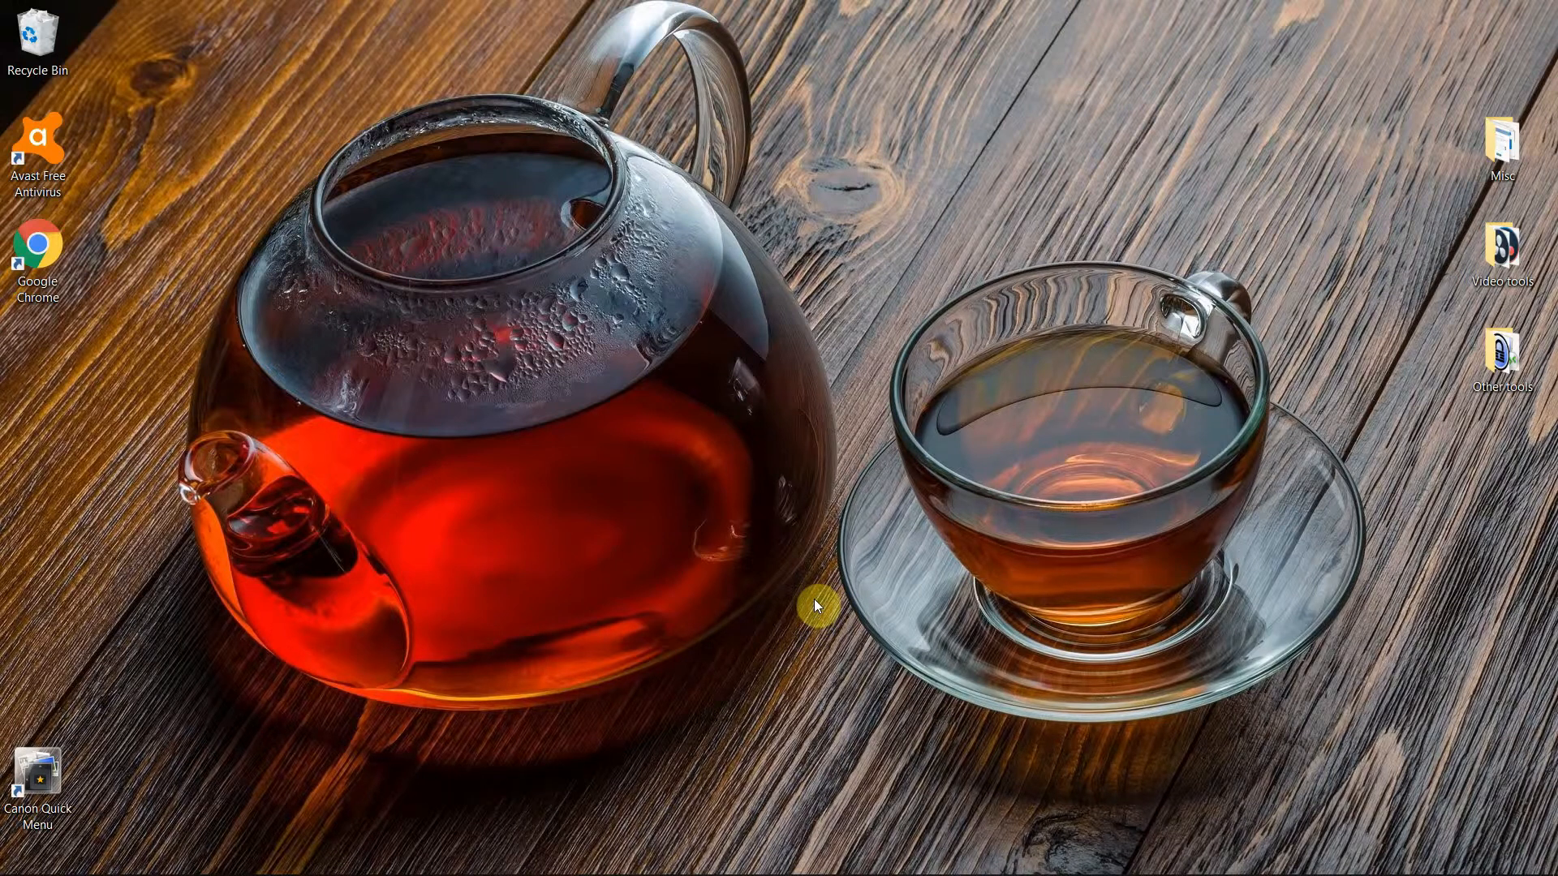
{"action": "mouse_move", "coordinate": [767, 607]}
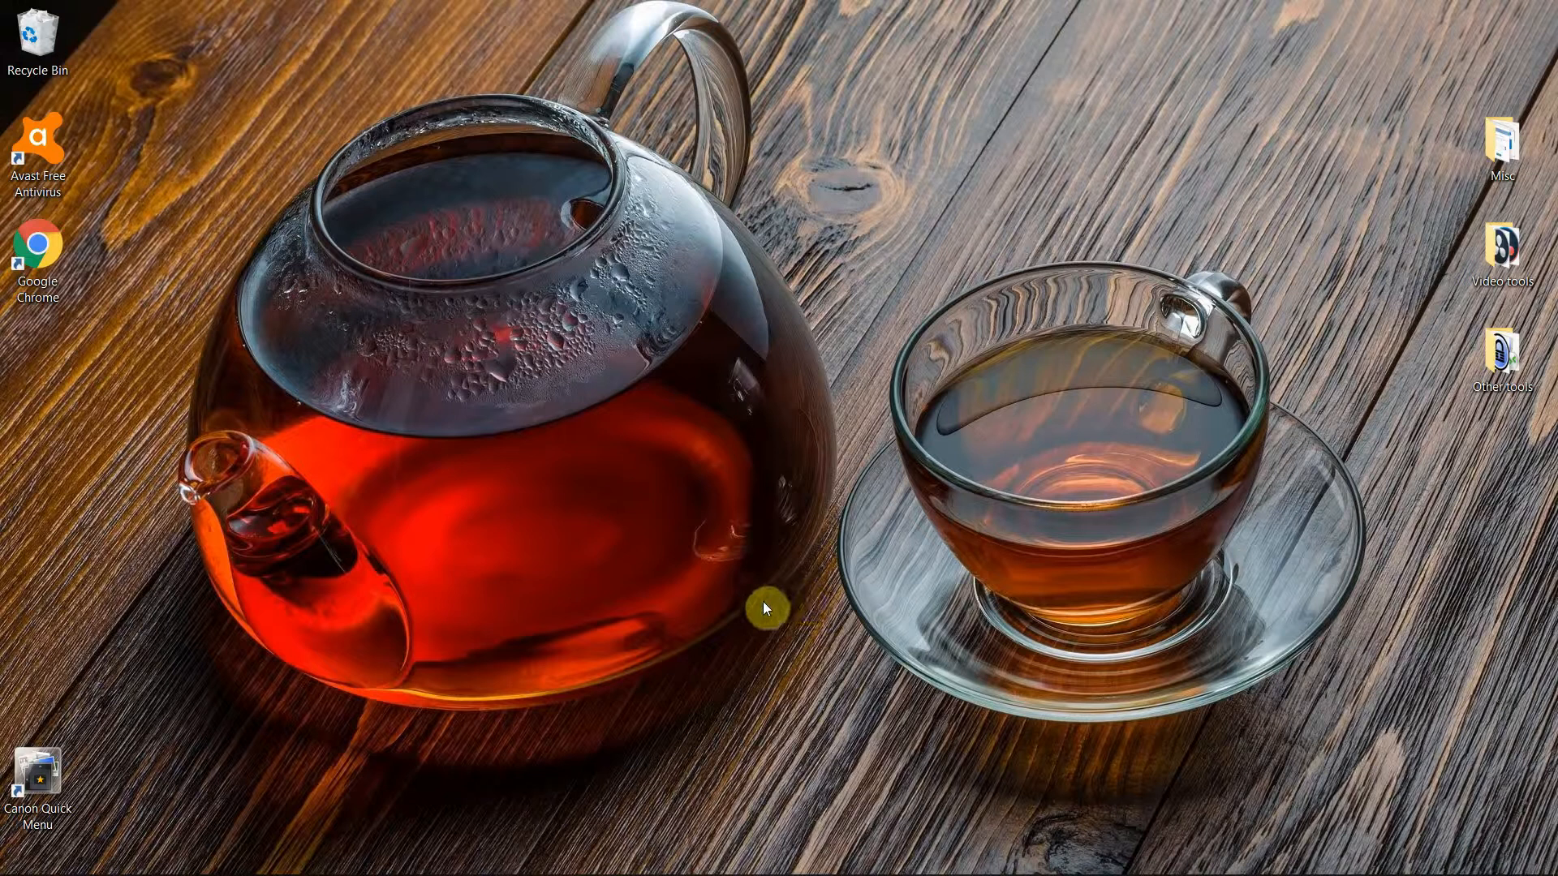
{"action": "mouse_move", "coordinate": [752, 612]}
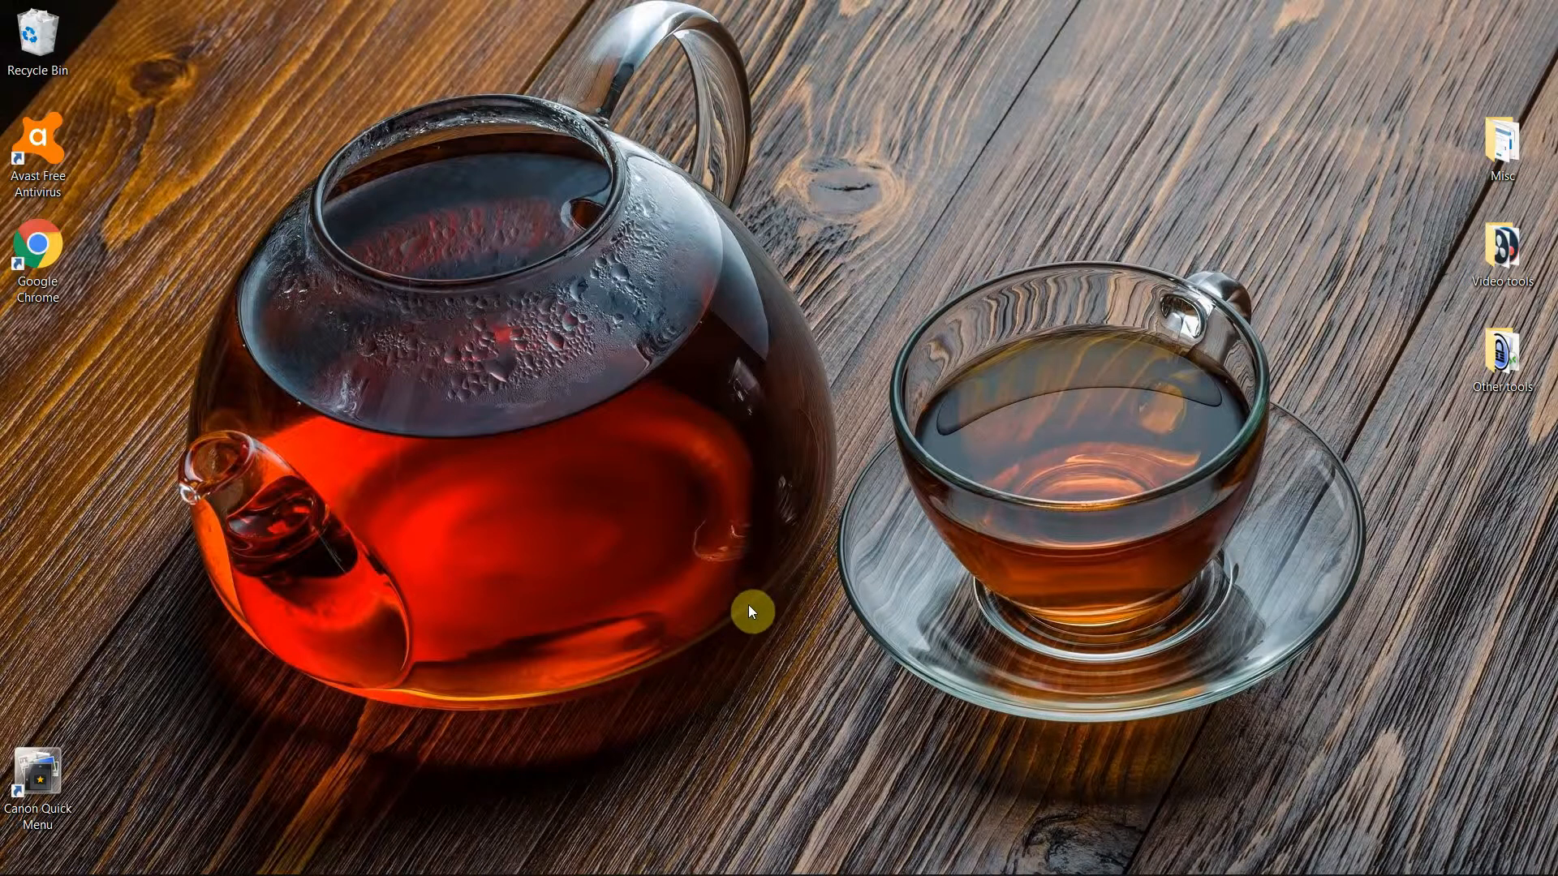
{"action": "mouse_move", "coordinate": [698, 626]}
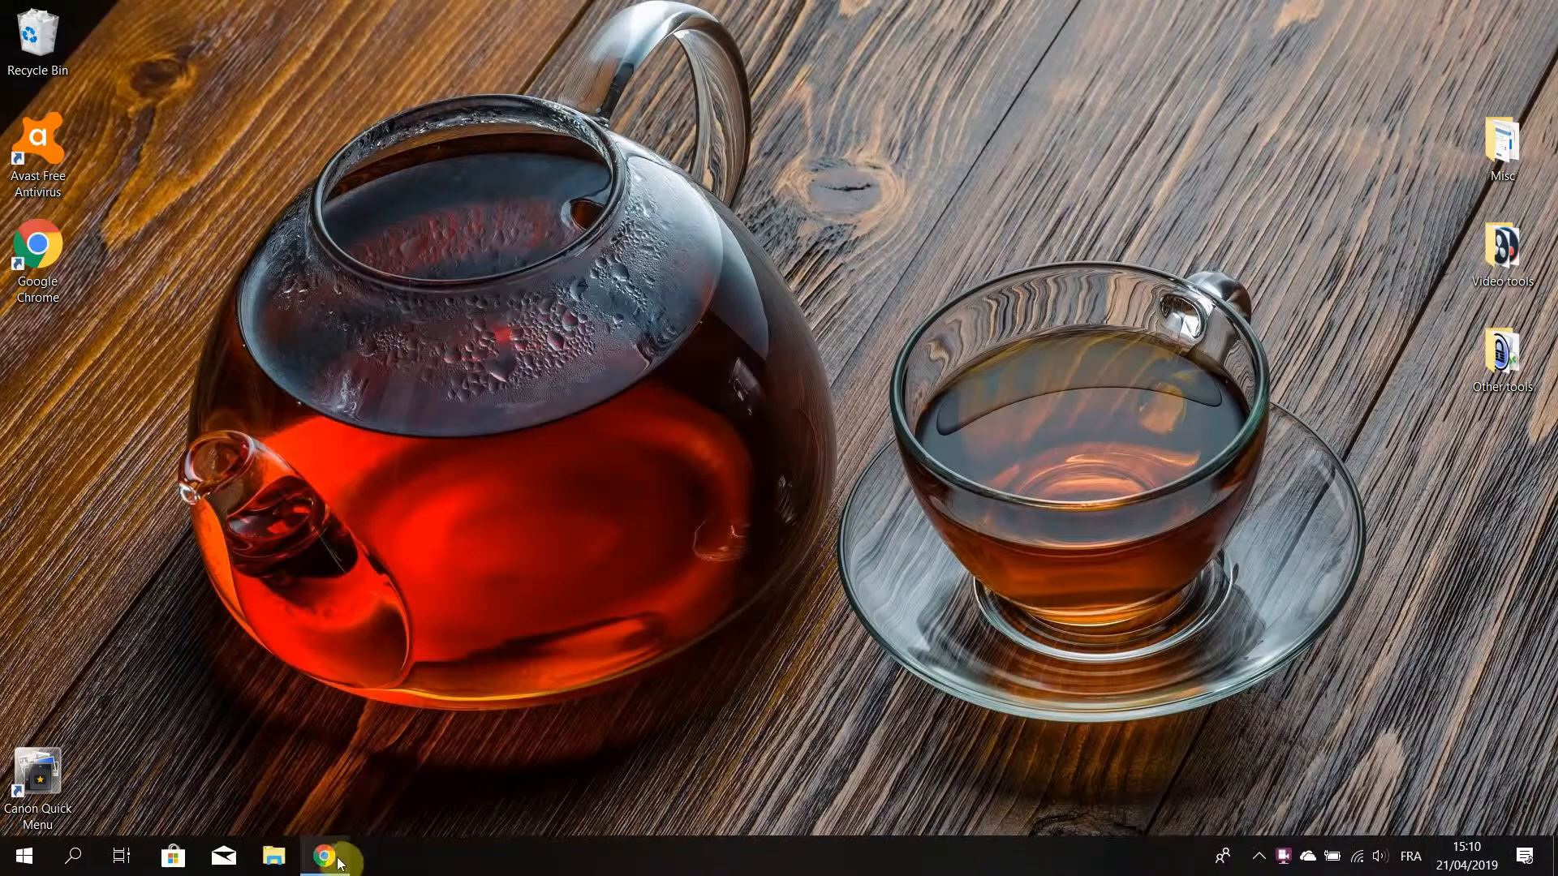
Bring Chrome back up with the WhiteRockLoans offer and check the SetupVPN connection.
{"action": "left_click", "coordinate": [335, 855]}
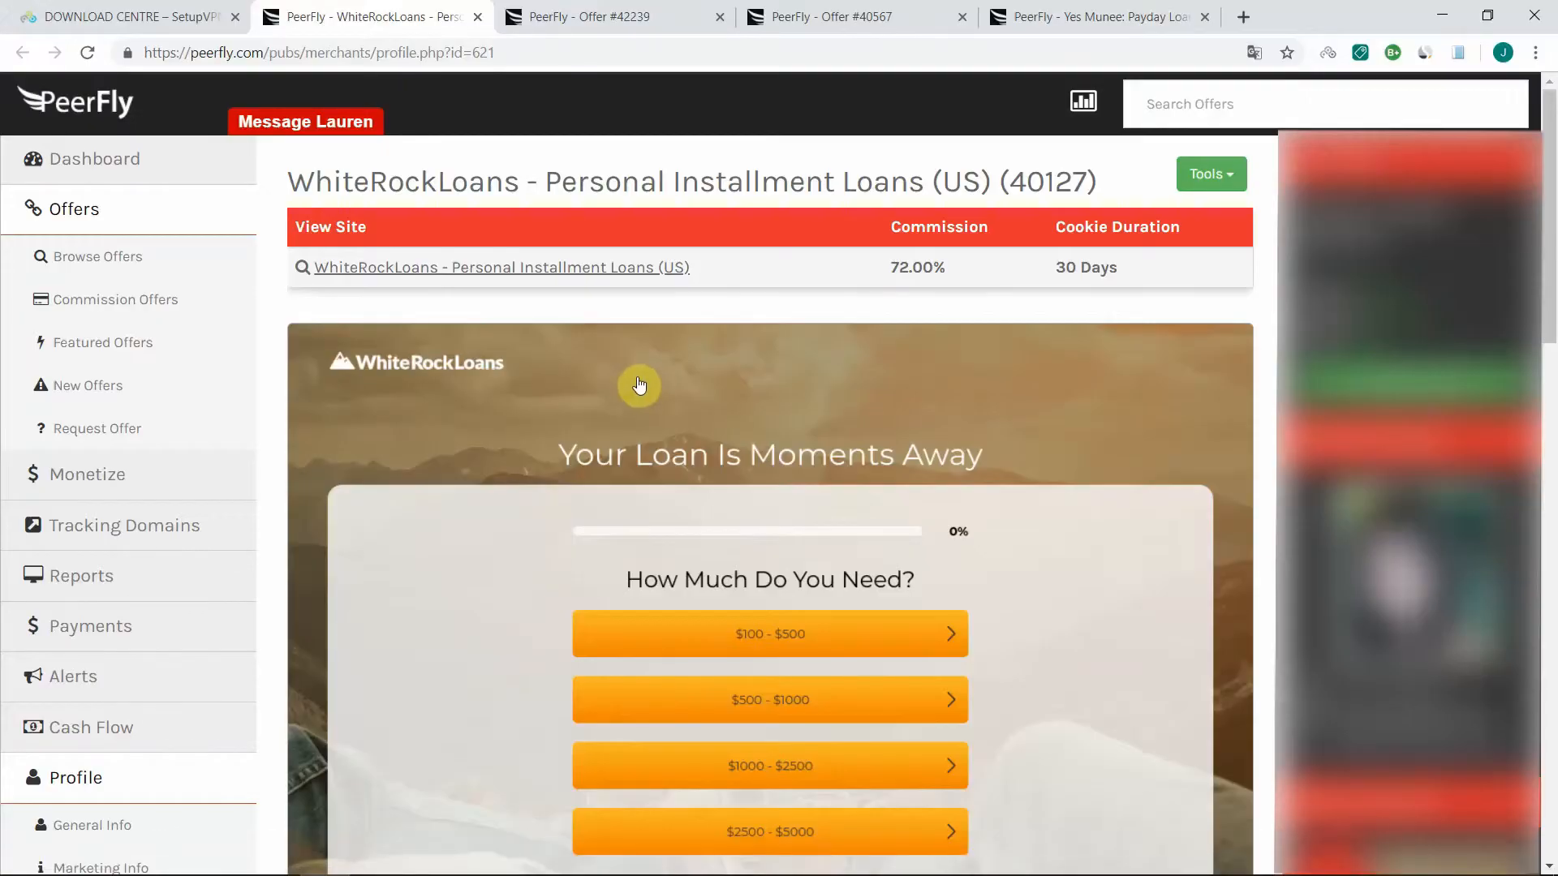
{"action": "mouse_move", "coordinate": [675, 370]}
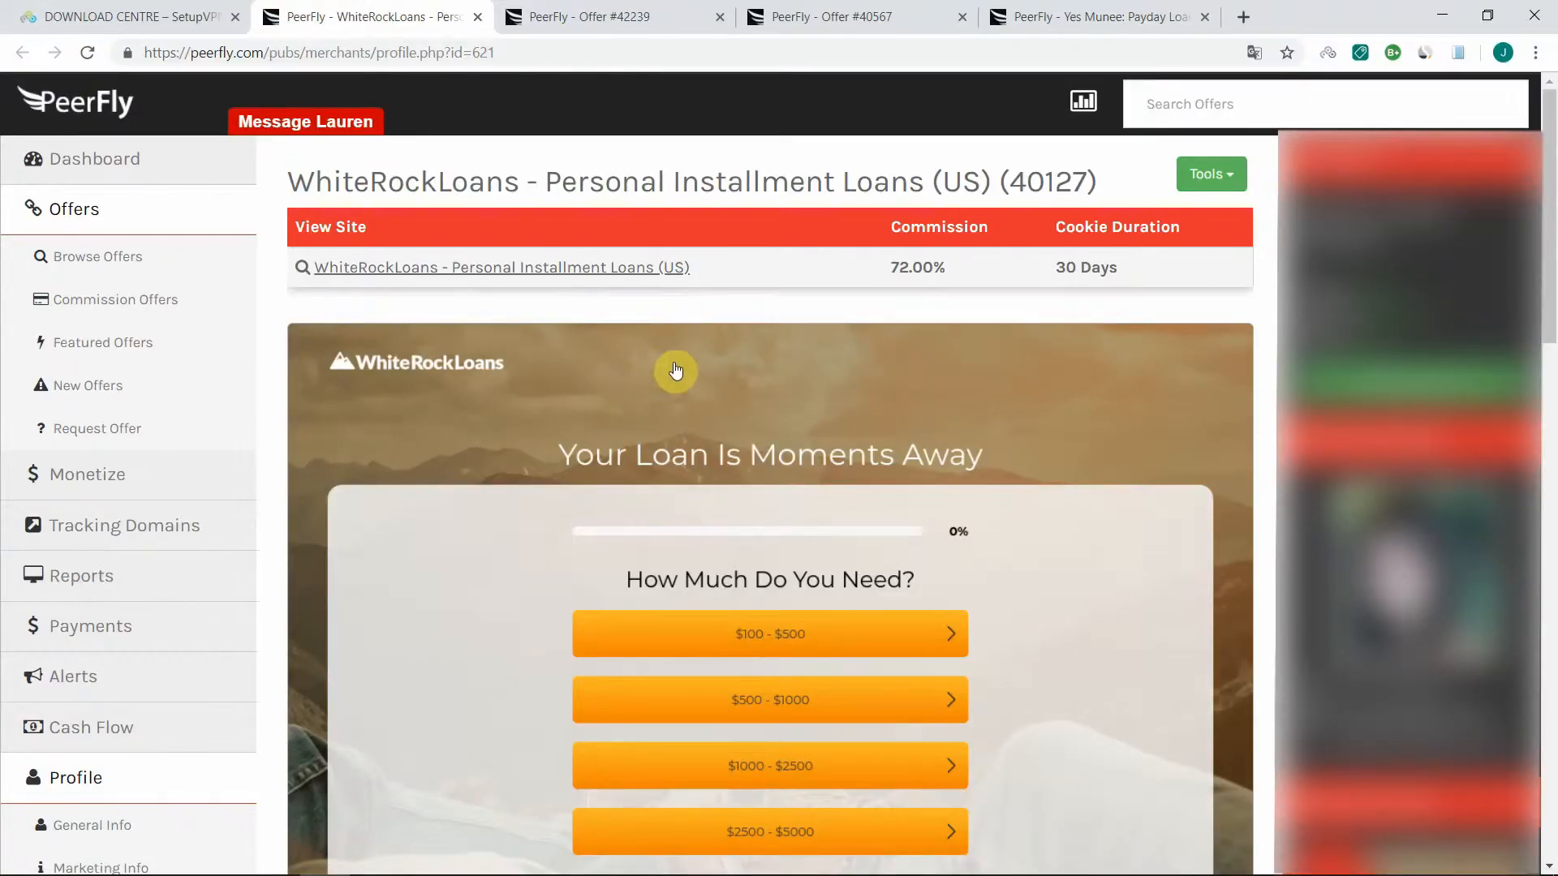
{"action": "mouse_move", "coordinate": [696, 368]}
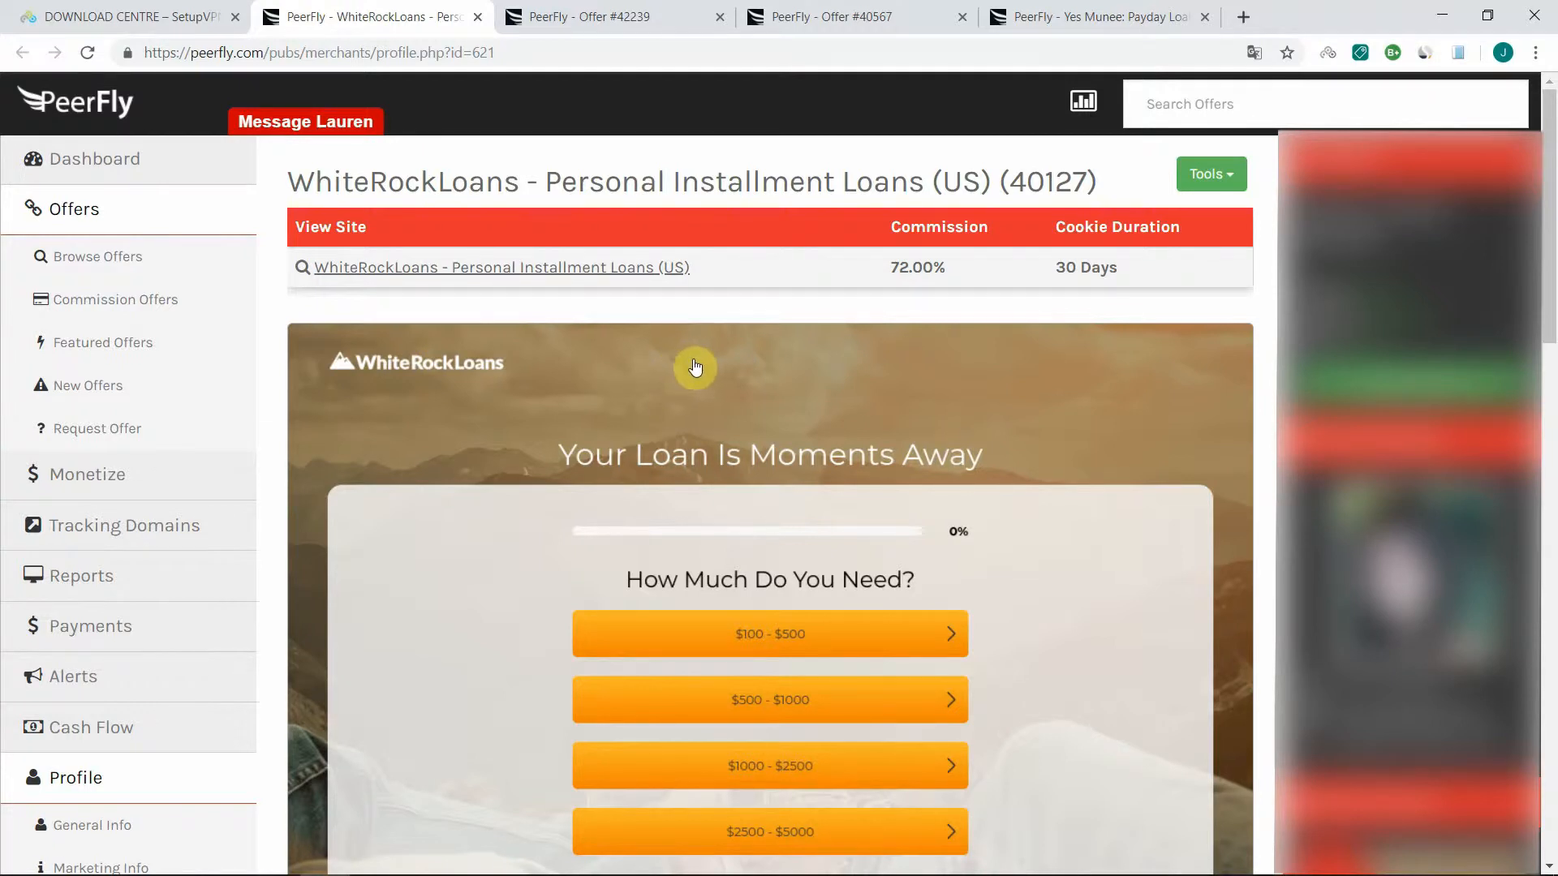
{"action": "mouse_move", "coordinate": [1326, 58]}
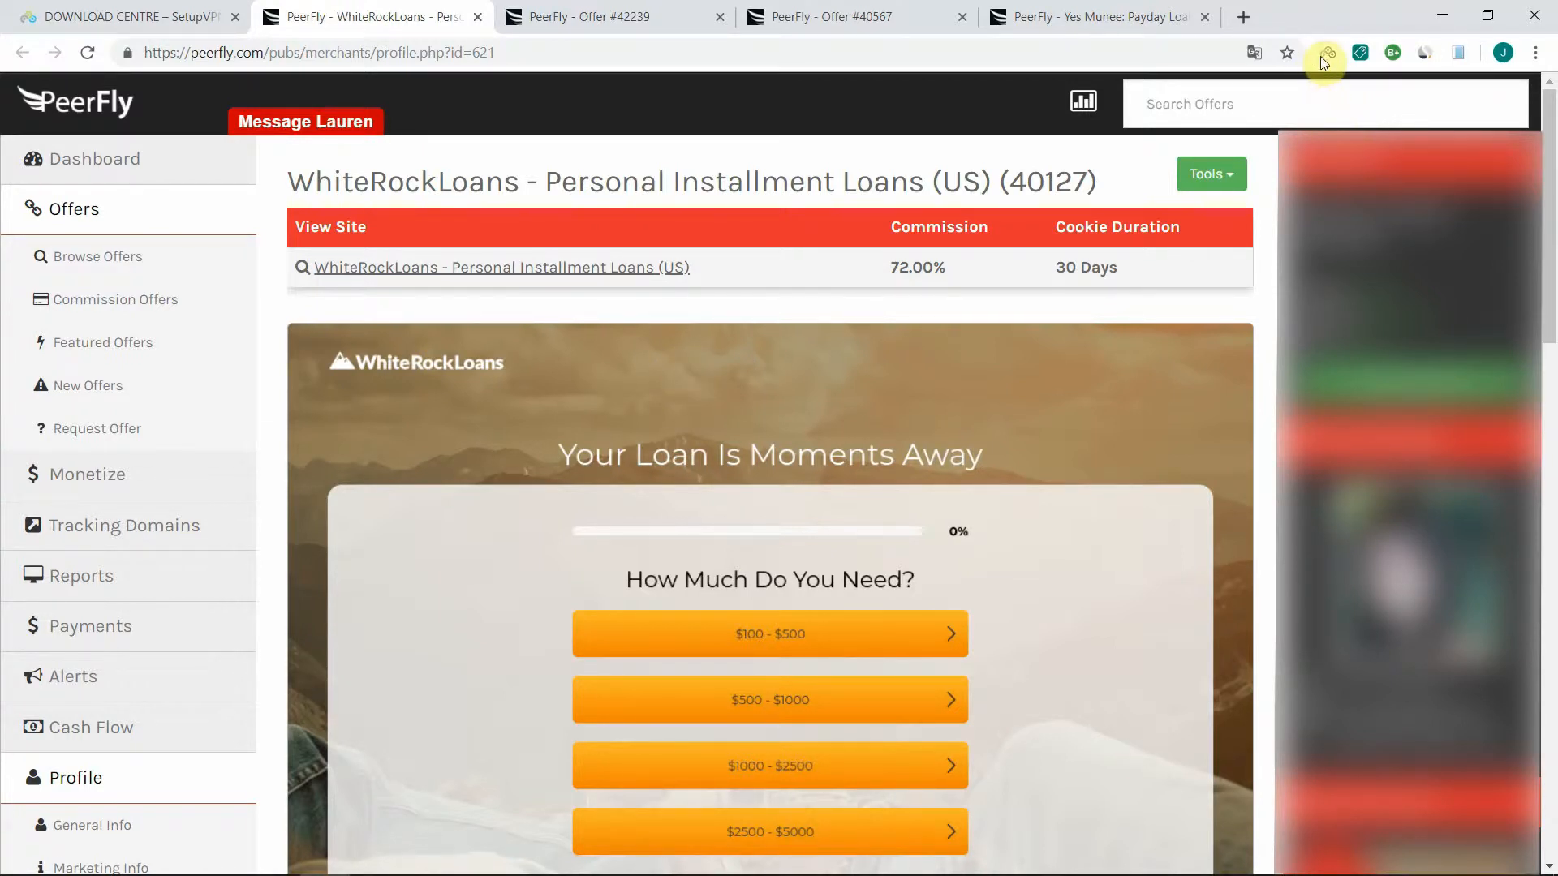
{"action": "mouse_move", "coordinate": [1329, 52]}
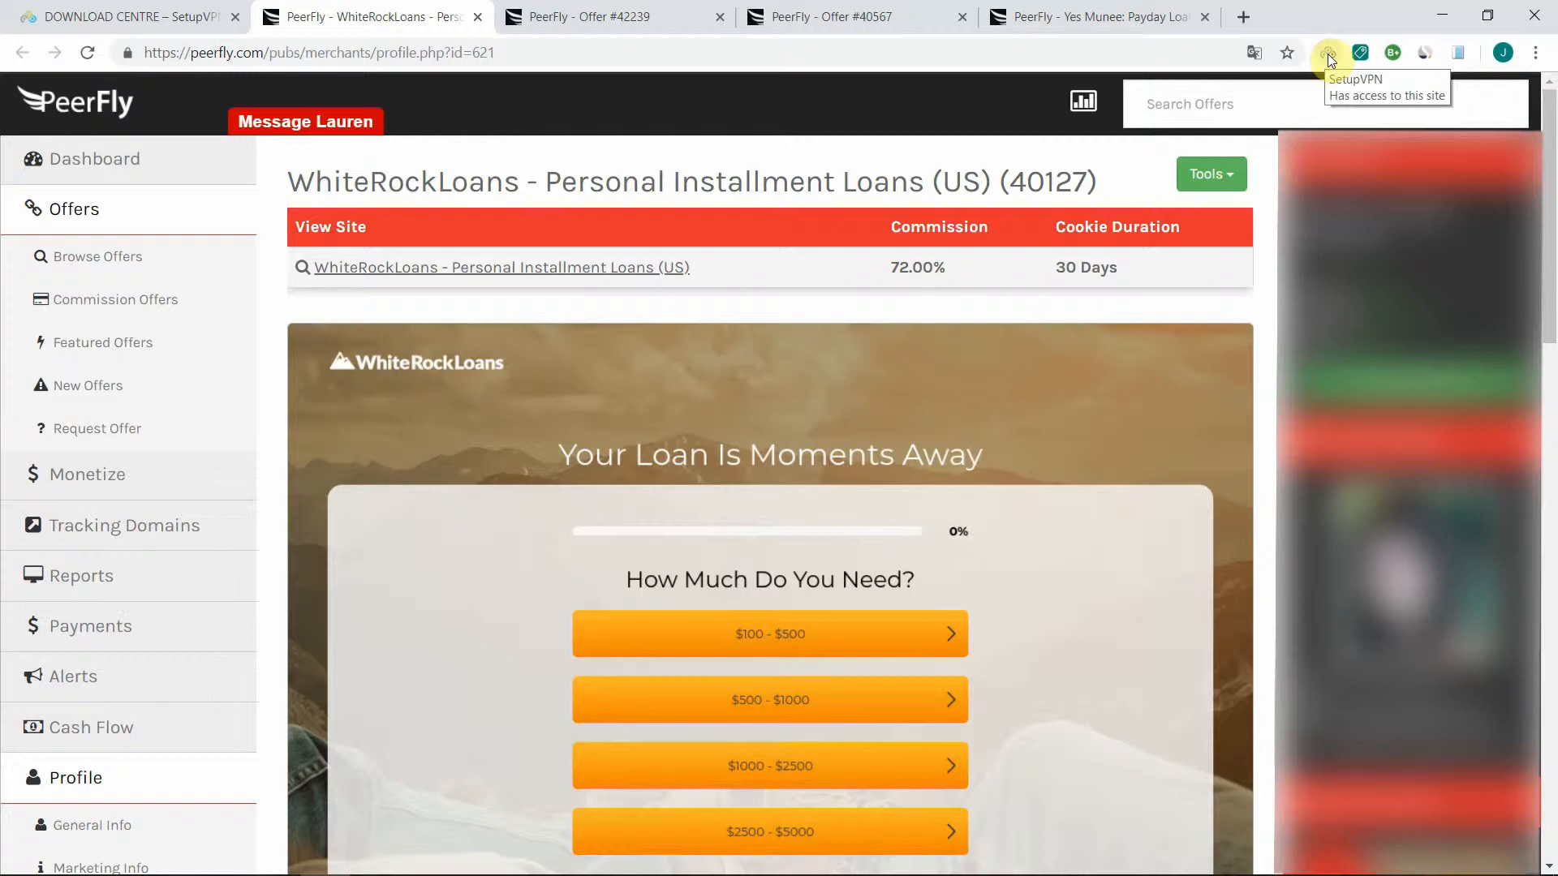
{"action": "left_click", "coordinate": [1328, 52]}
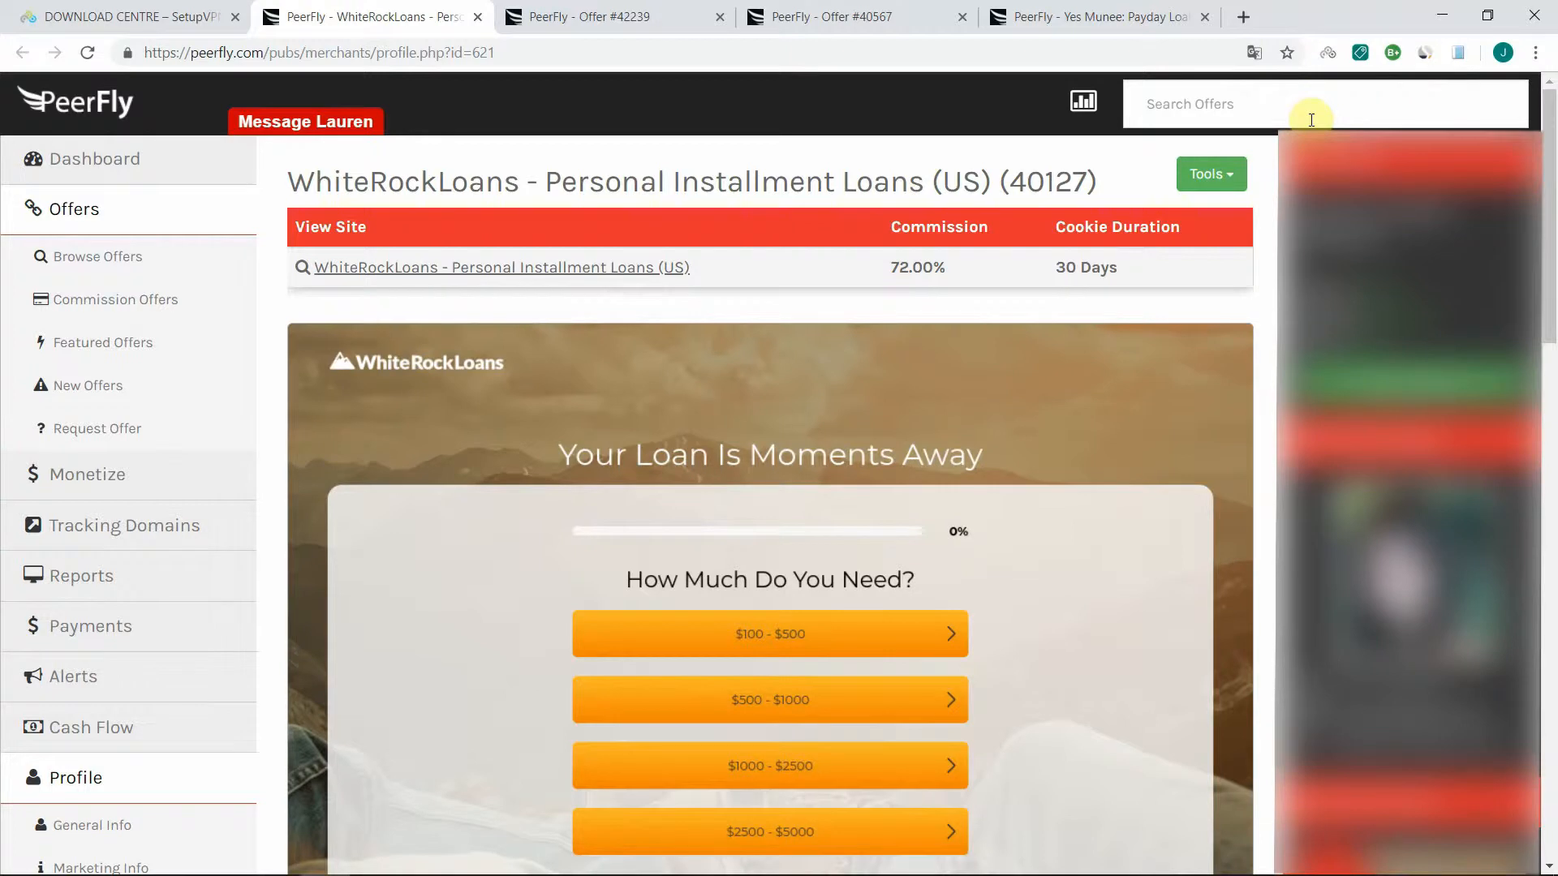
{"action": "mouse_move", "coordinate": [1321, 83]}
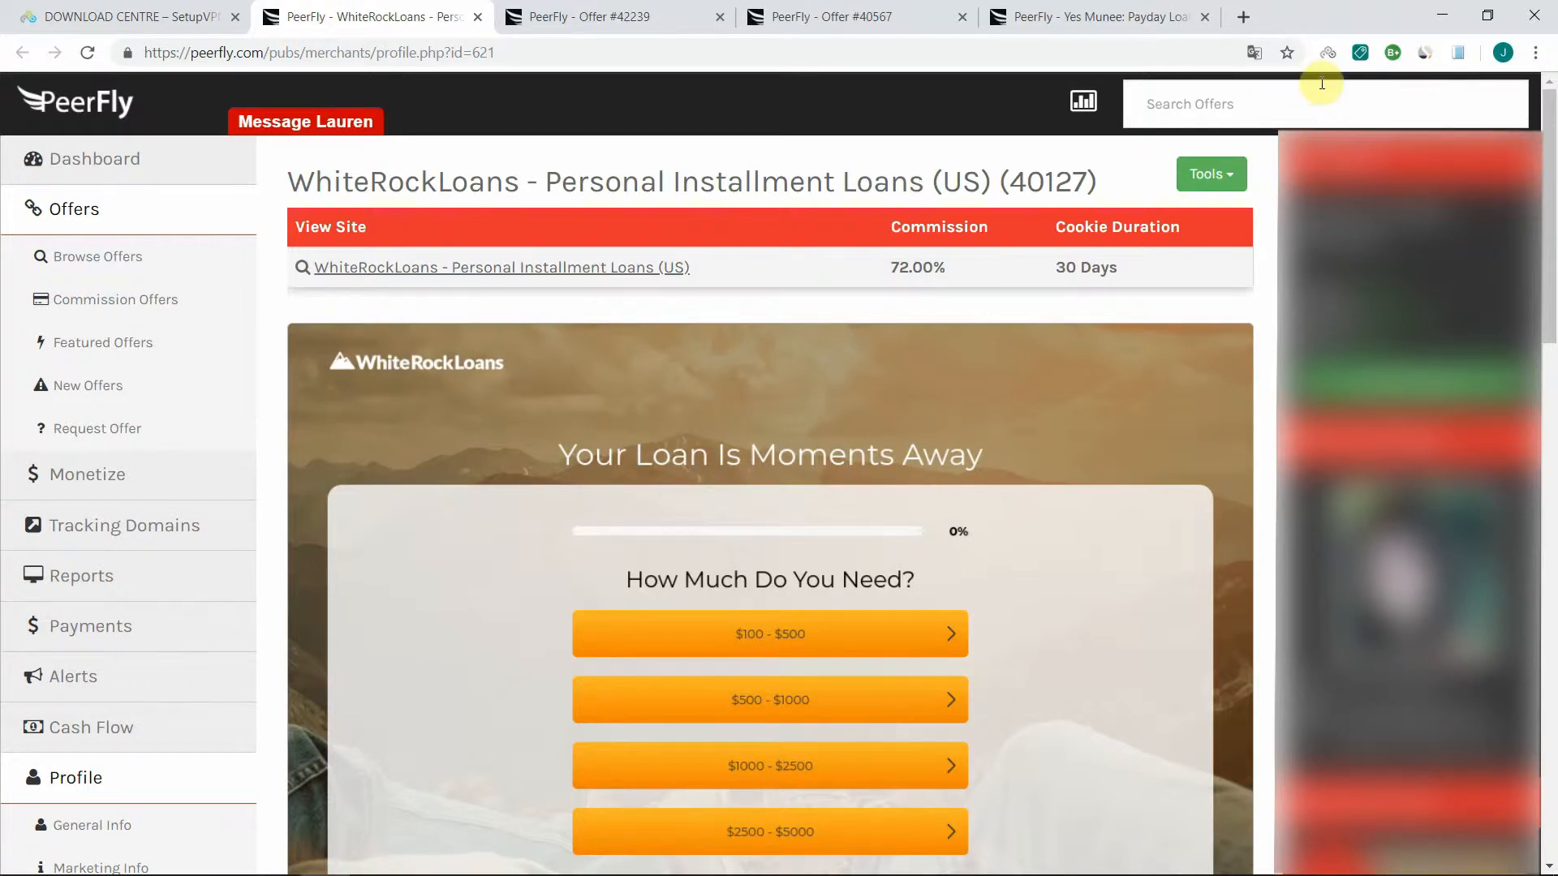
{"action": "mouse_move", "coordinate": [574, 174]}
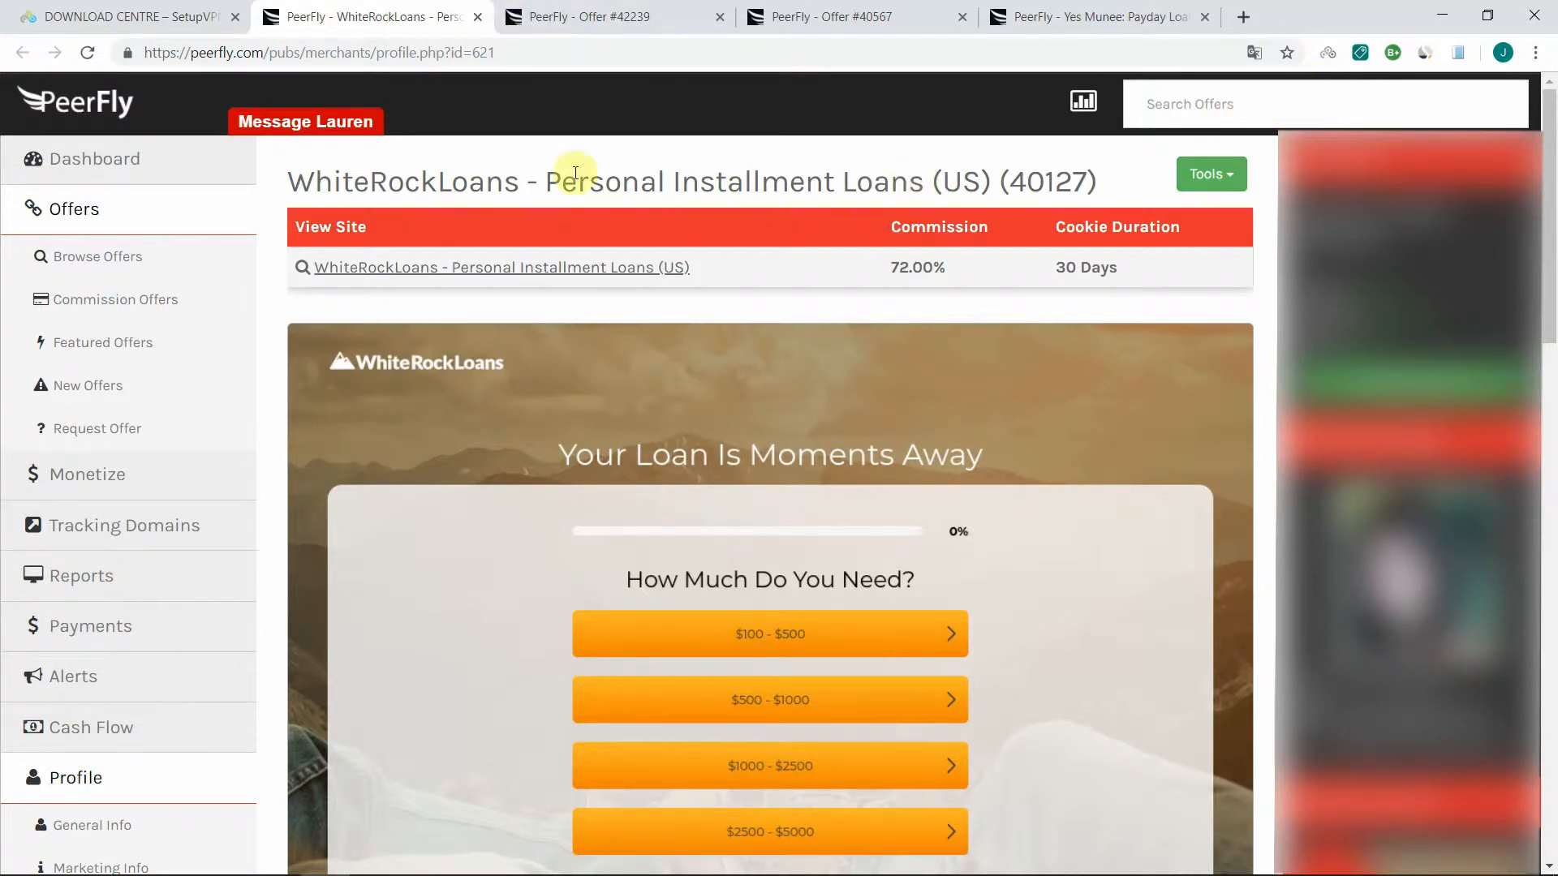
{"action": "mouse_move", "coordinate": [855, 214]}
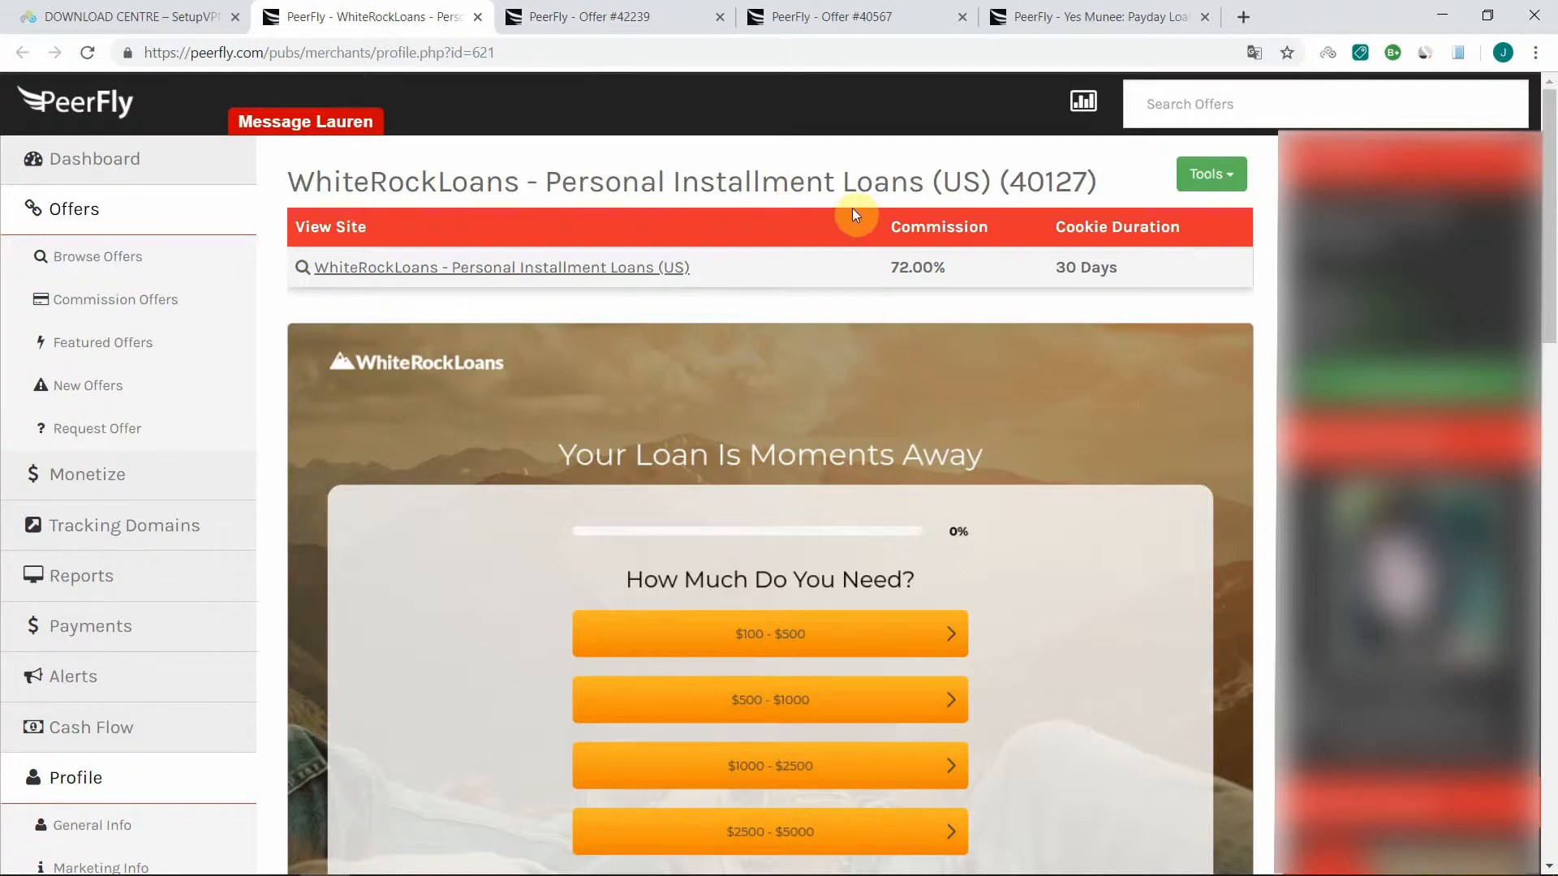
{"action": "mouse_move", "coordinate": [547, 272]}
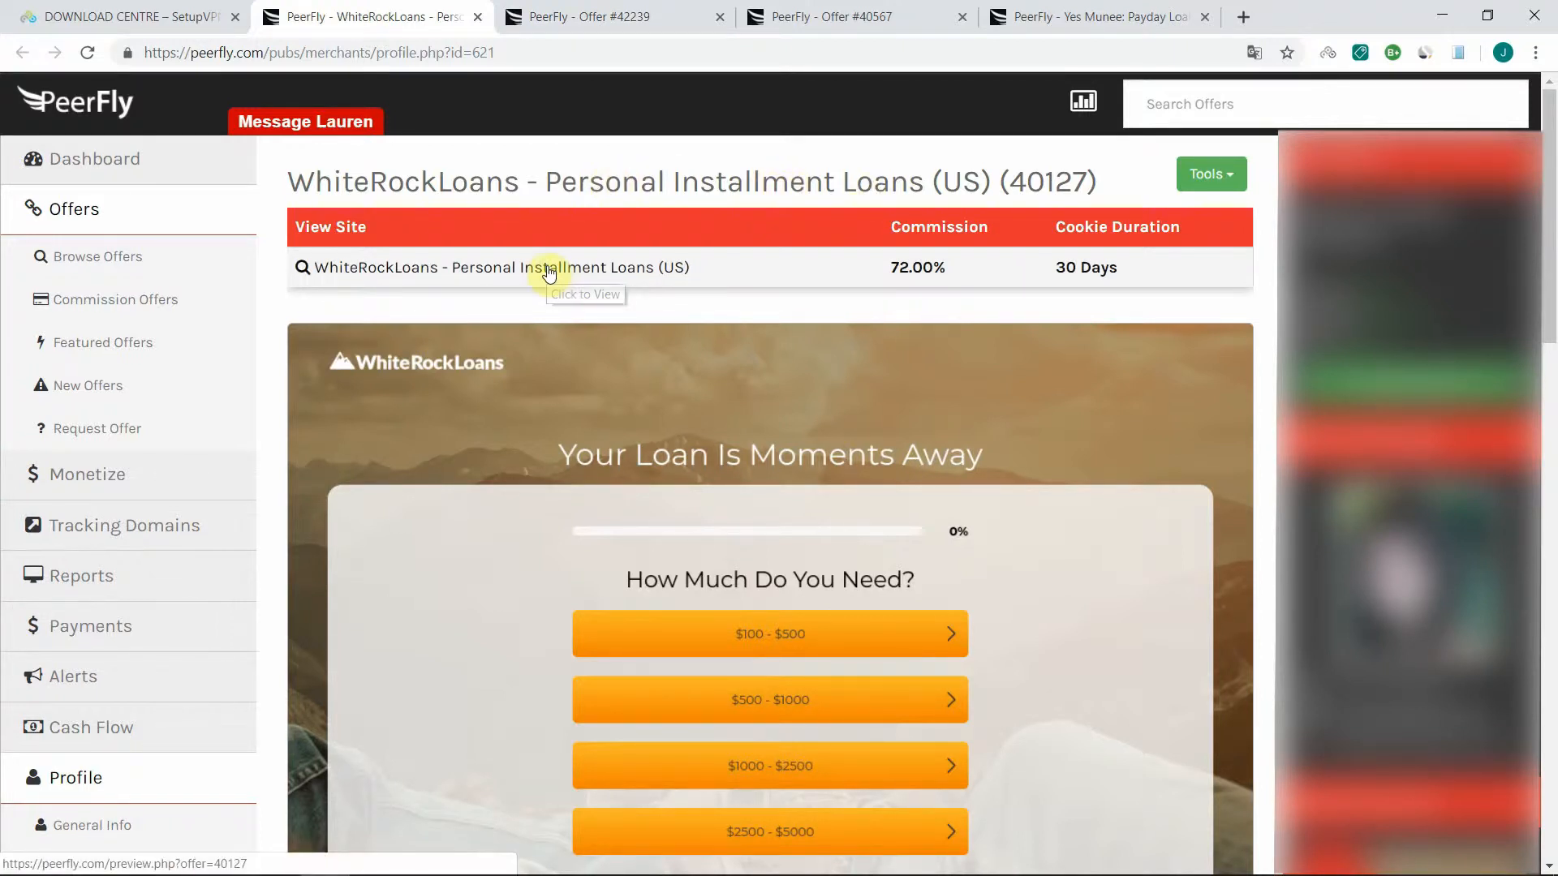
{"action": "mouse_move", "coordinate": [516, 276]}
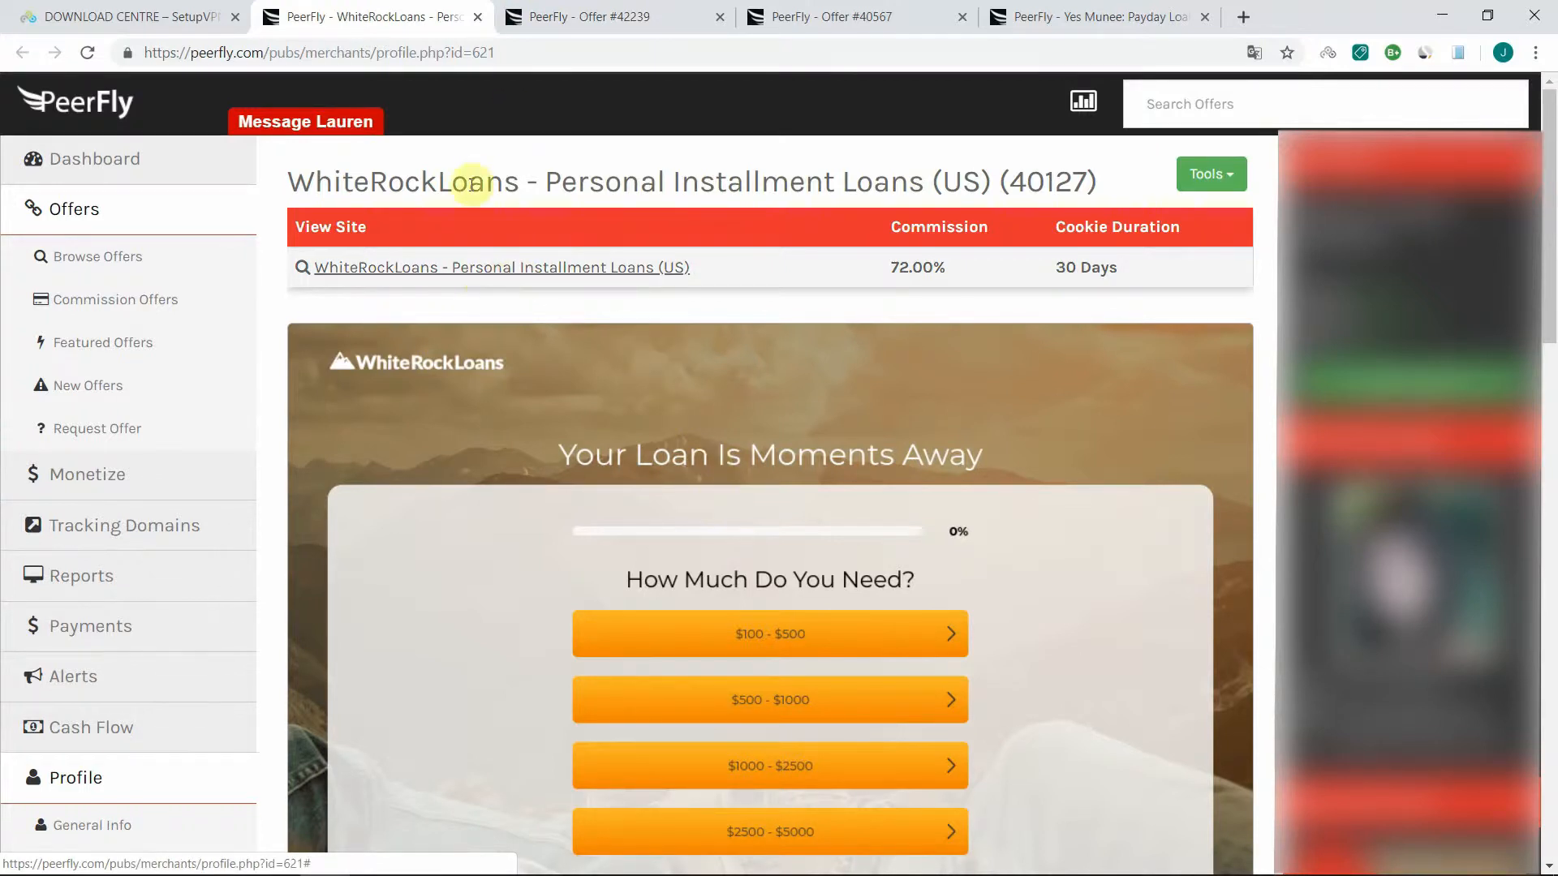
{"action": "left_click", "coordinate": [502, 266]}
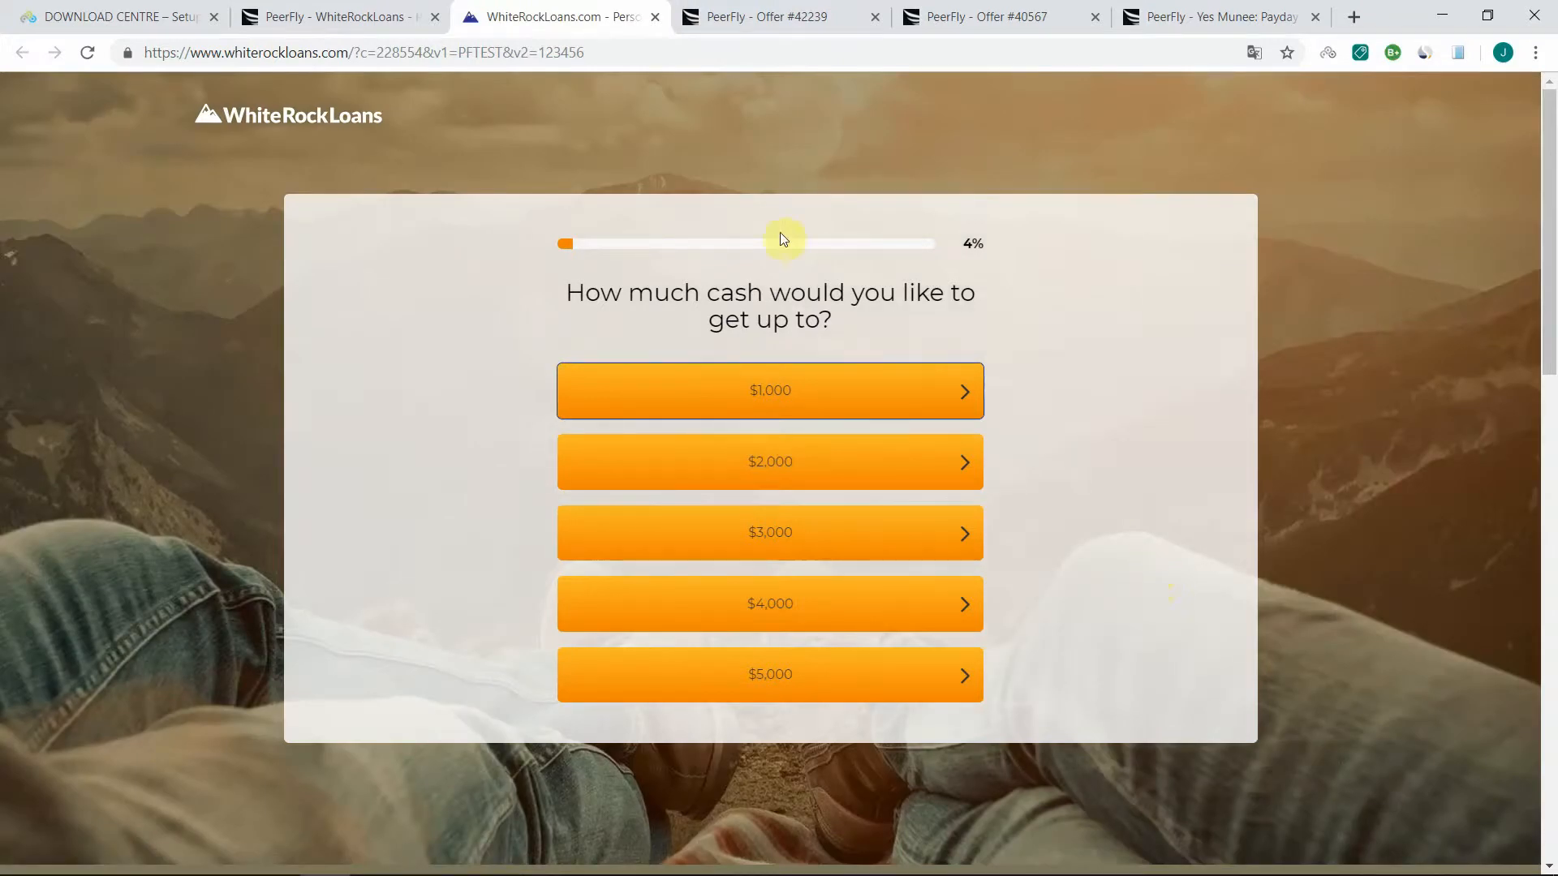
{"action": "mouse_move", "coordinate": [658, 17]}
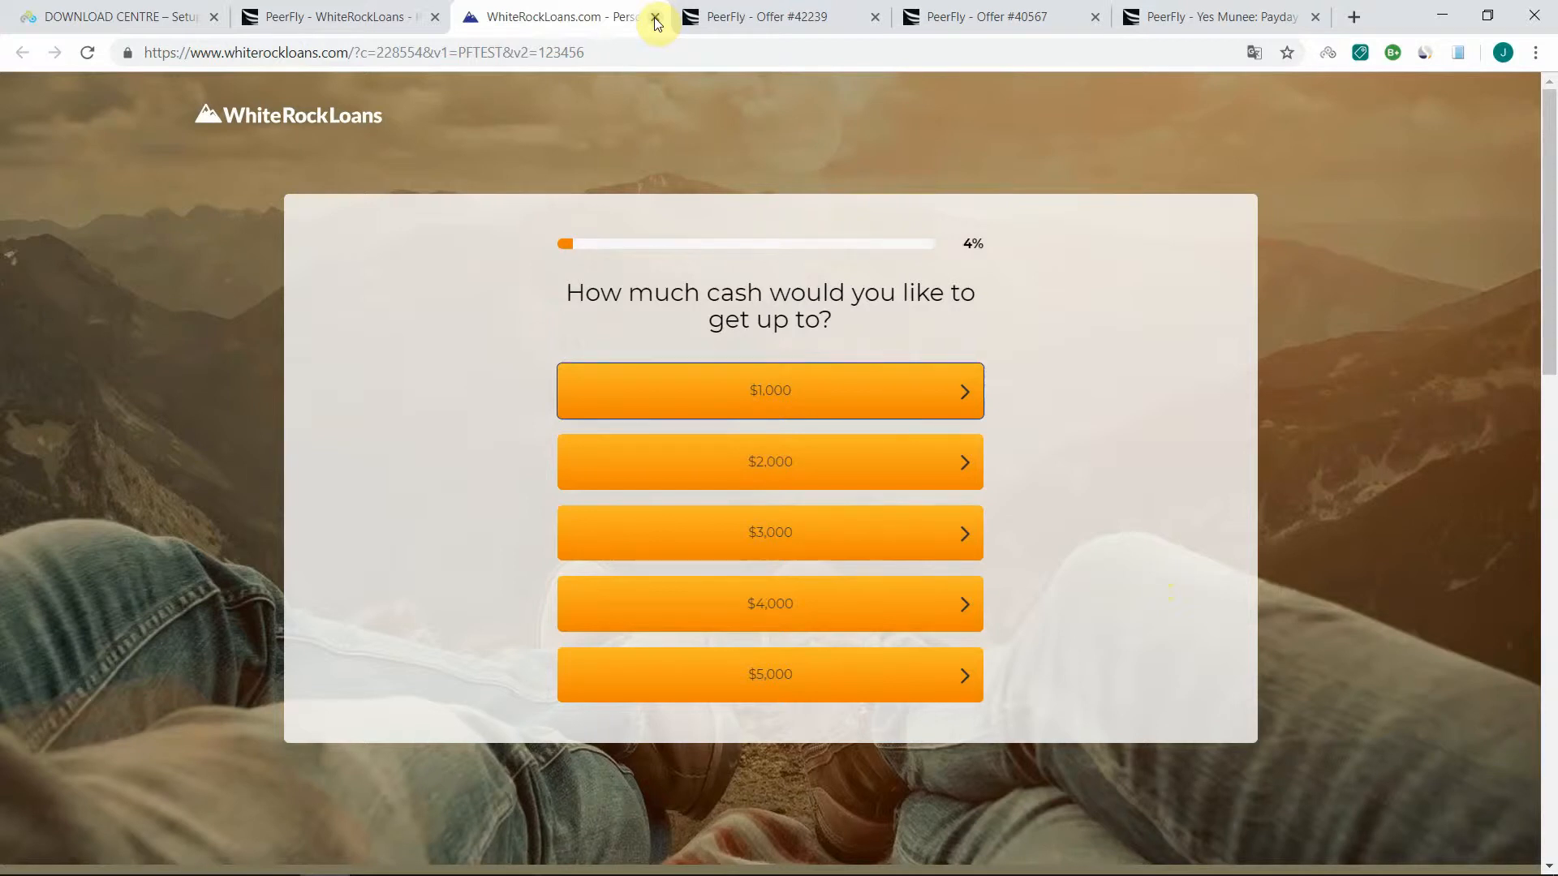
{"action": "left_click", "coordinate": [653, 17]}
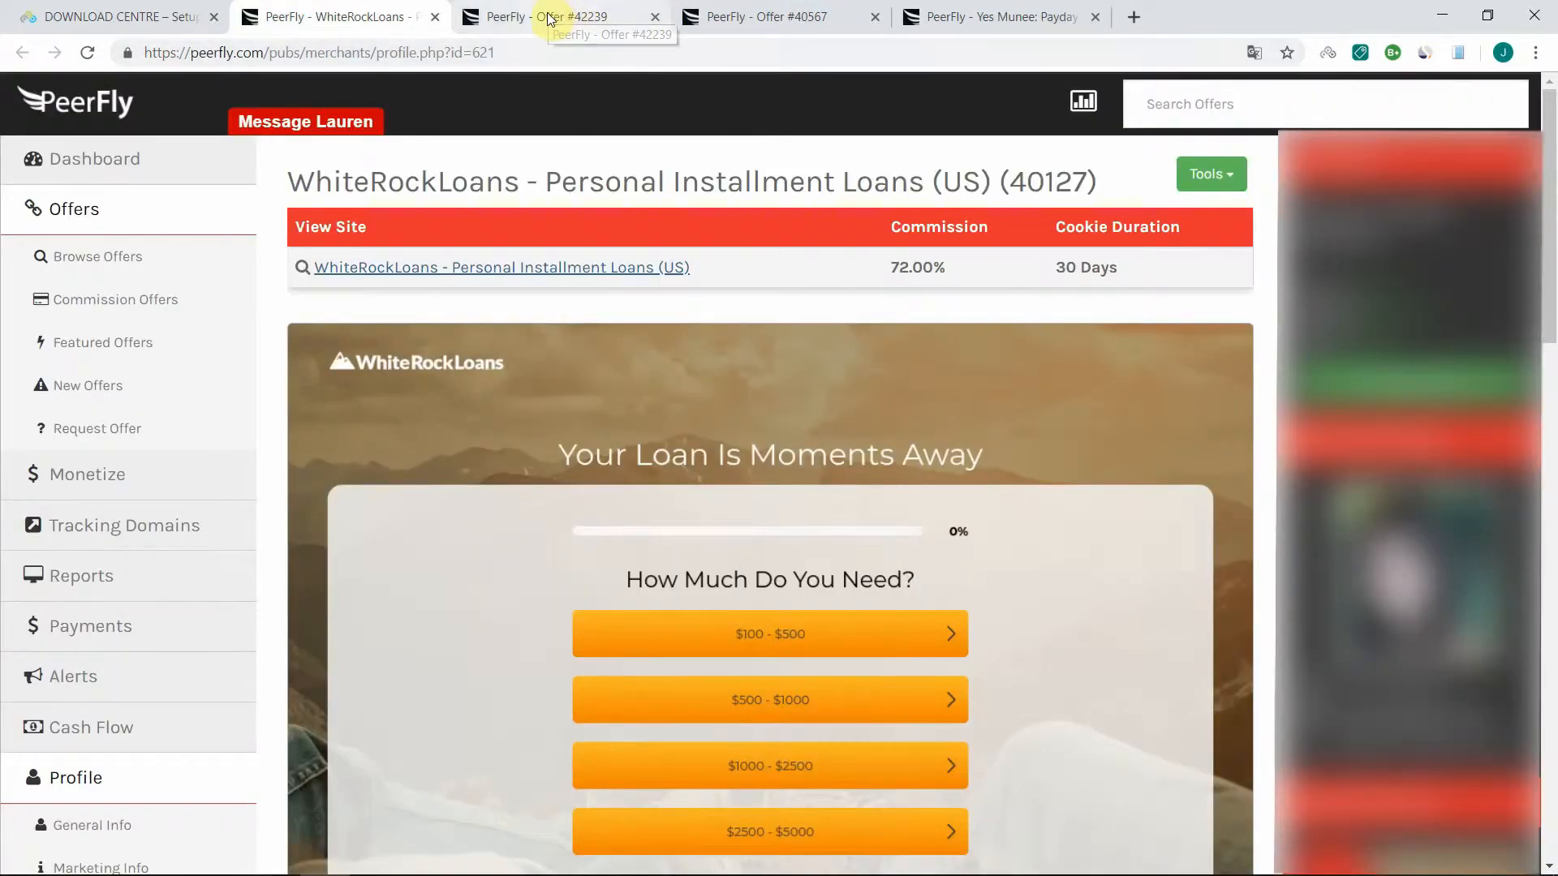
Switch to the 'PeerFly - Offer #42239' tab showing the Foreclosure Home (US) offer.
{"action": "left_click", "coordinate": [566, 16]}
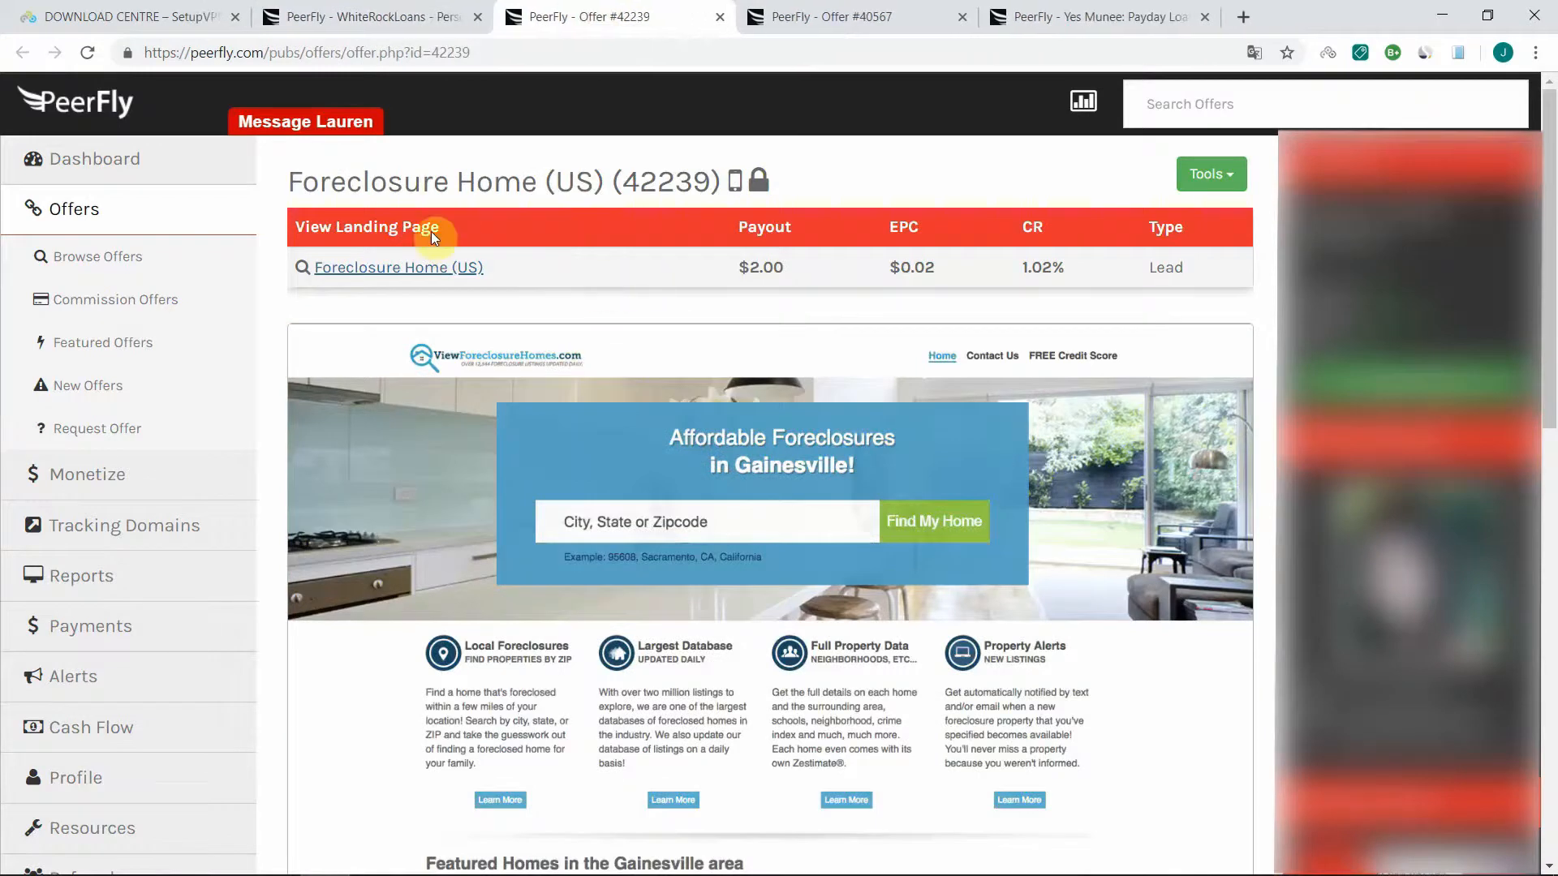
{"action": "mouse_move", "coordinate": [847, 313]}
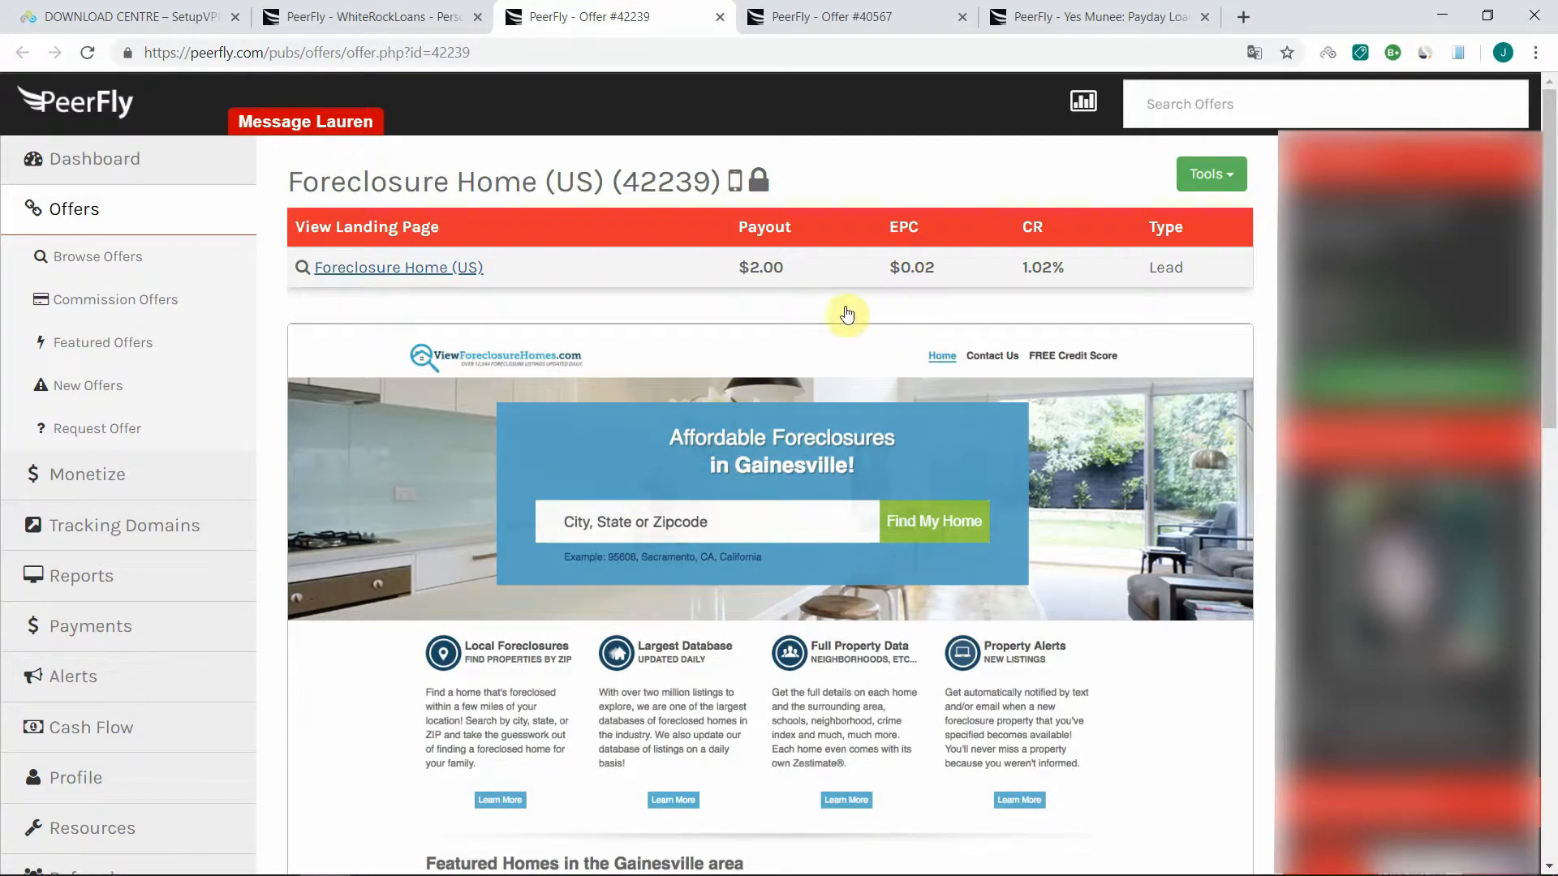
{"action": "mouse_move", "coordinate": [637, 248]}
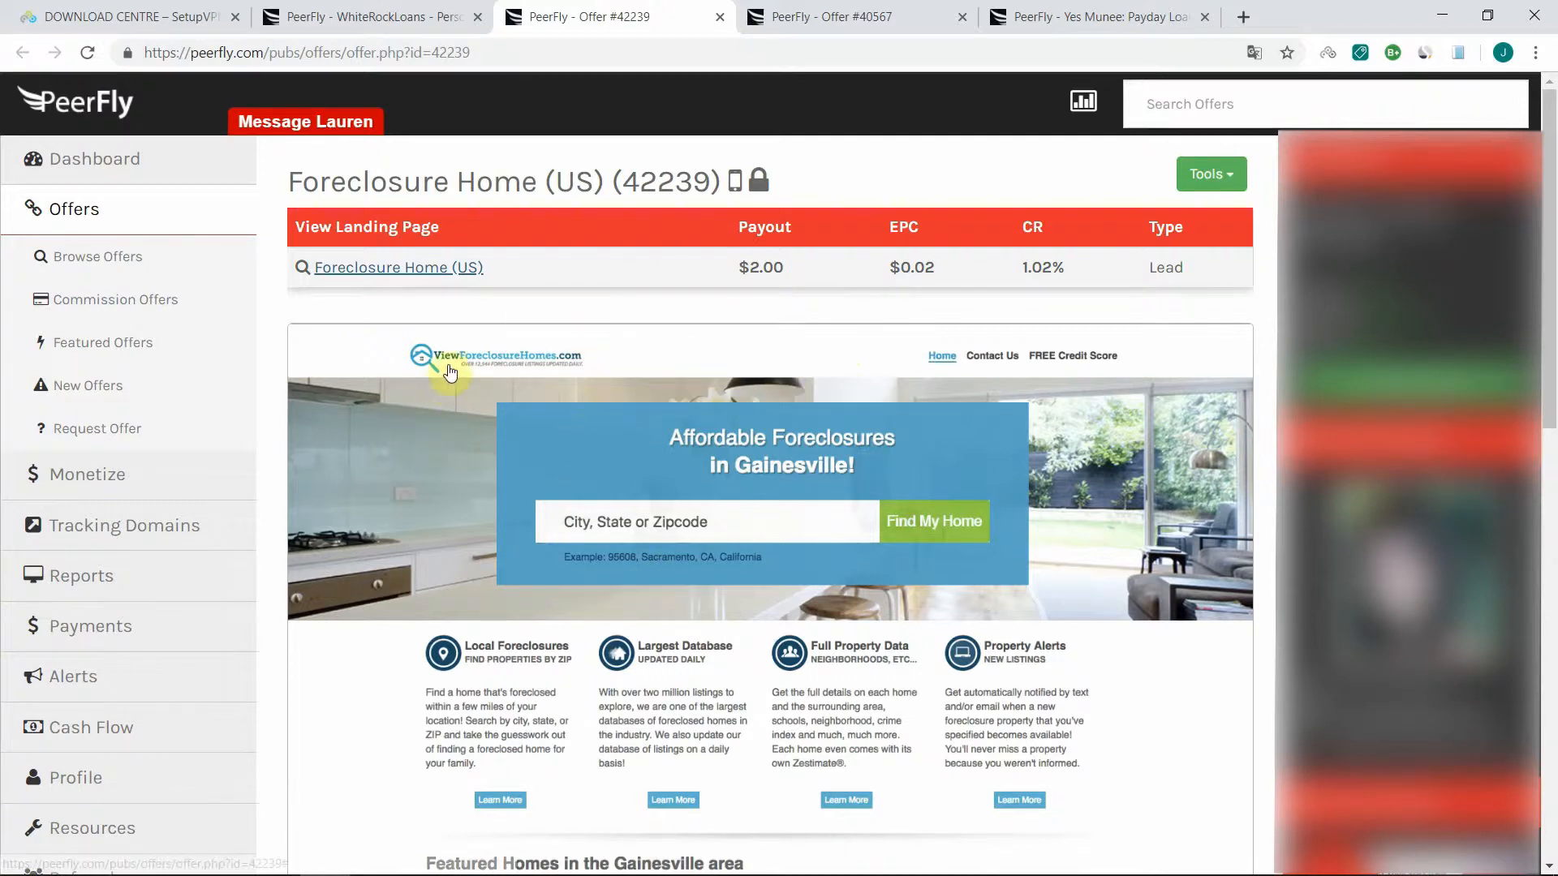
{"action": "mouse_move", "coordinate": [827, 391]}
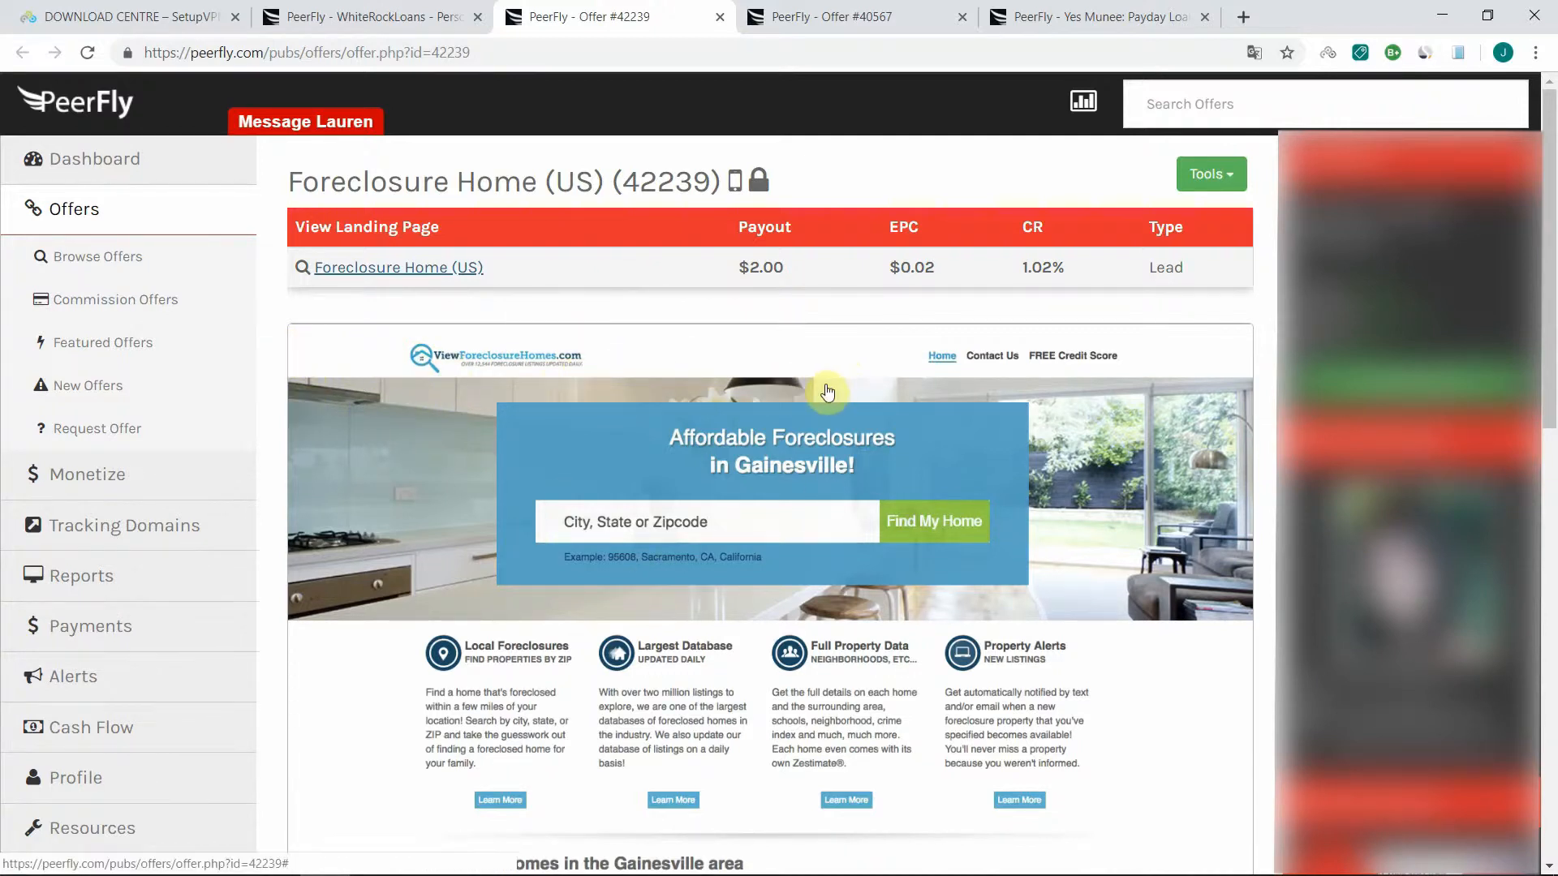
{"action": "mouse_move", "coordinate": [683, 405]}
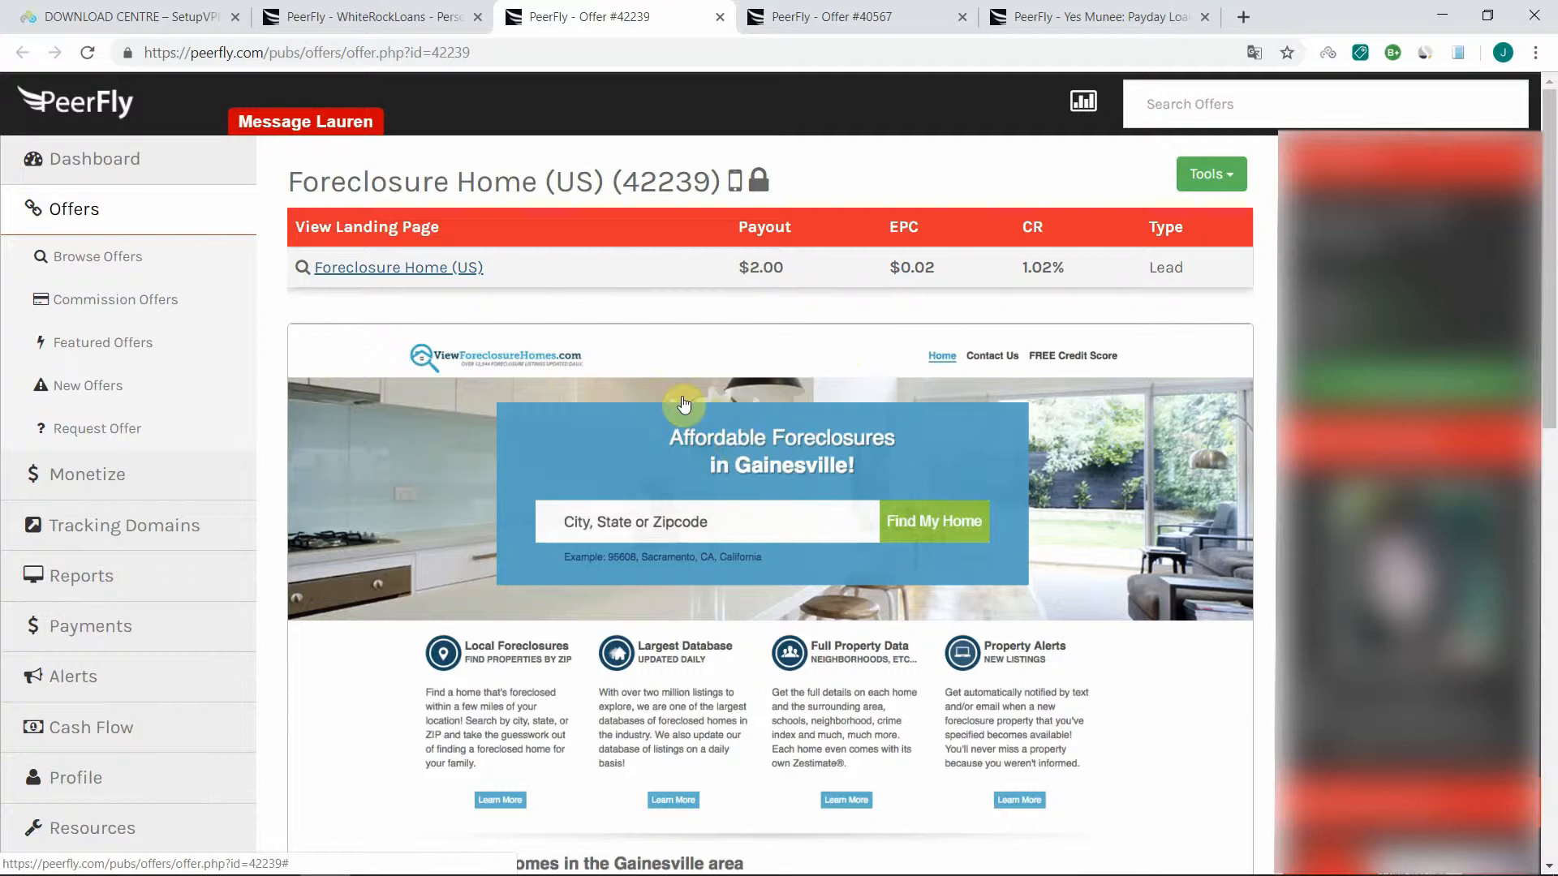
{"action": "mouse_move", "coordinate": [906, 440]}
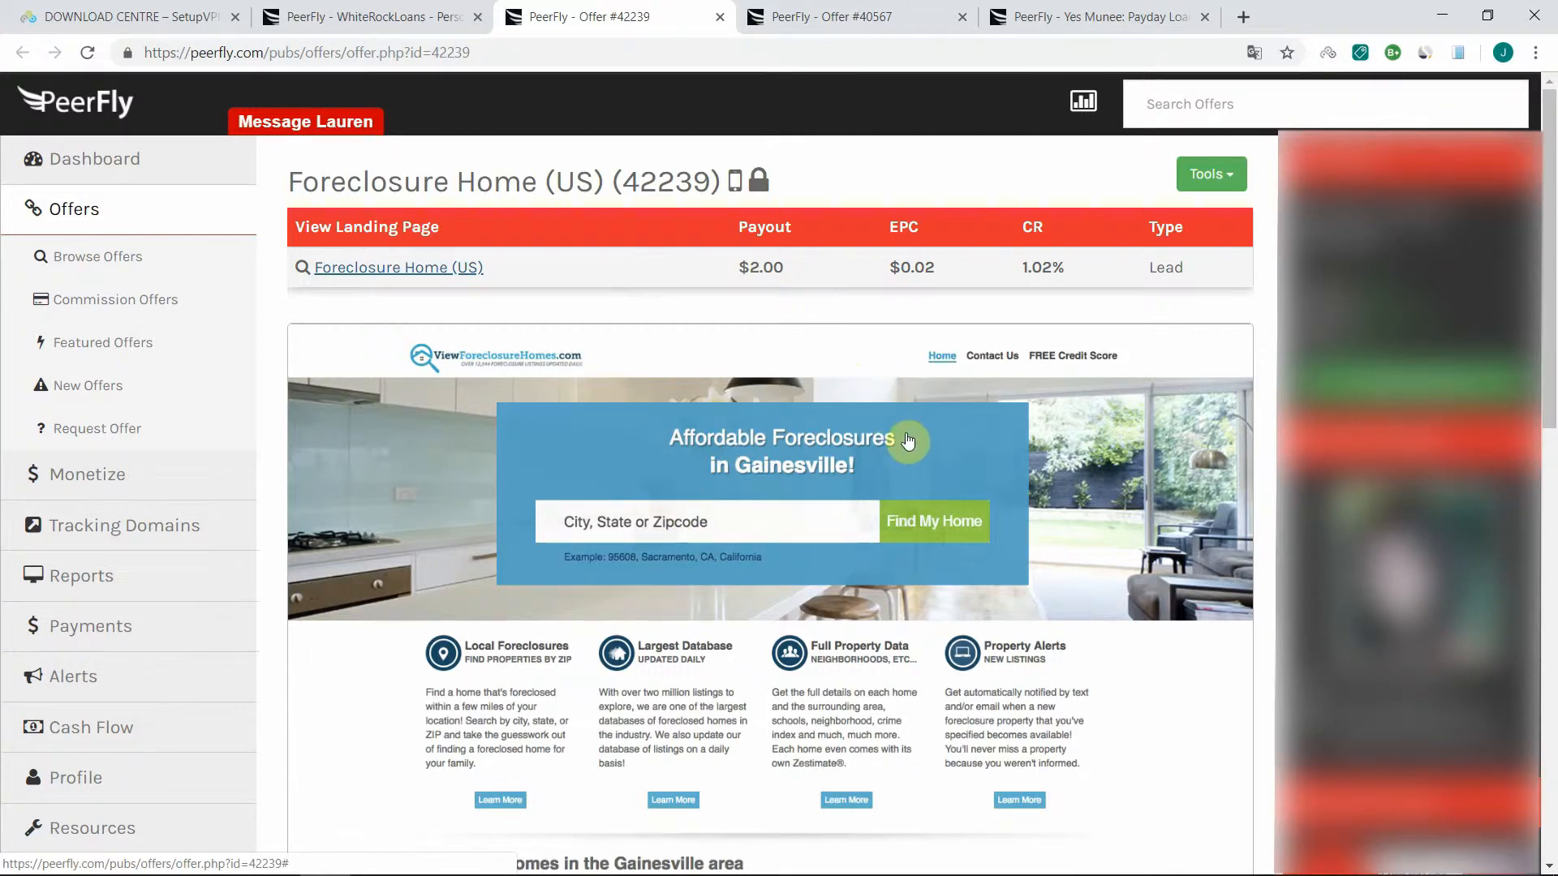
{"action": "mouse_move", "coordinate": [945, 427]}
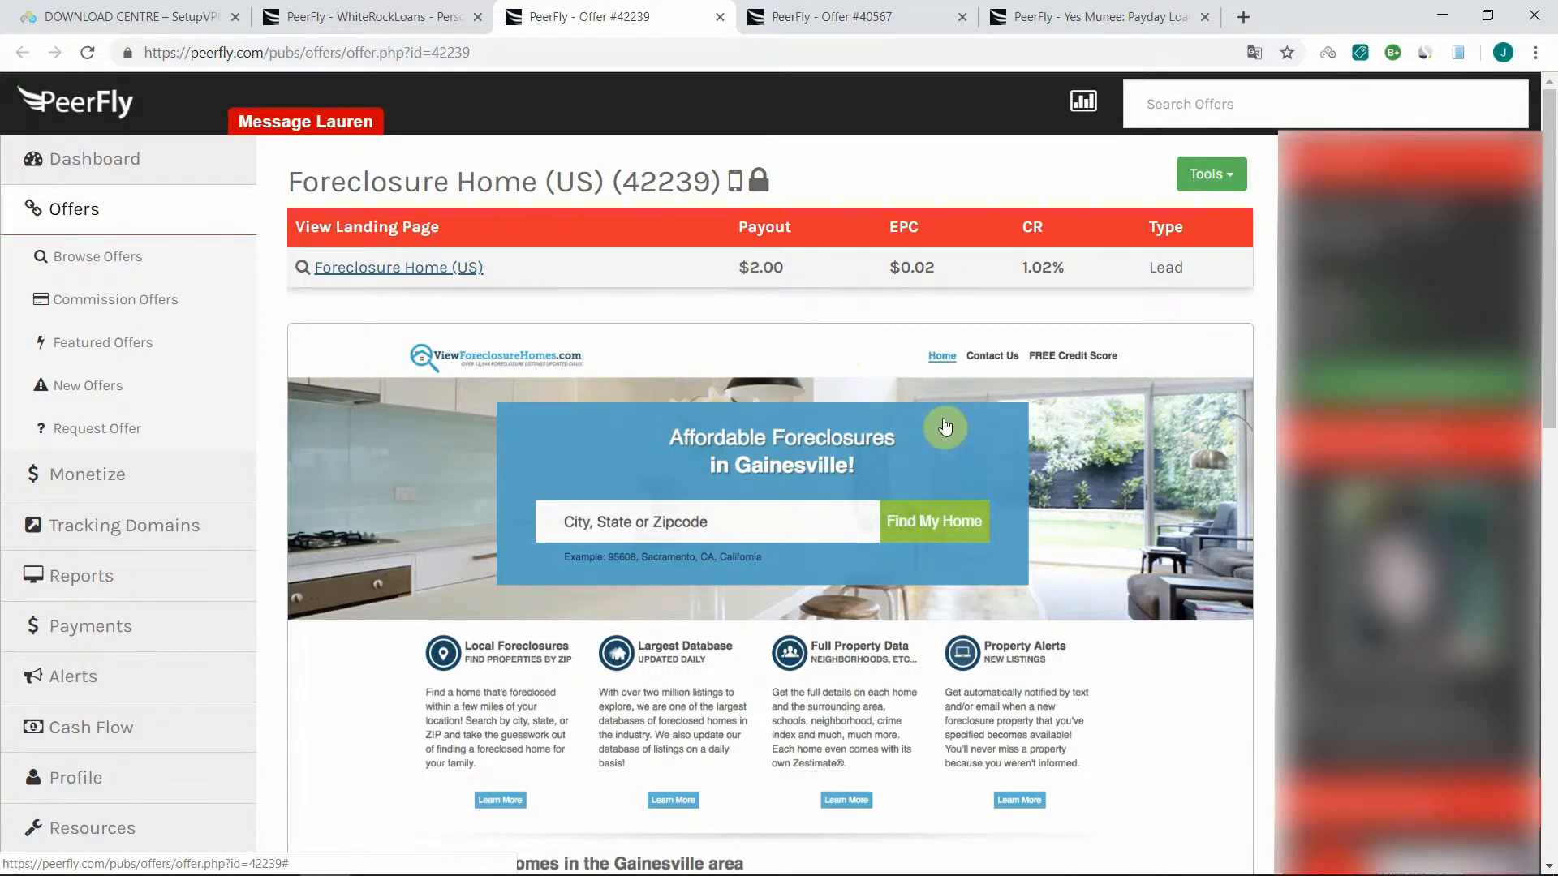
{"action": "mouse_move", "coordinate": [637, 310]}
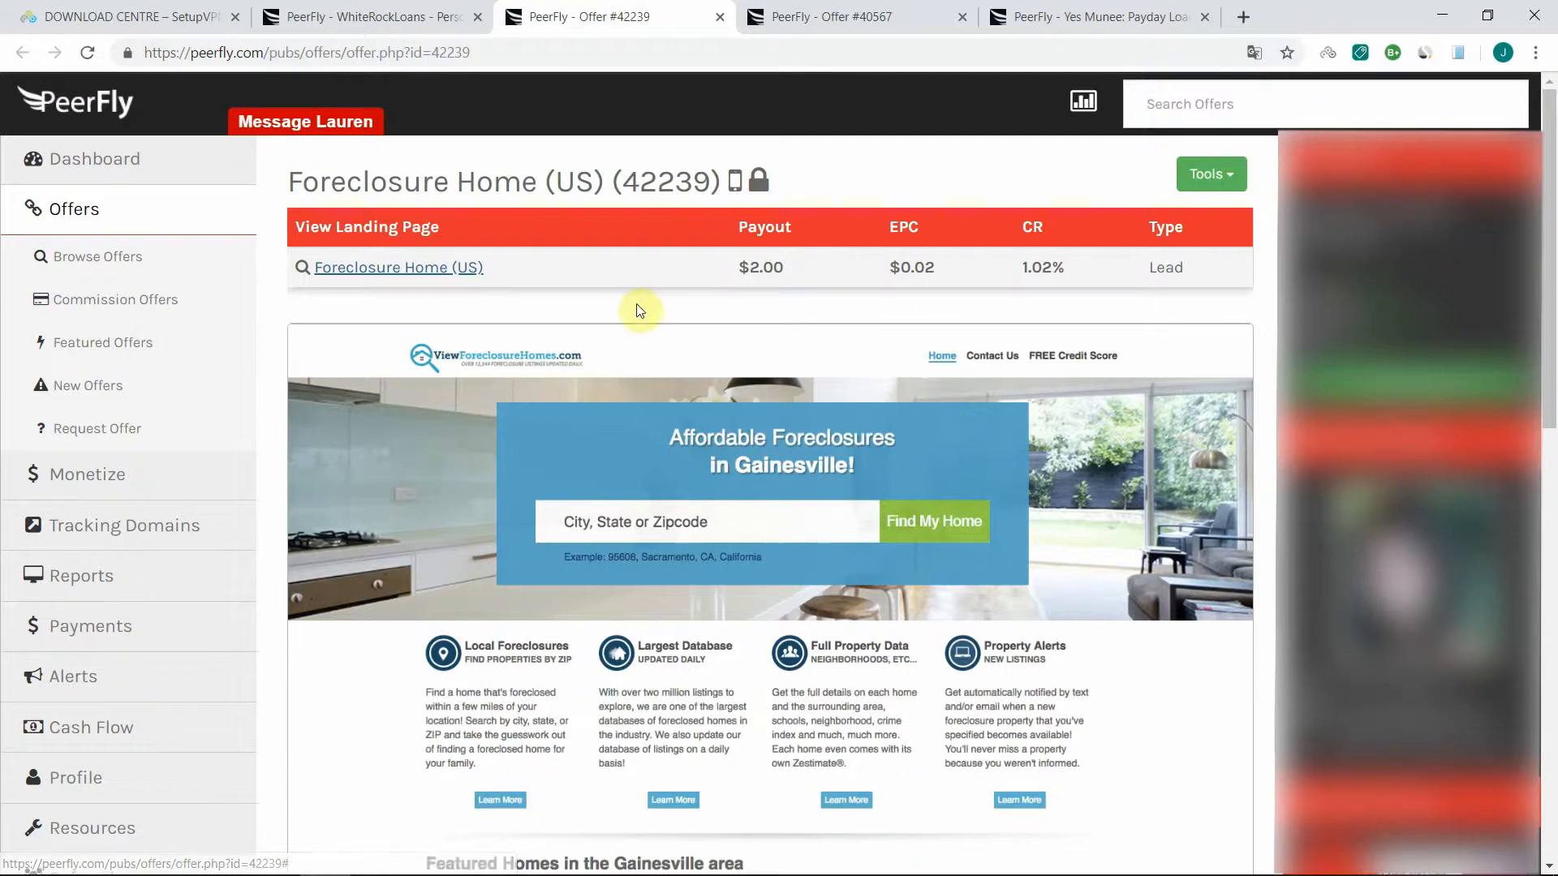
{"action": "mouse_move", "coordinate": [670, 369]}
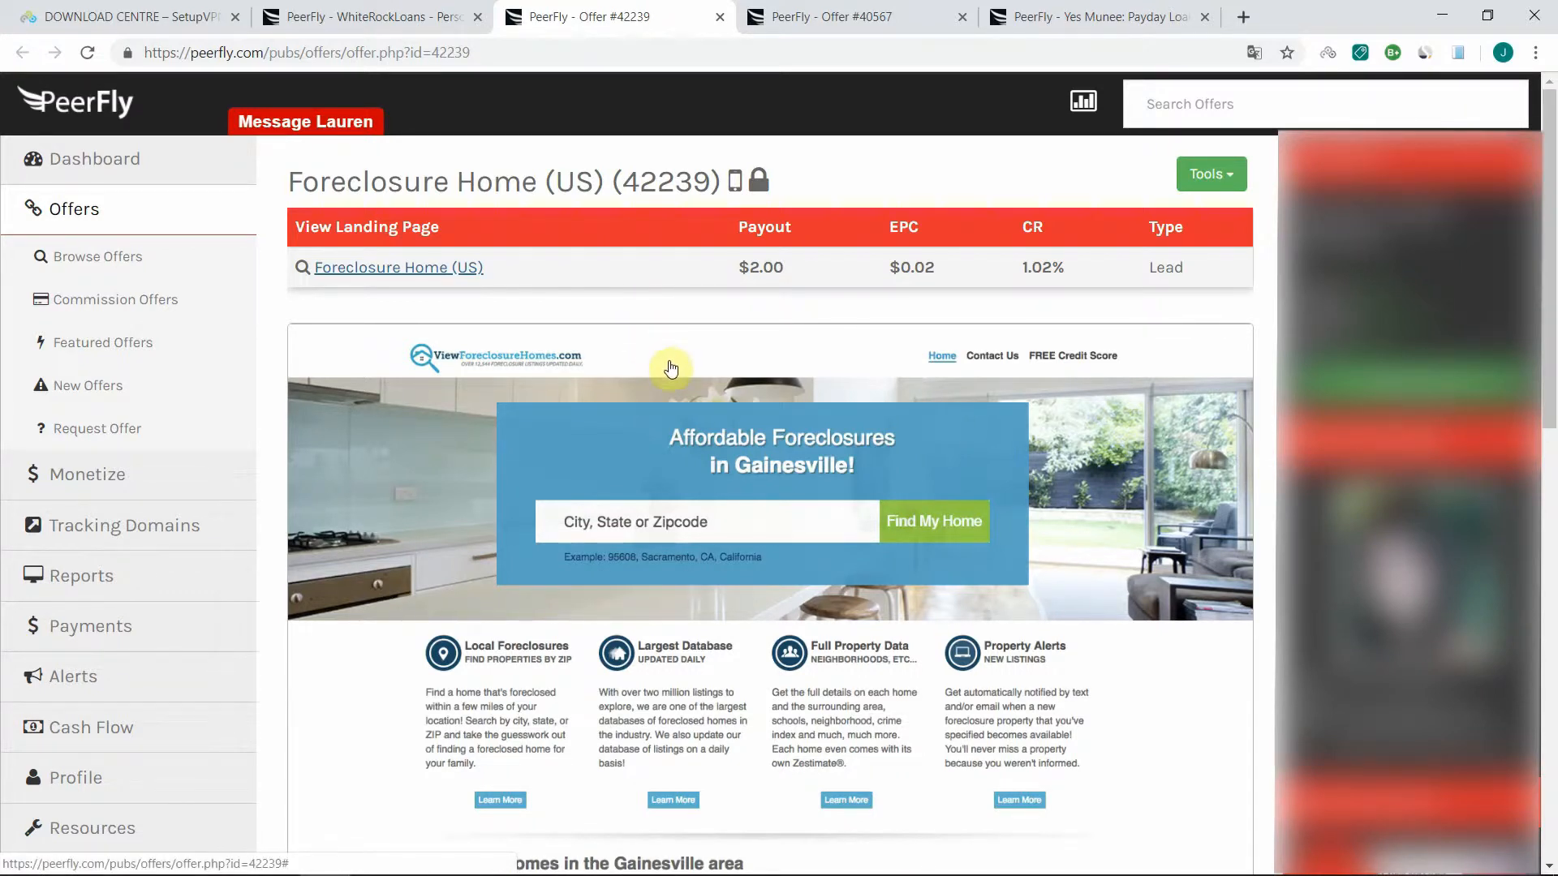
{"action": "mouse_move", "coordinate": [417, 315]}
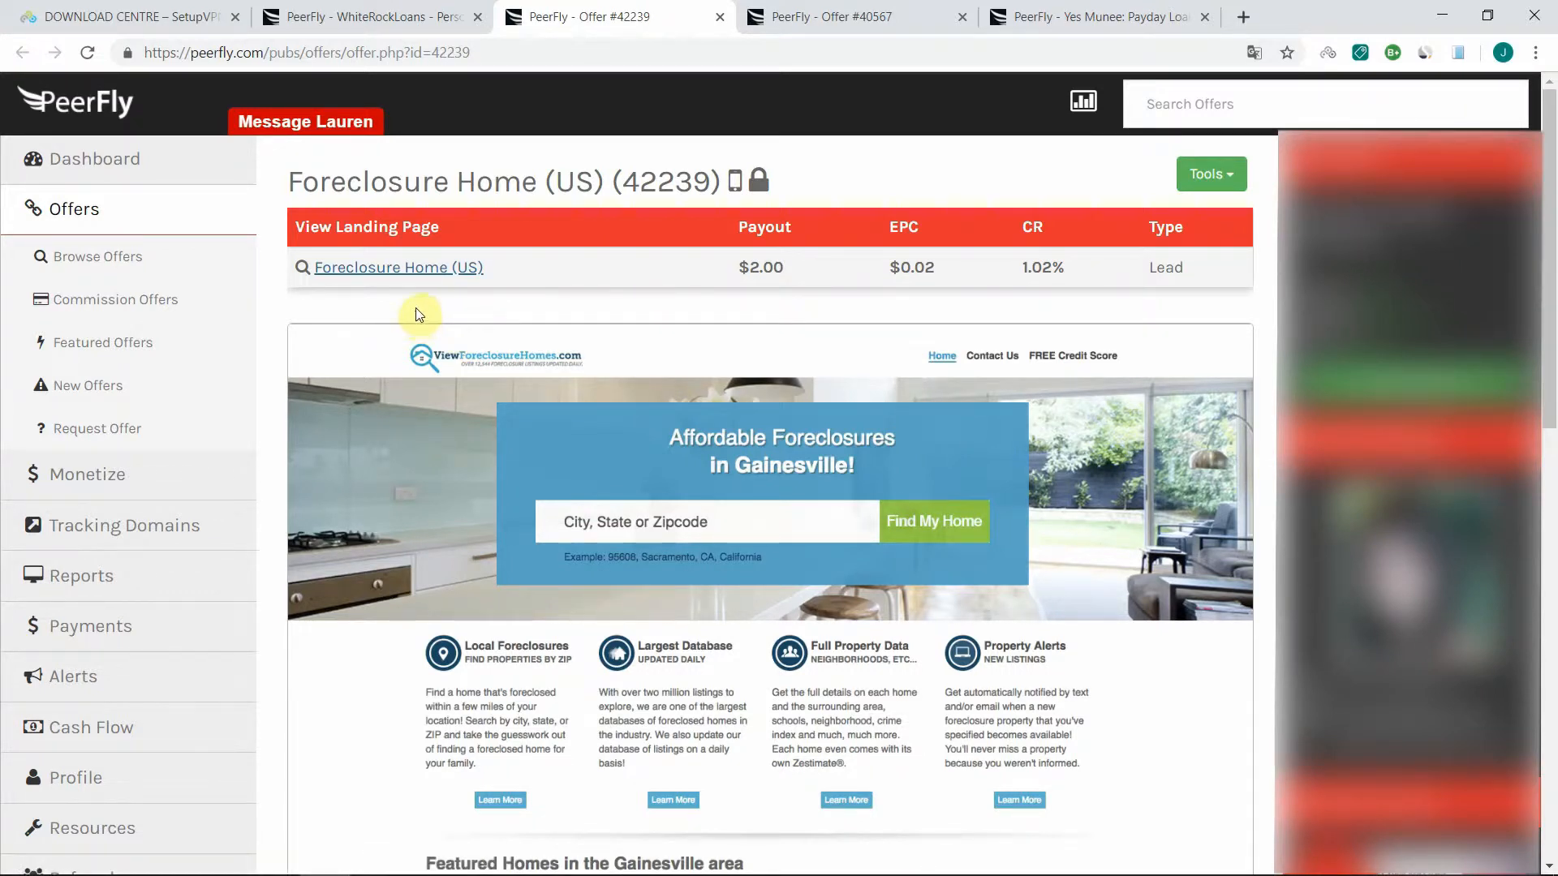
{"action": "mouse_move", "coordinate": [477, 308]}
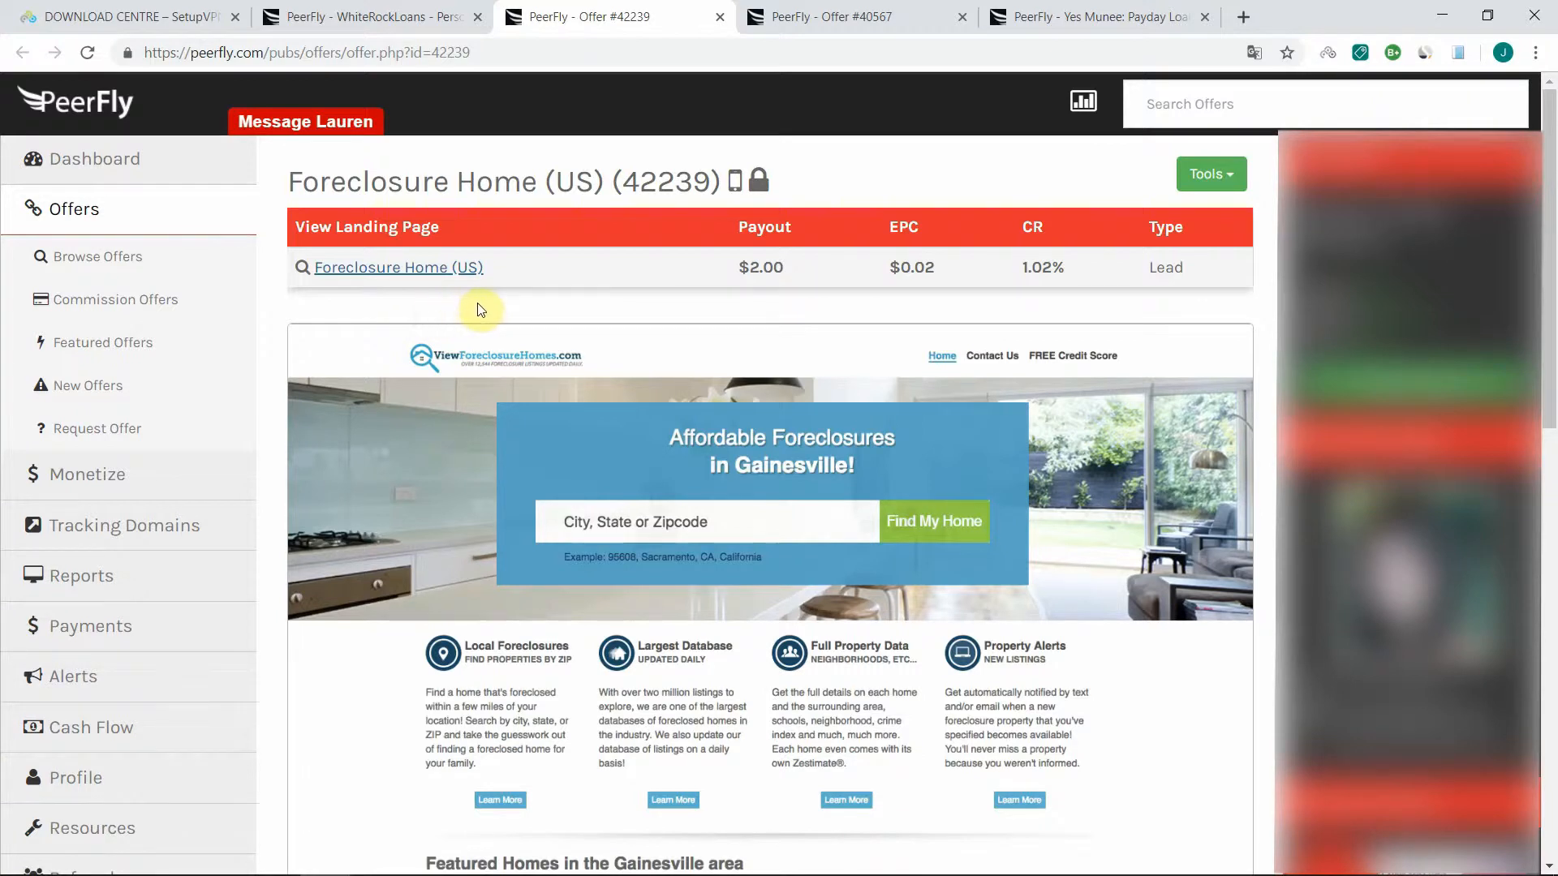
{"action": "mouse_move", "coordinate": [393, 277]}
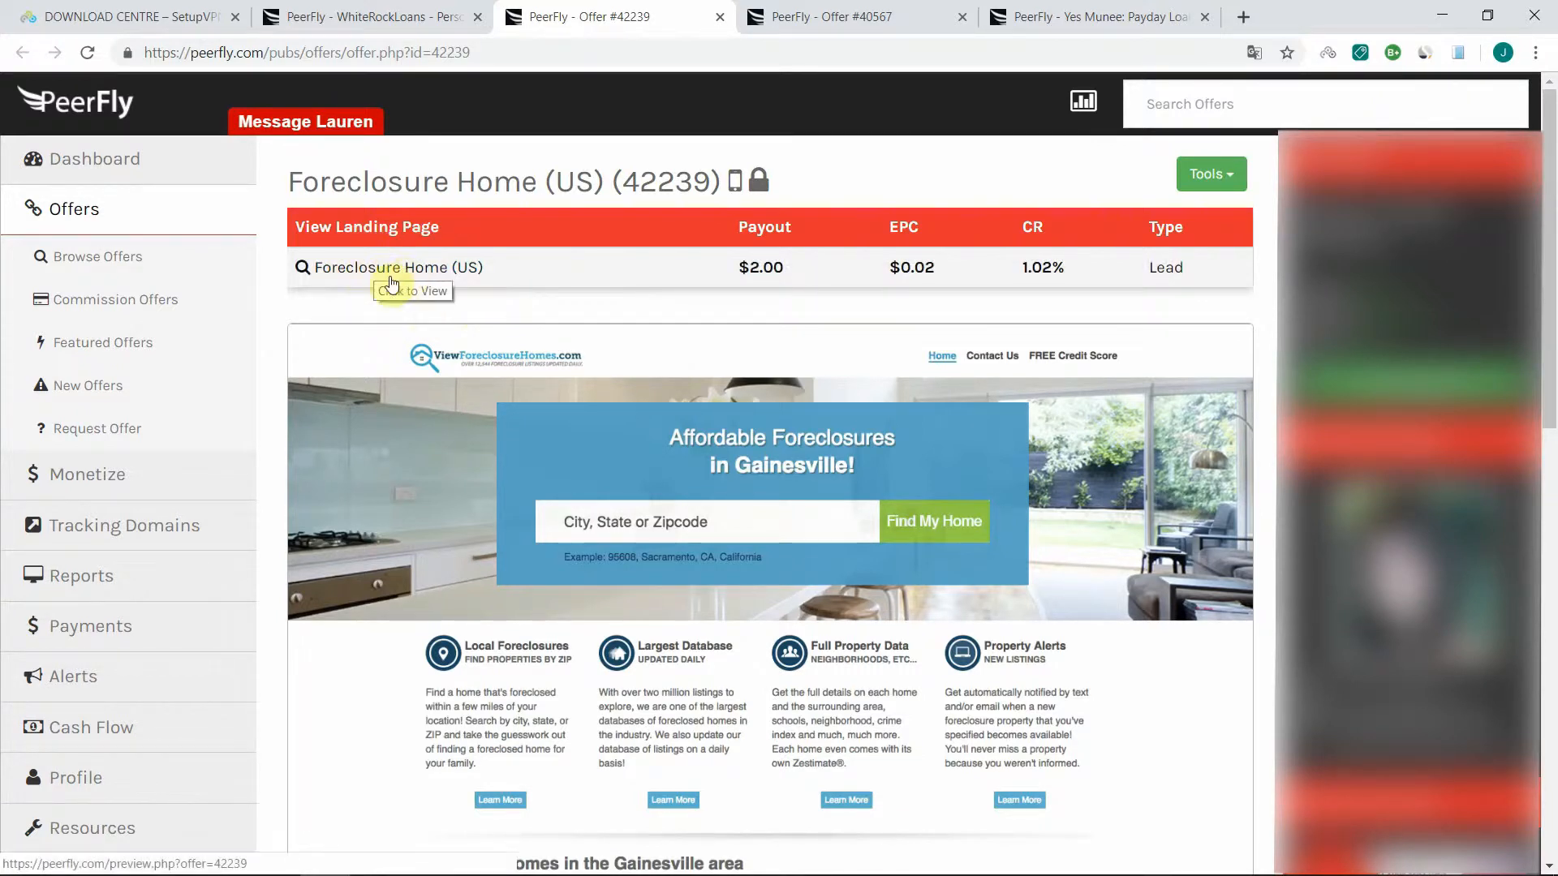
{"action": "mouse_move", "coordinate": [380, 275]}
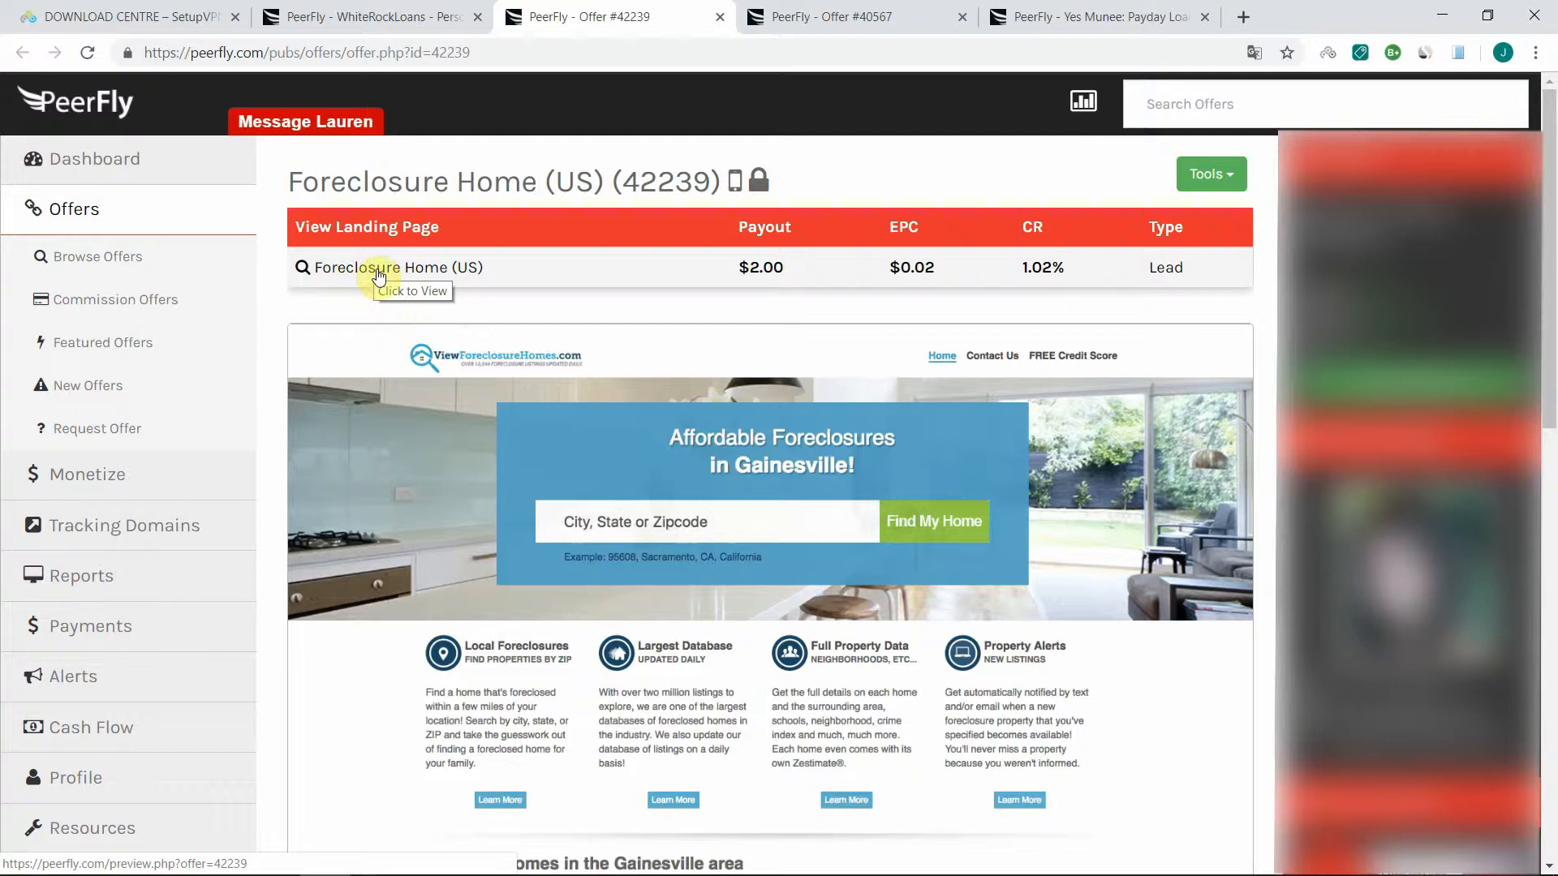
Preview the Foreclosure Home landing page and dismiss the Avast 'Threat secured' phishing popup.
{"action": "left_click", "coordinate": [397, 268]}
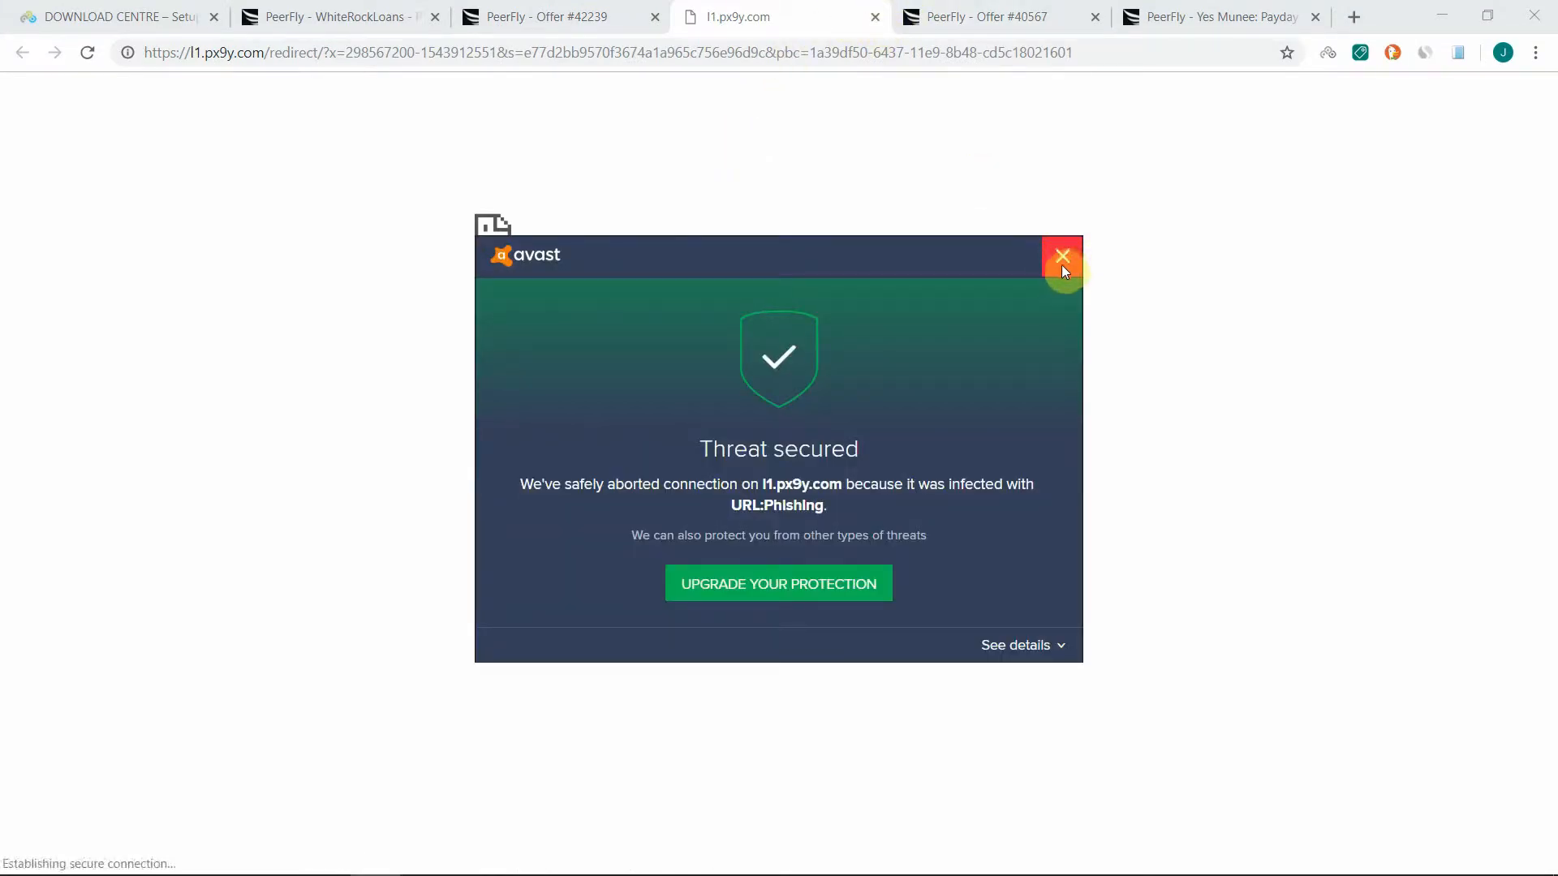
{"action": "left_click", "coordinate": [1061, 255]}
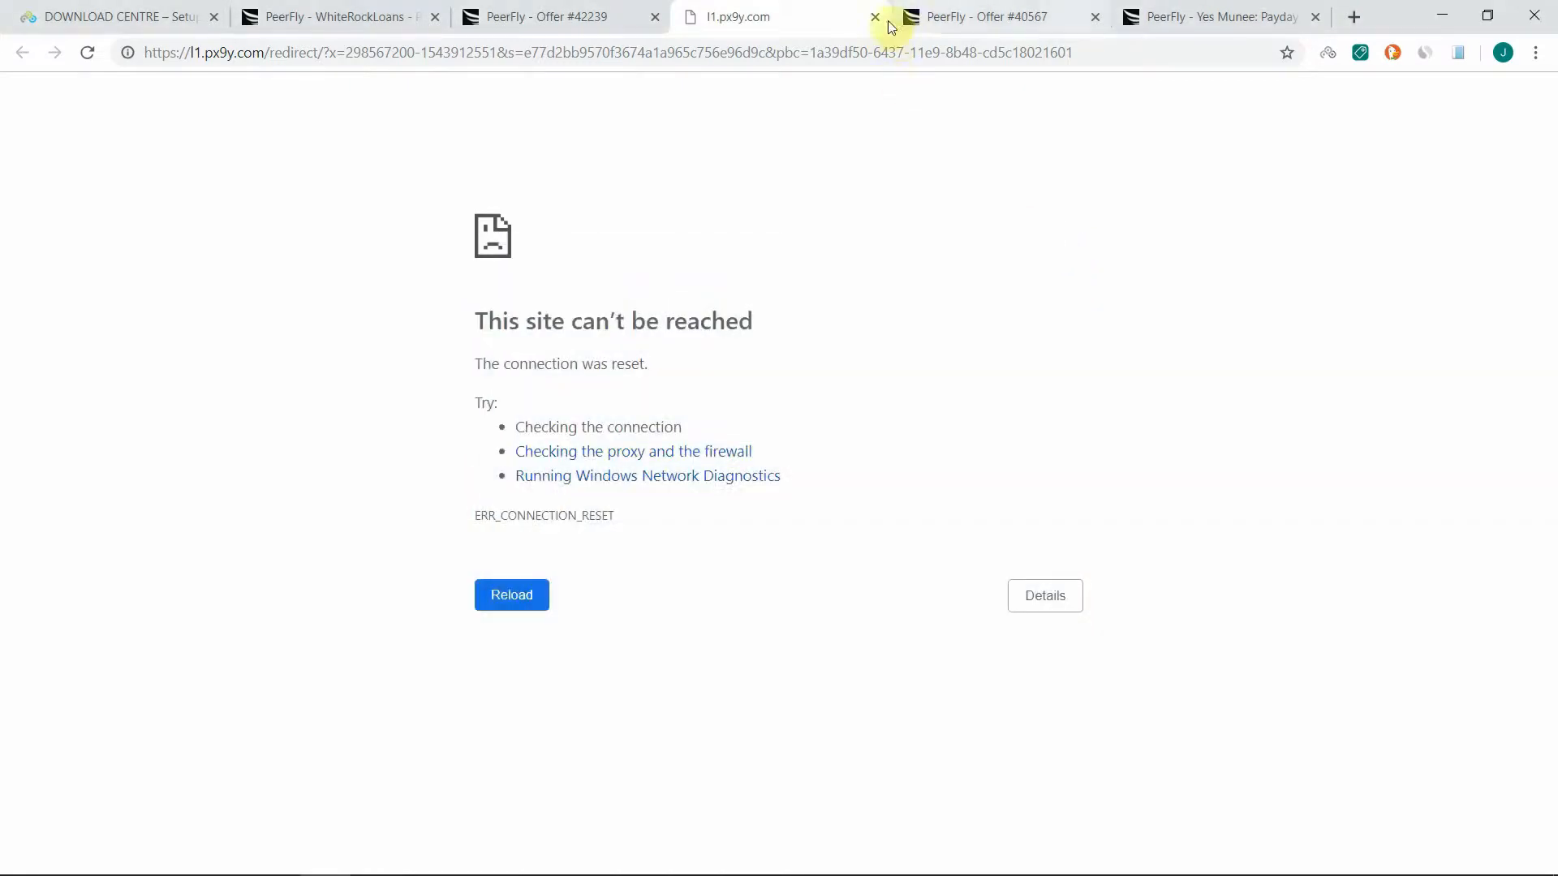
Close the l1.px9y.com error tab and preview the Amazon Echo SOI (US) landing page.
{"action": "left_click", "coordinate": [875, 16]}
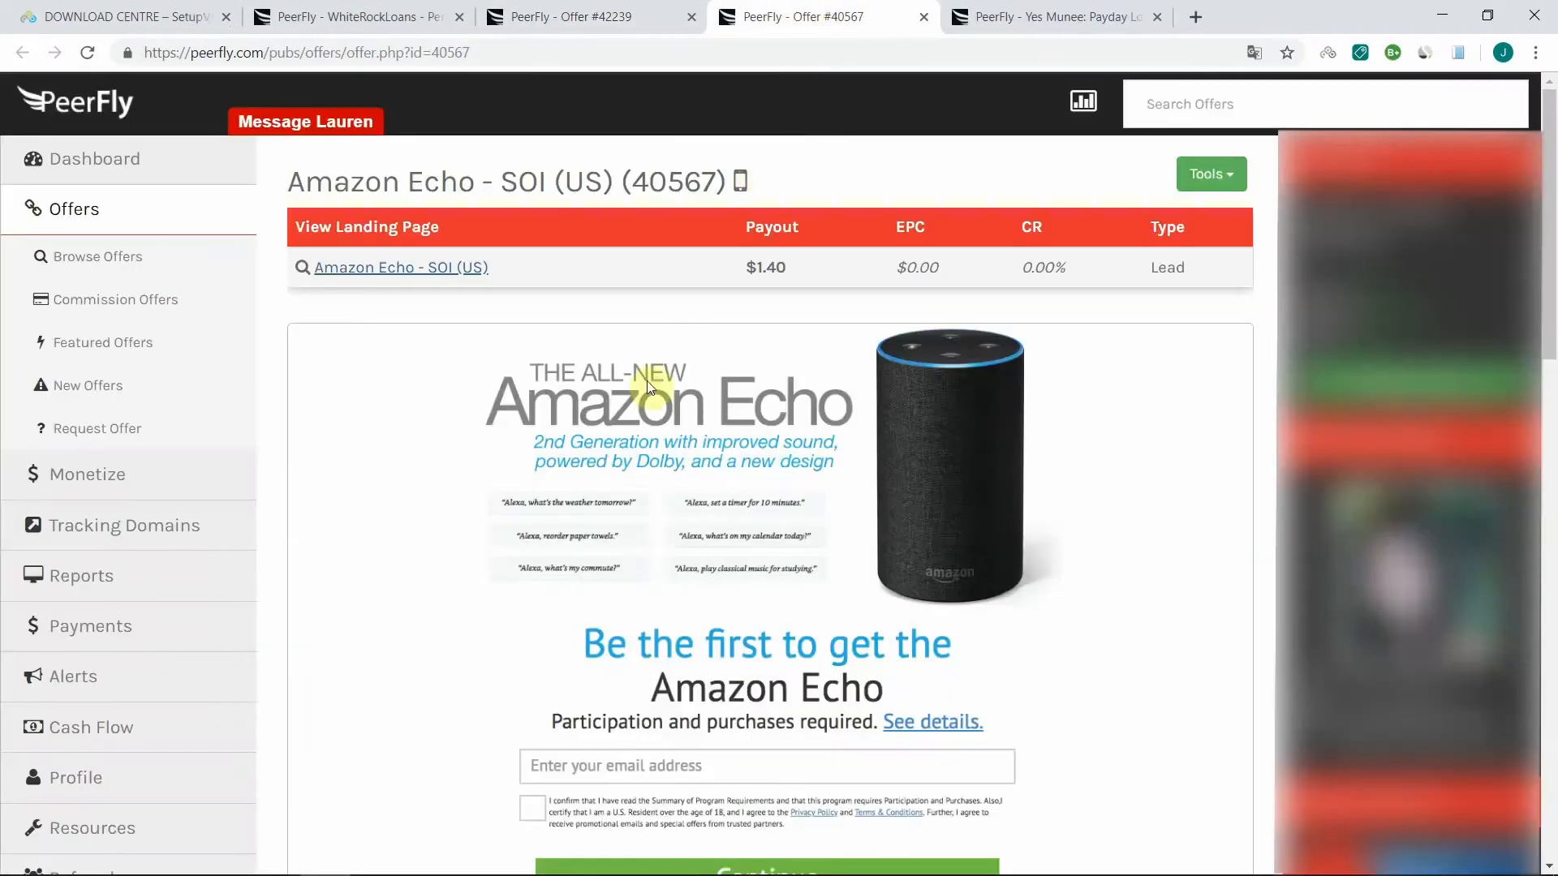
{"action": "mouse_move", "coordinate": [373, 274]}
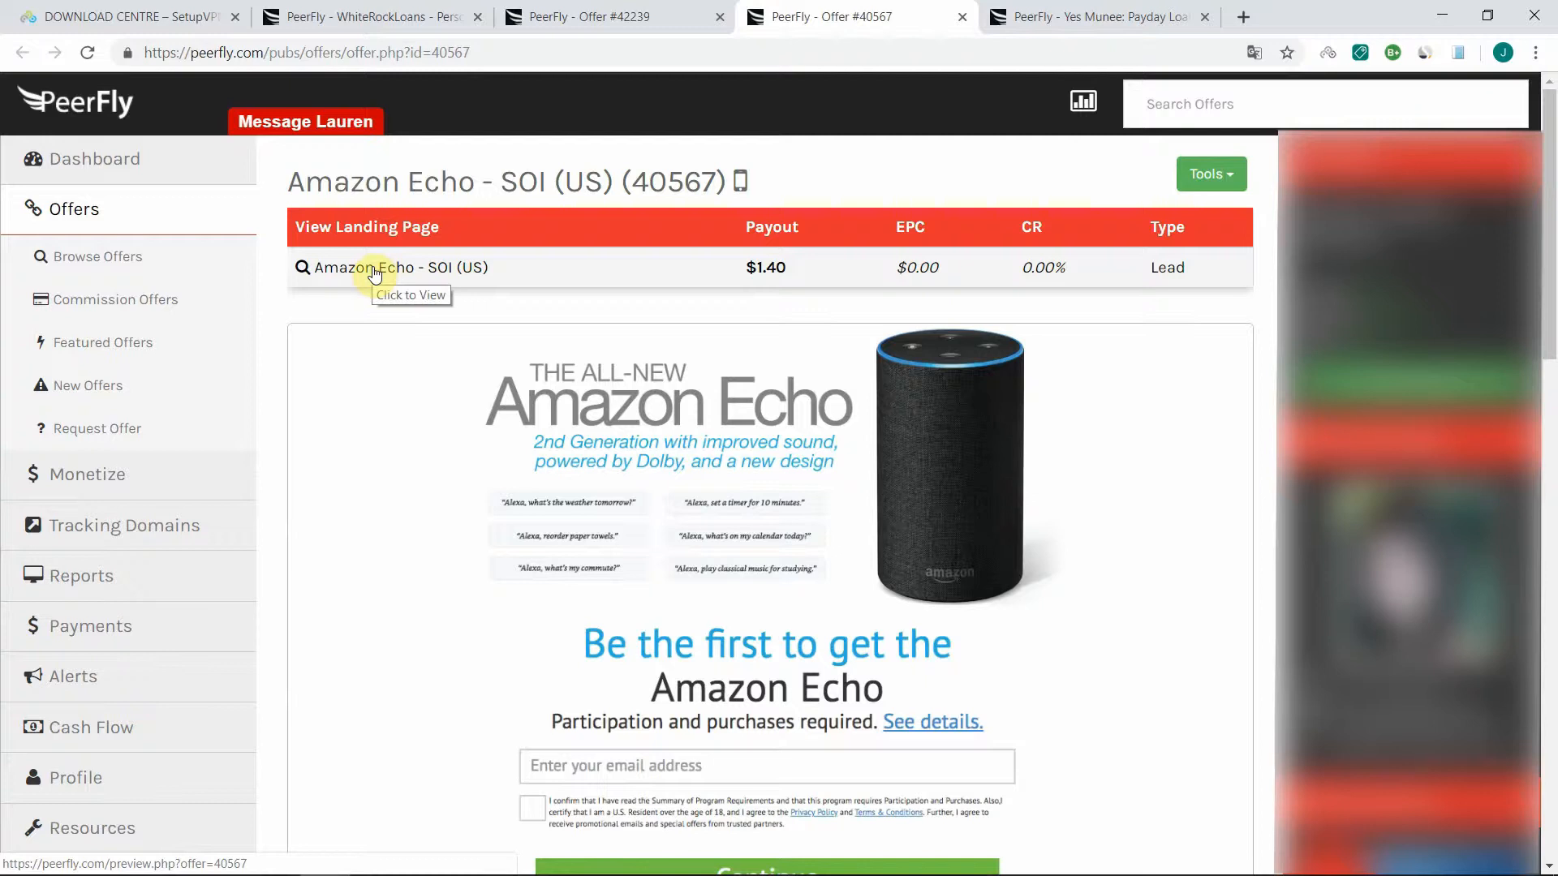
{"action": "left_click", "coordinate": [400, 267]}
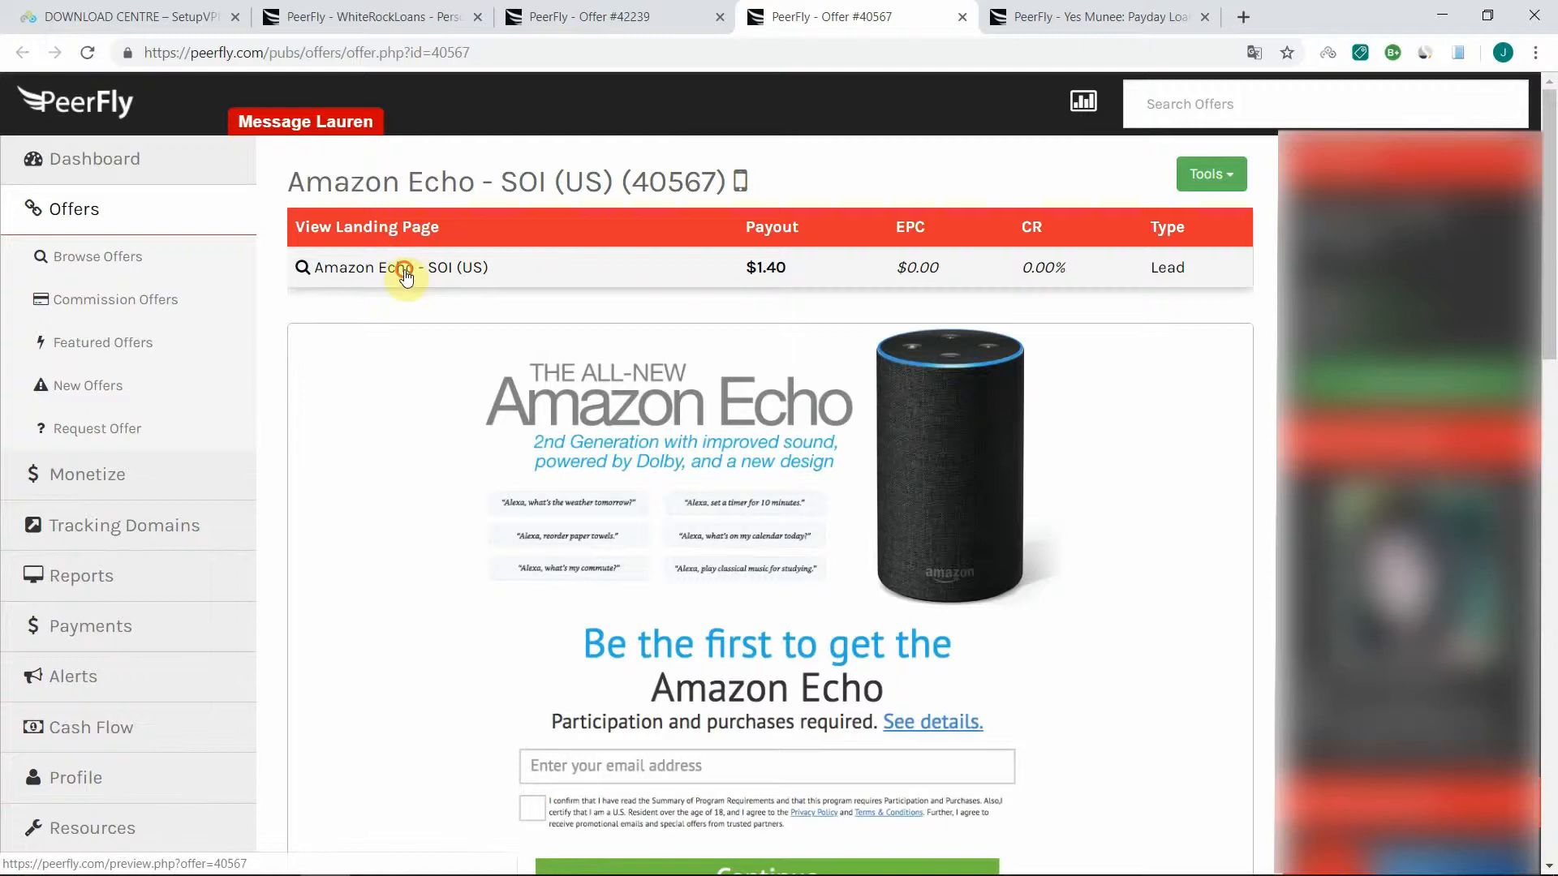
{"action": "left_click", "coordinate": [406, 268]}
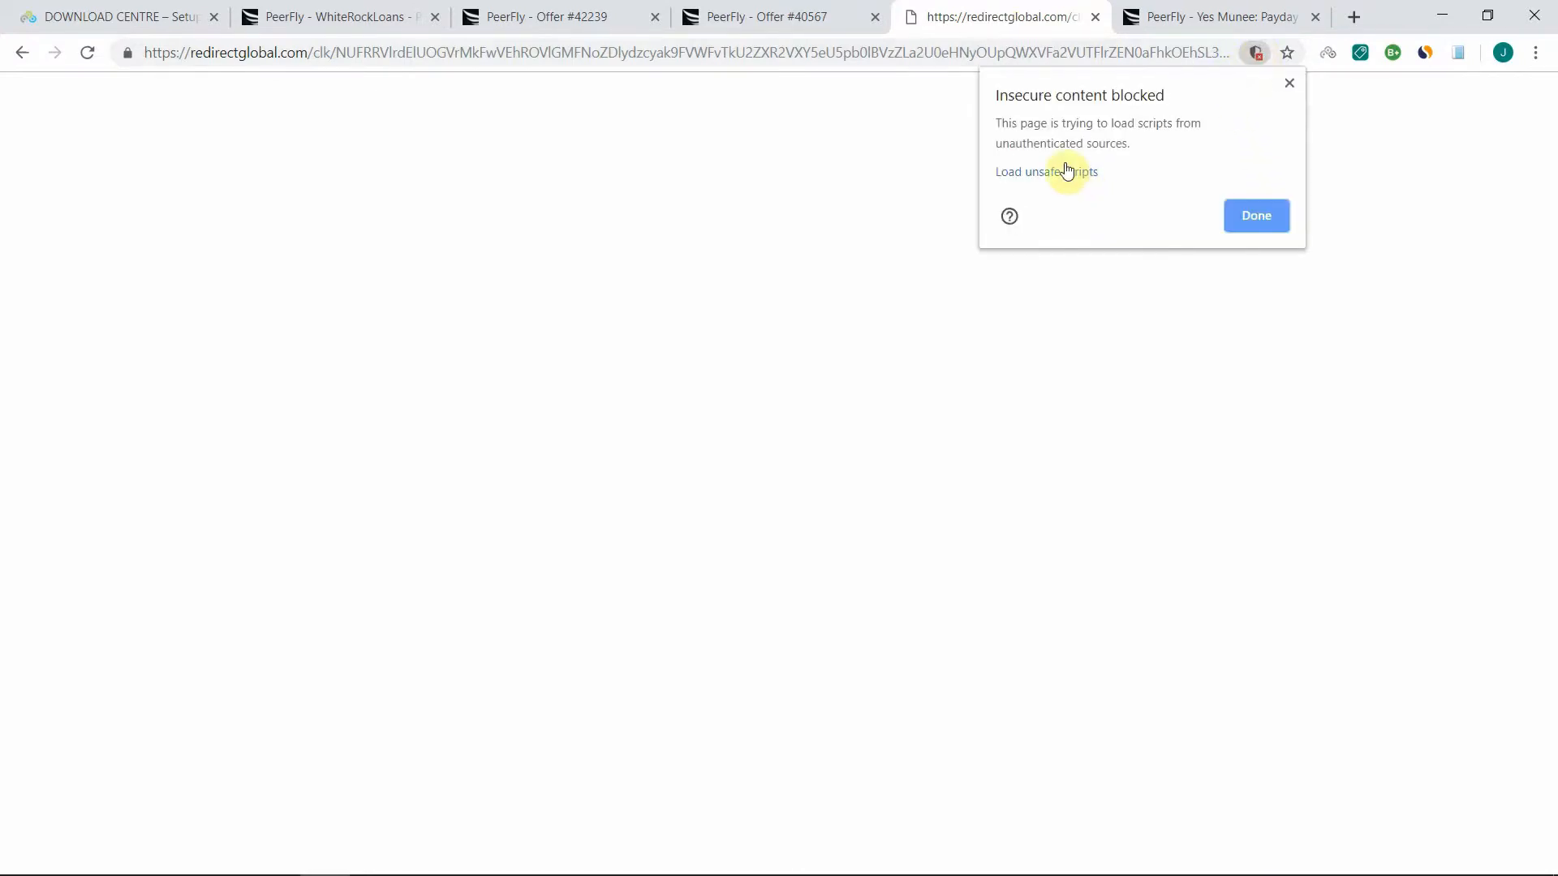
Load the blocked scripts, see the fake Microsoft virus-scan scam page, and close it.
{"action": "left_click", "coordinate": [1046, 172]}
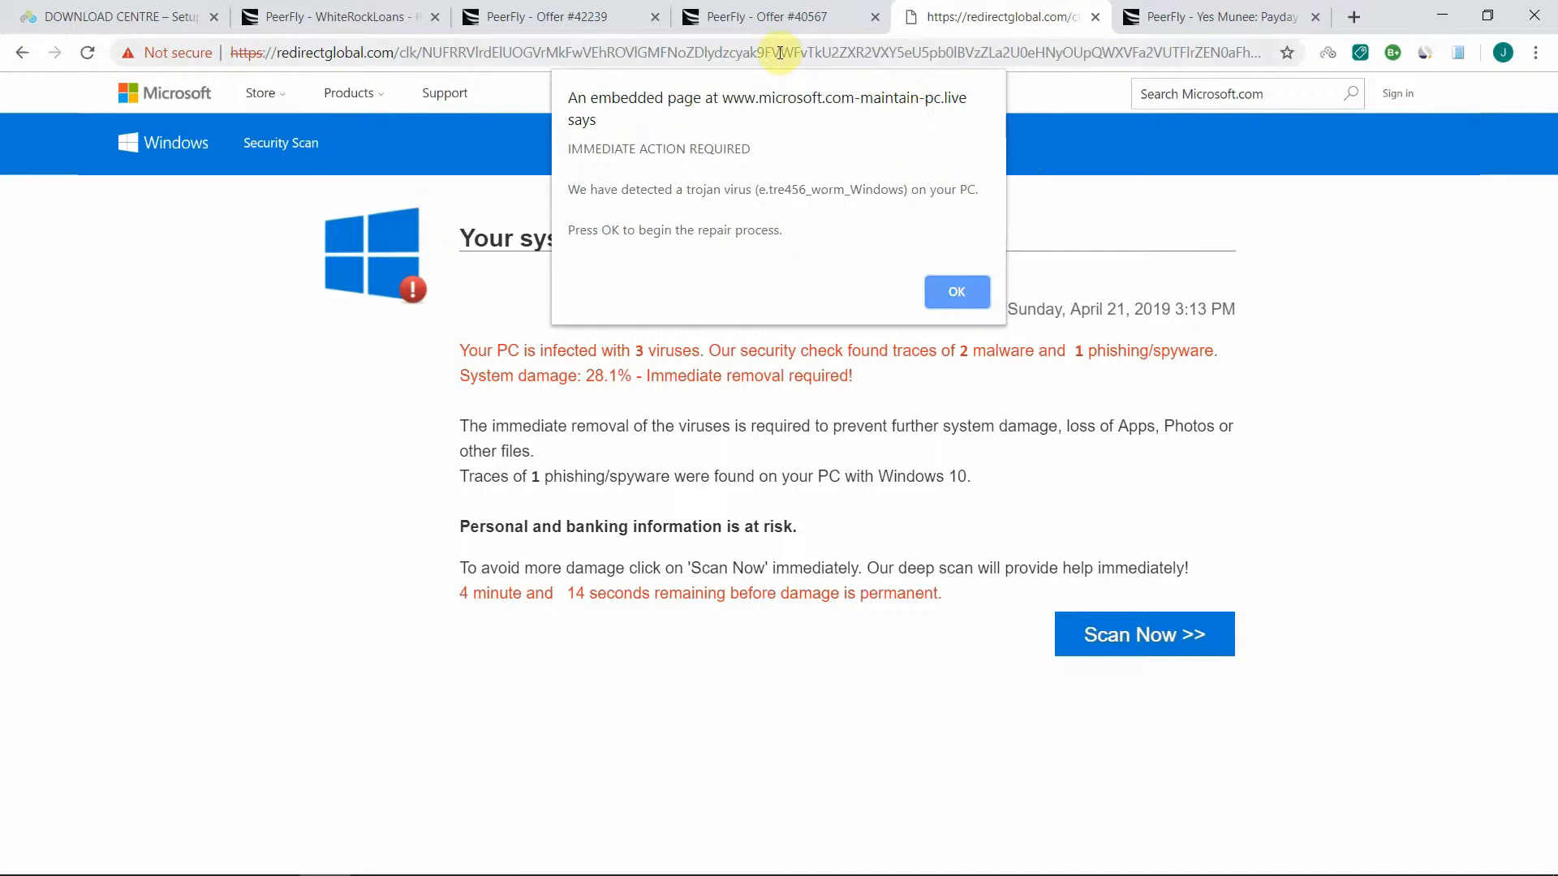
{"action": "mouse_move", "coordinate": [857, 52]}
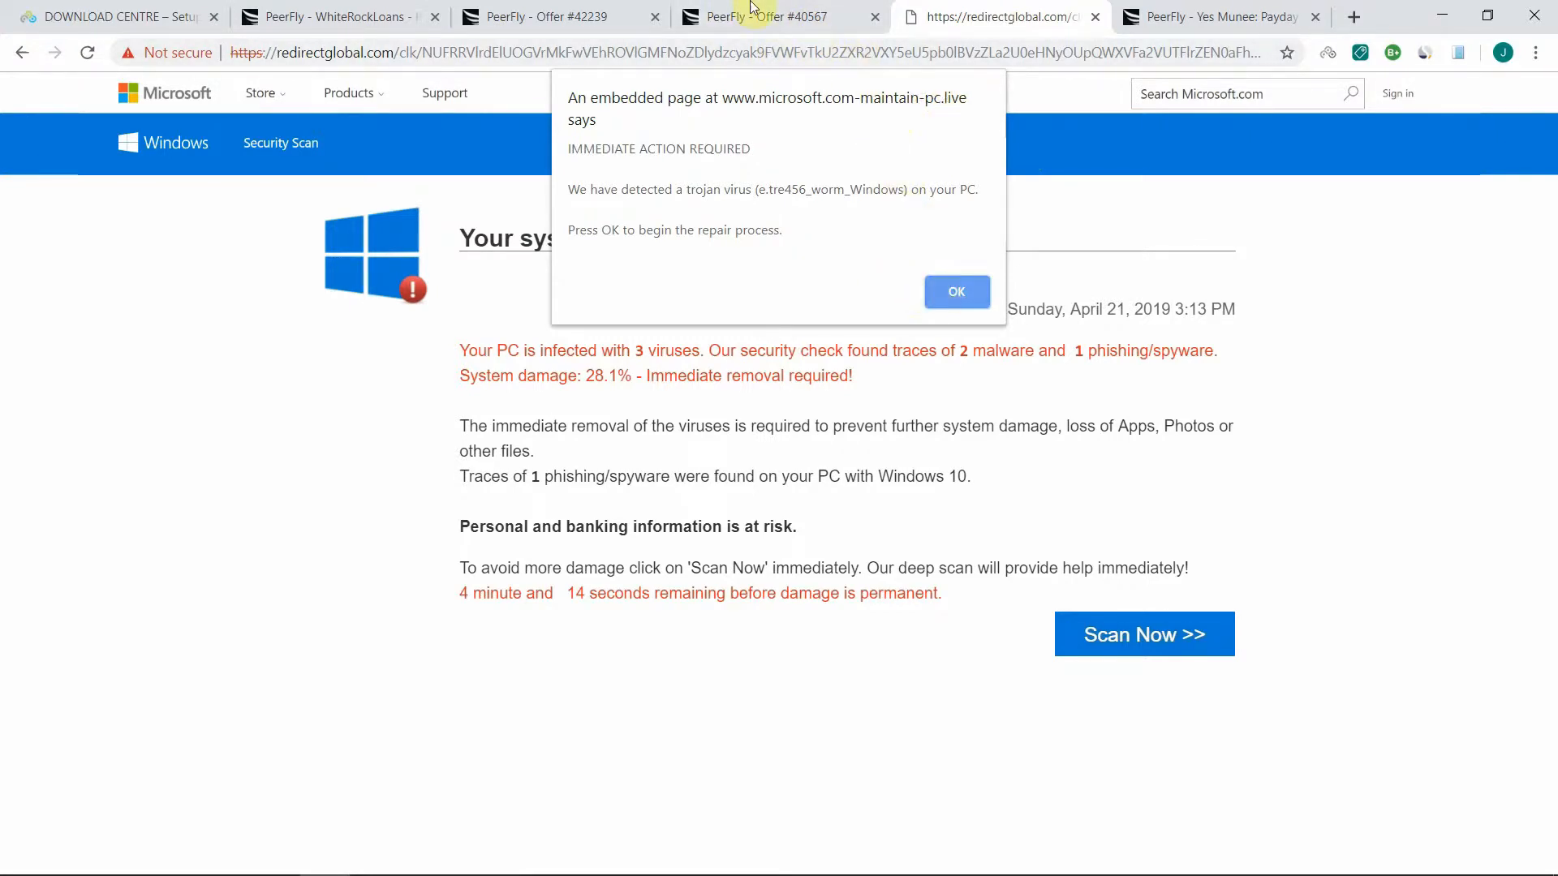
{"action": "left_click", "coordinate": [780, 16]}
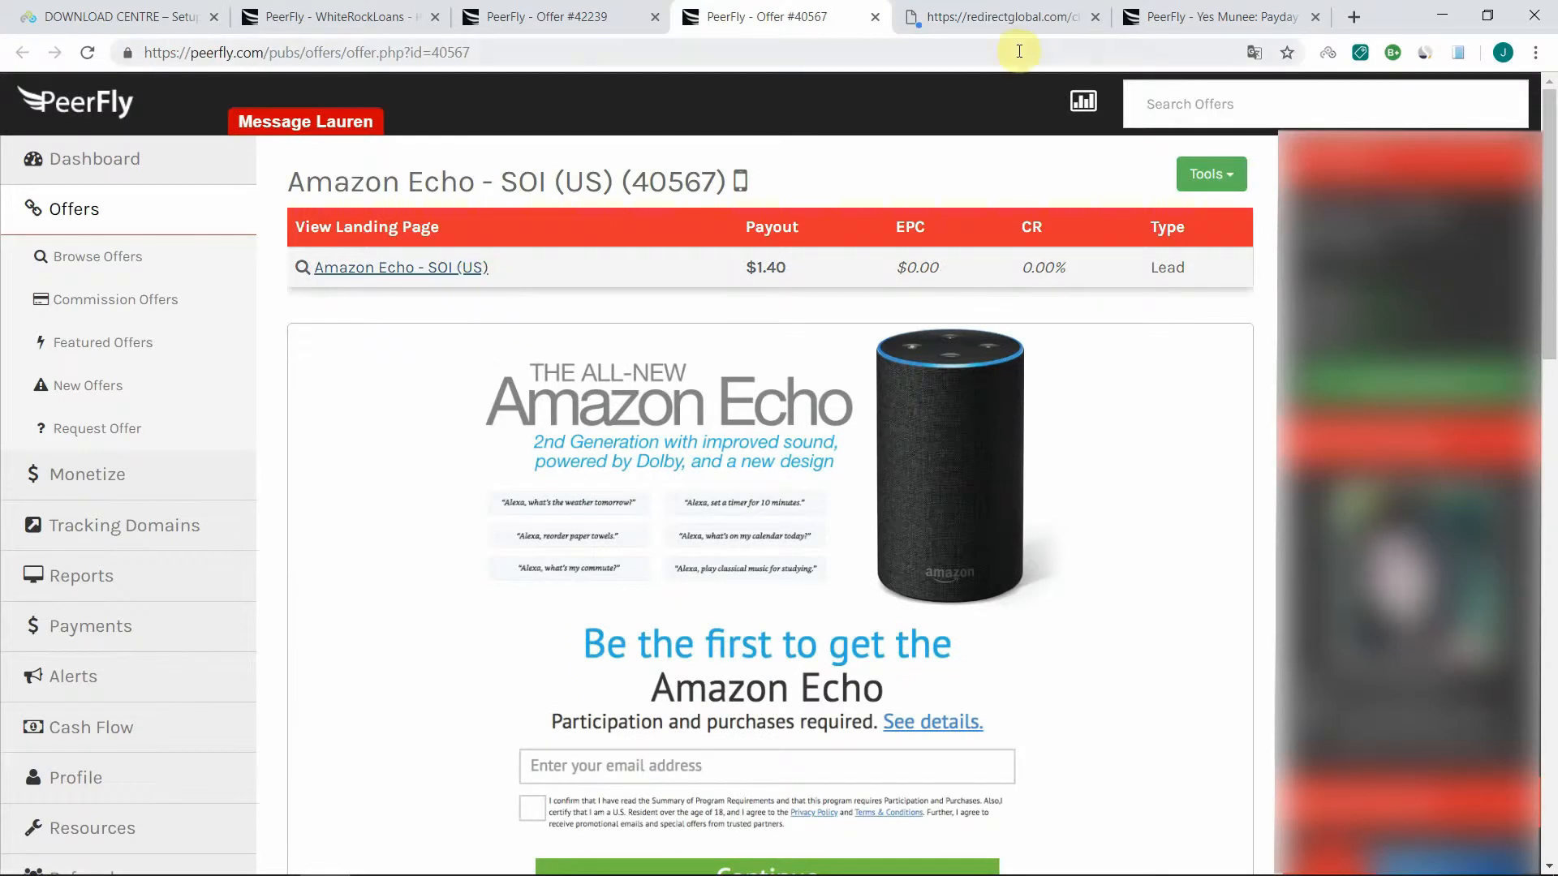
{"action": "left_click", "coordinate": [998, 16]}
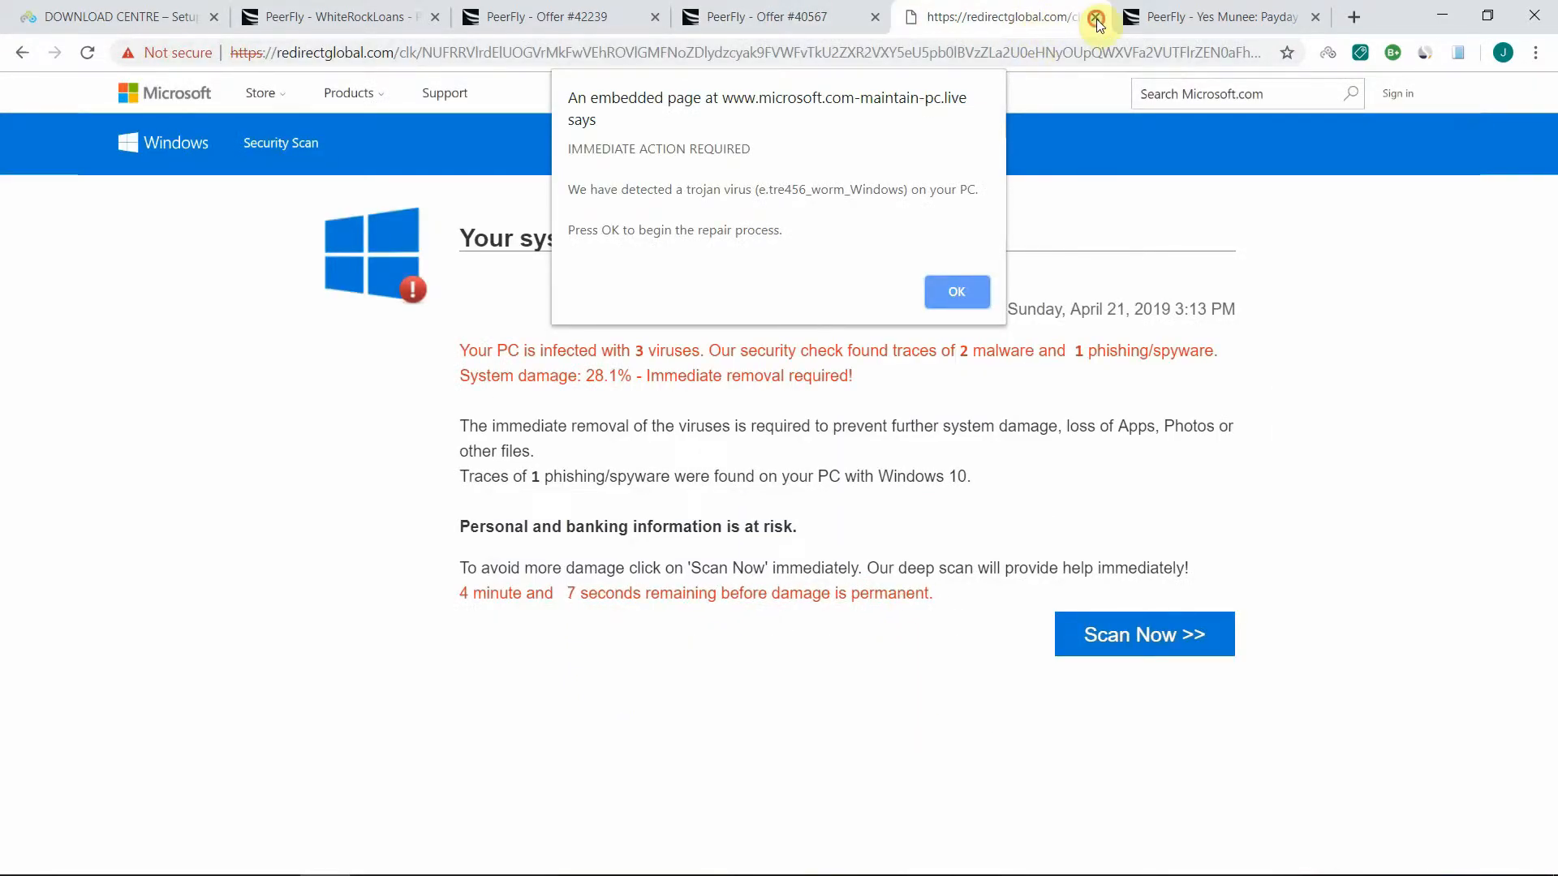
{"action": "left_click", "coordinate": [1097, 16]}
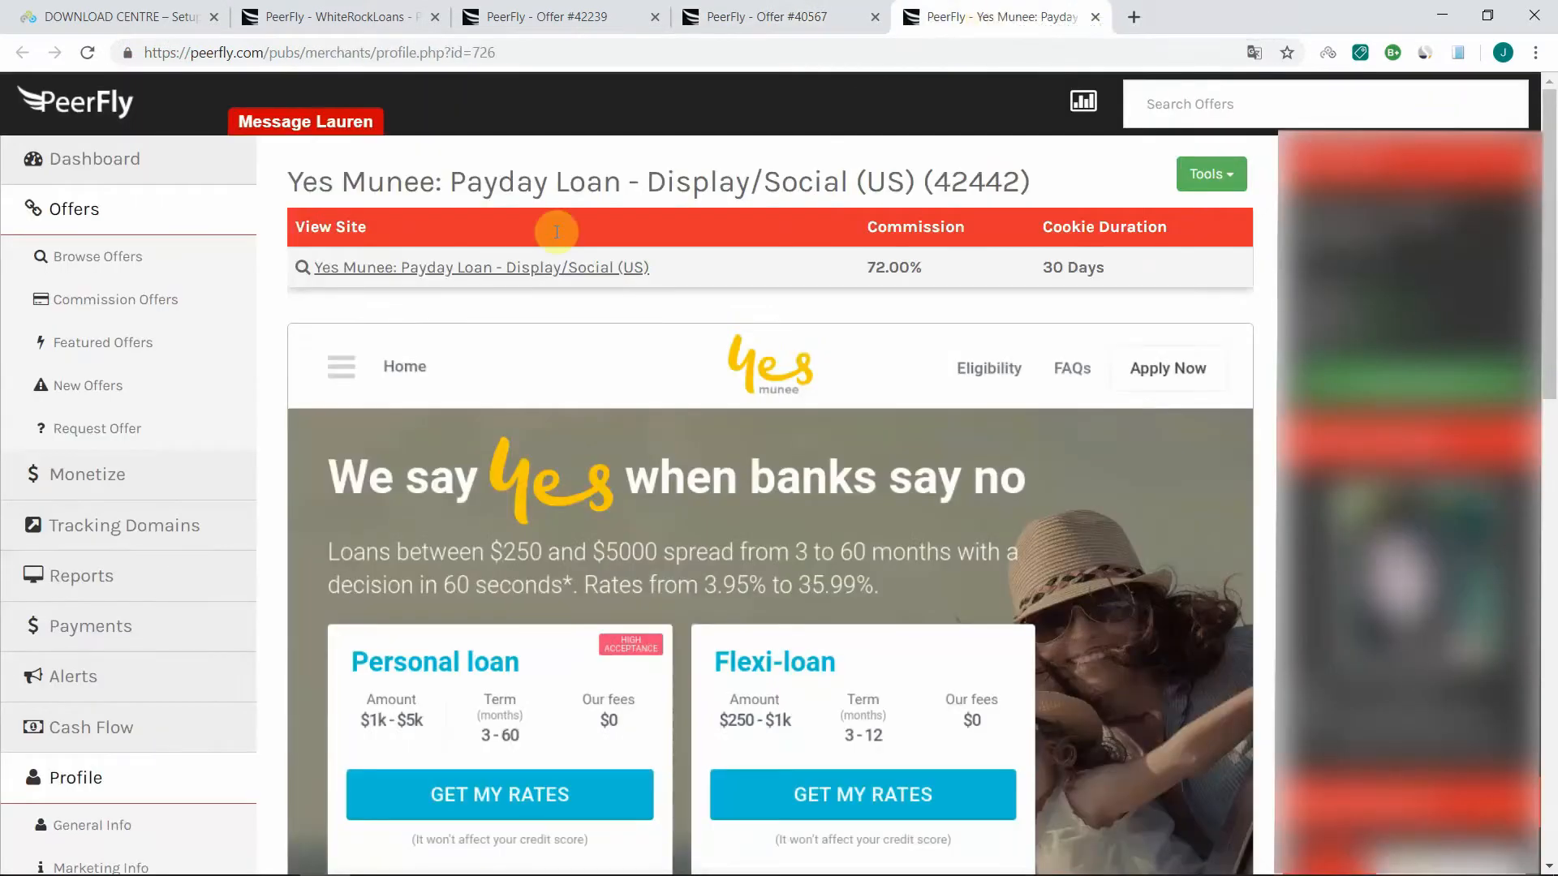
{"action": "mouse_move", "coordinate": [412, 271]}
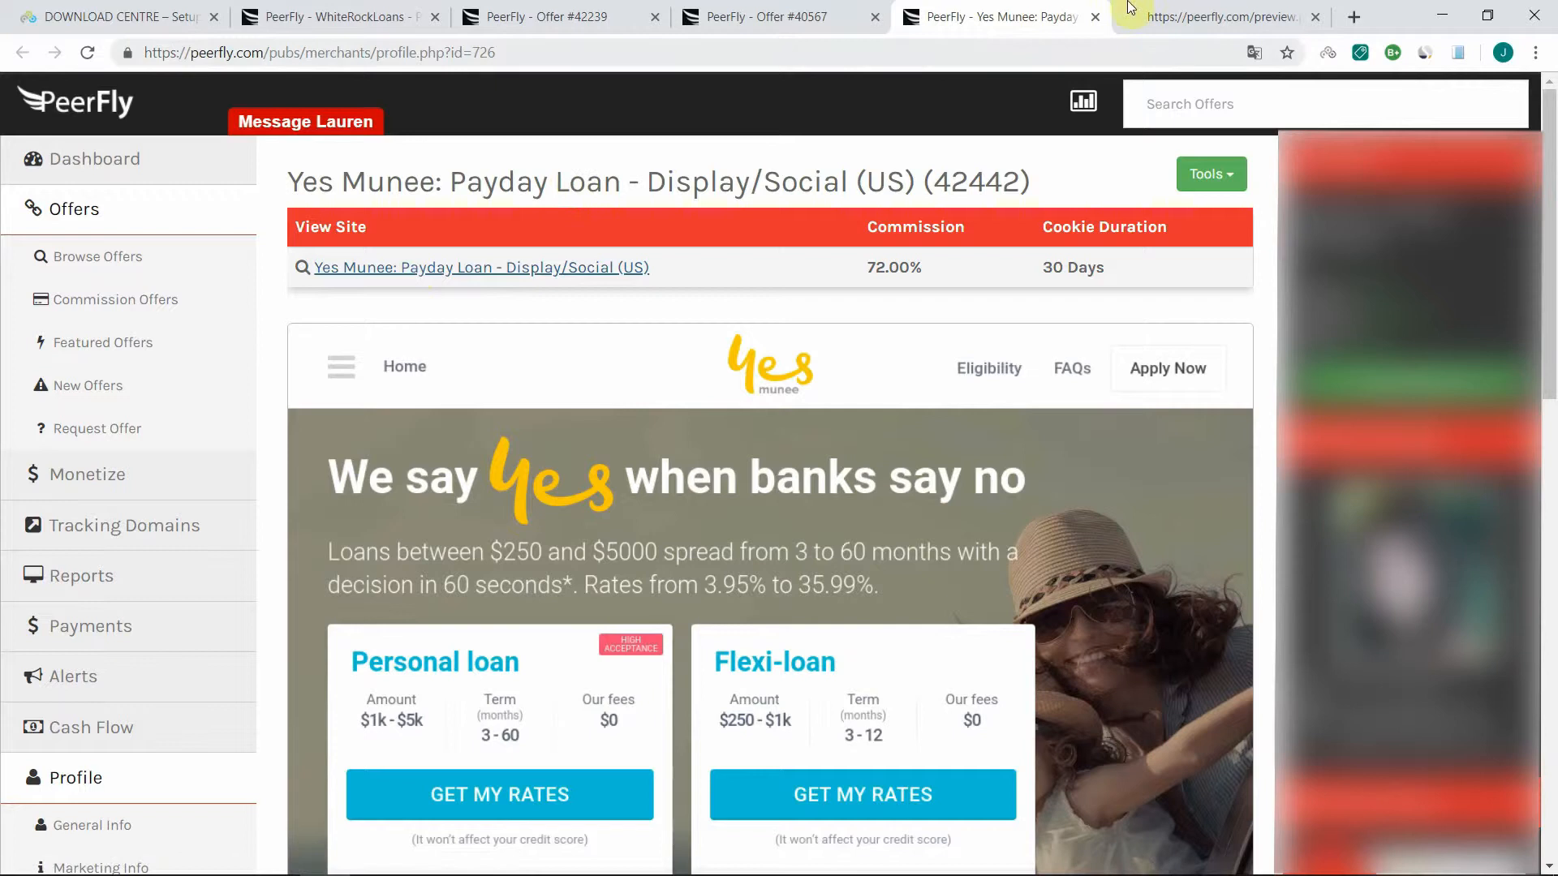
Switch to the newly opened Yes Munee preview tab showing the 404 mystery-box page.
{"action": "left_click", "coordinate": [1222, 16]}
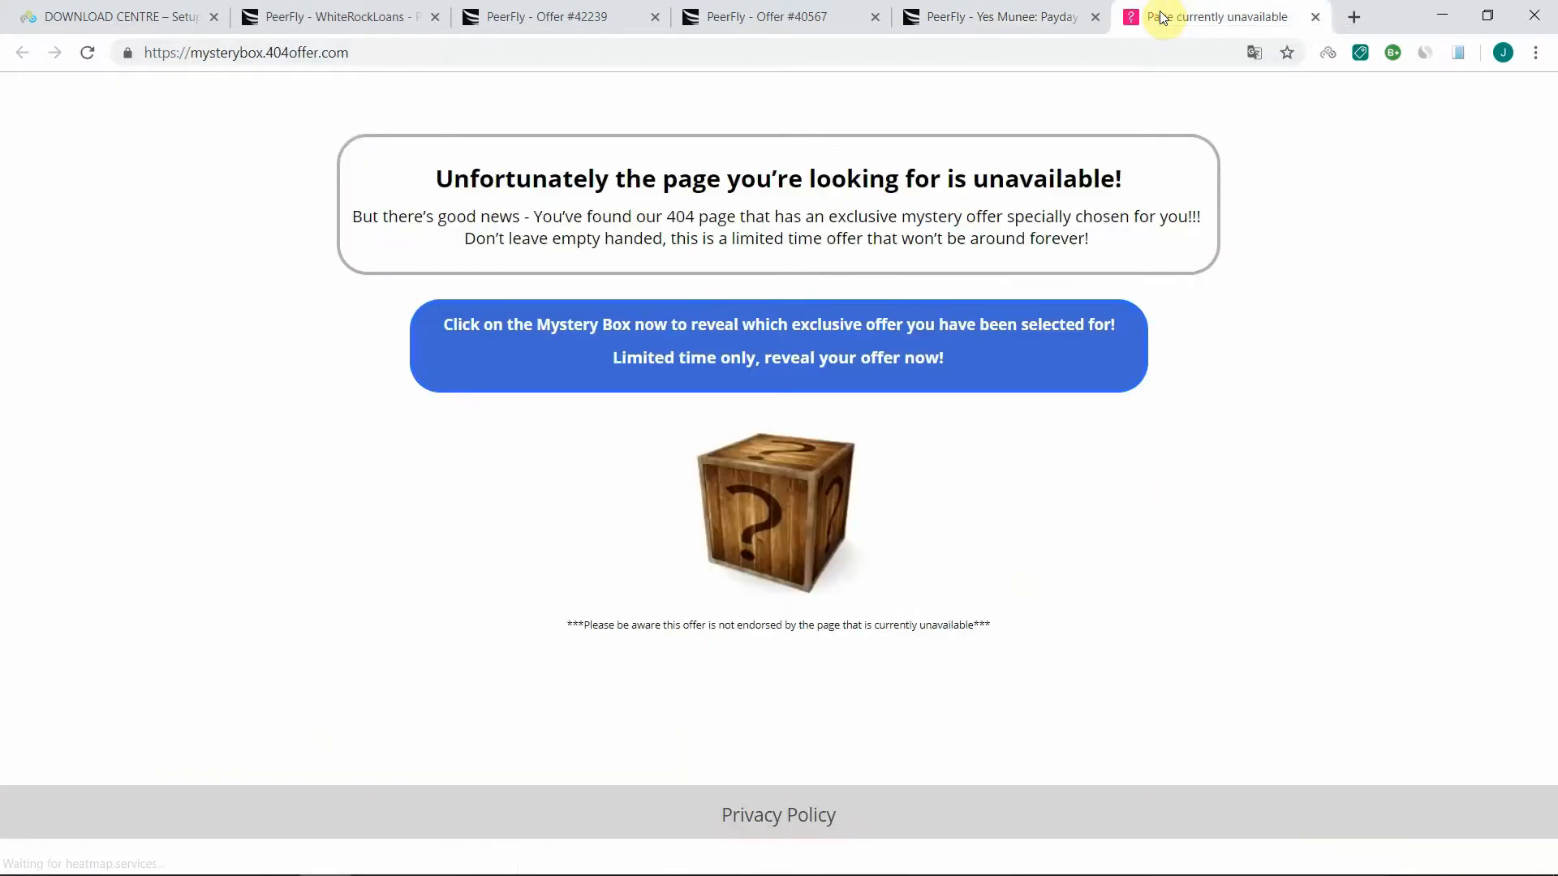
{"action": "mouse_move", "coordinate": [675, 271]}
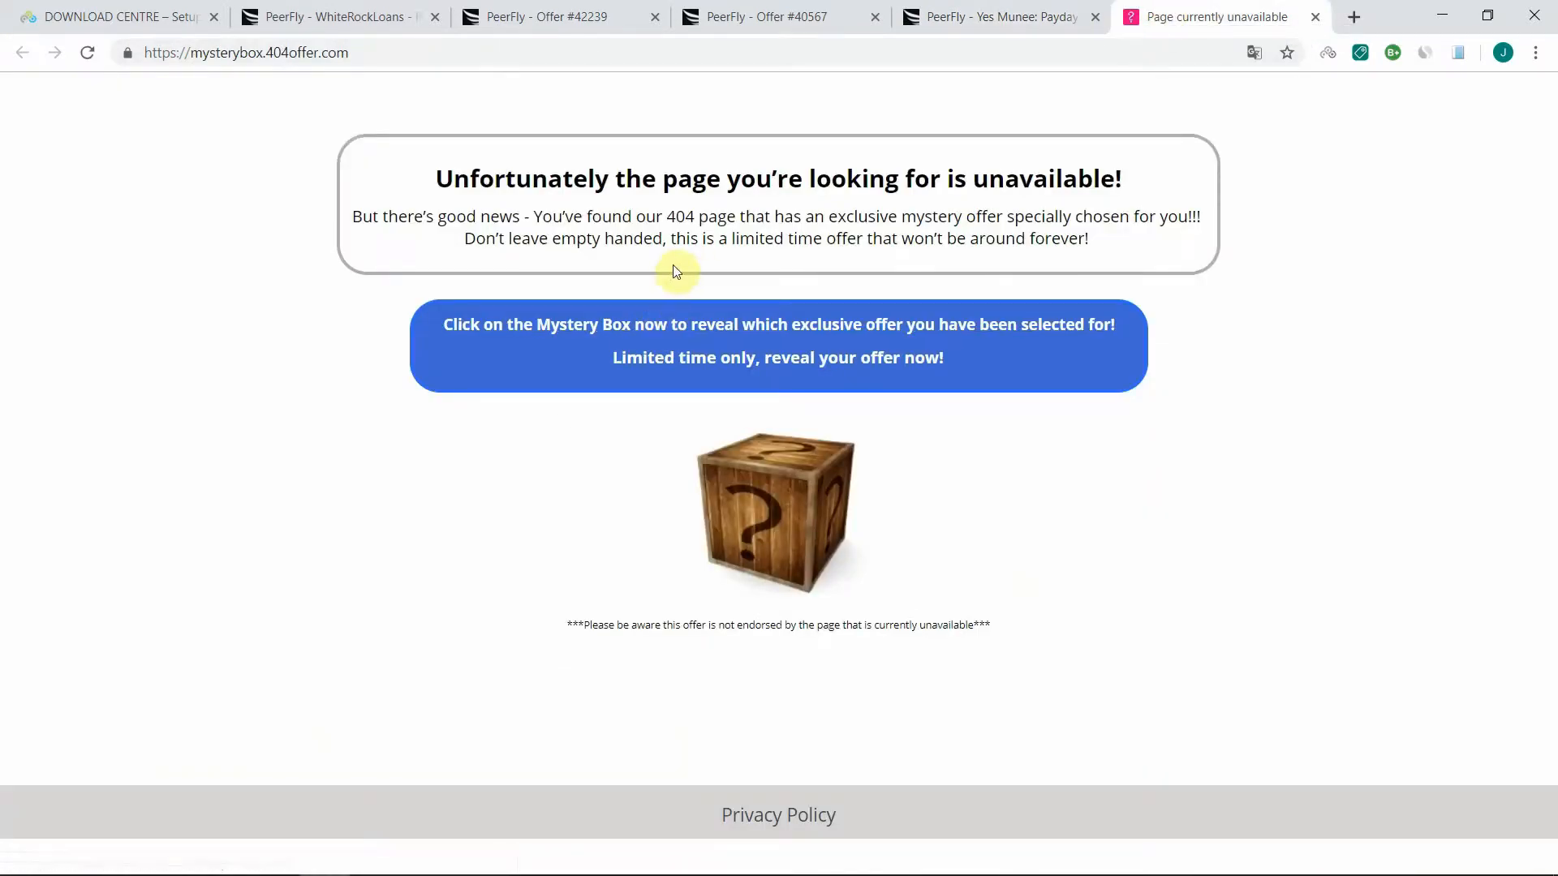
{"action": "mouse_move", "coordinate": [1308, 159]}
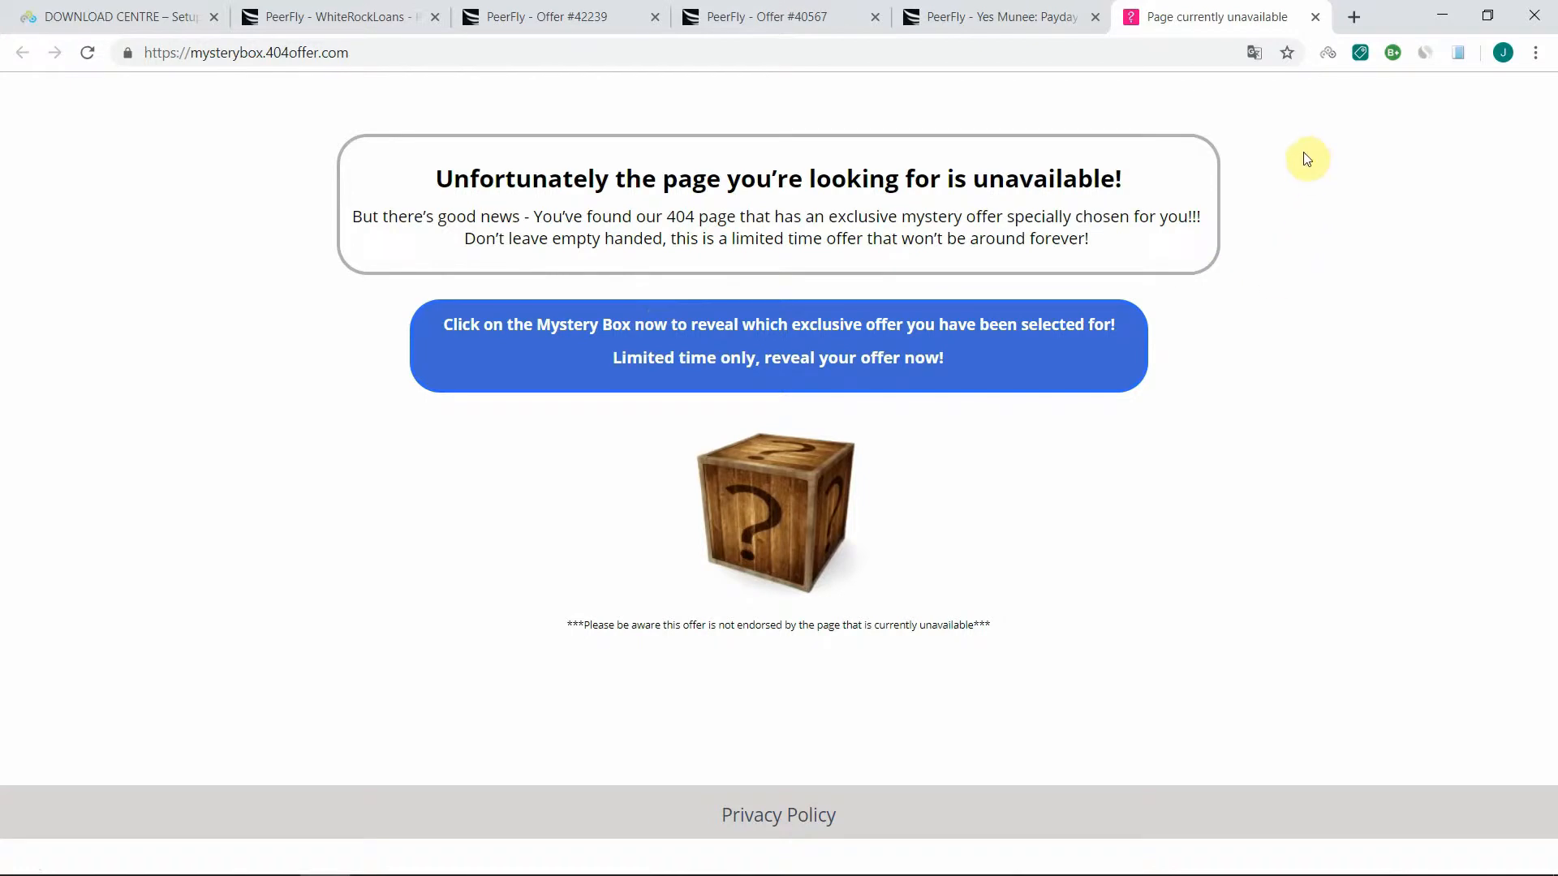
{"action": "mouse_move", "coordinate": [1316, 19]}
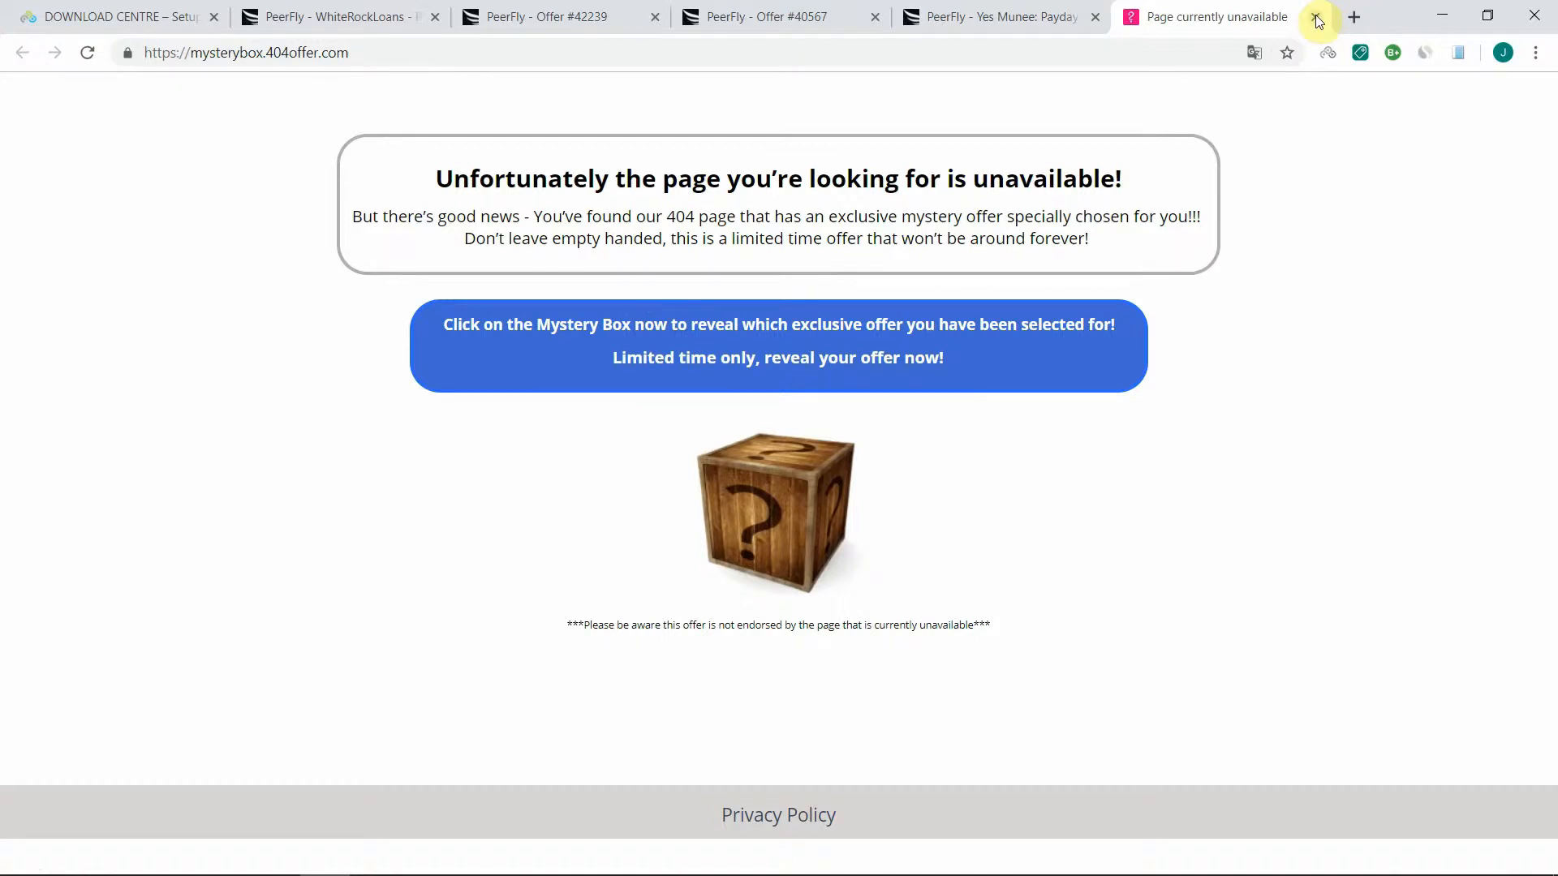
Close the 'Page currently unavailable' mystery-box tab, returning to the Yes Munee offer.
{"action": "left_click", "coordinate": [1316, 16]}
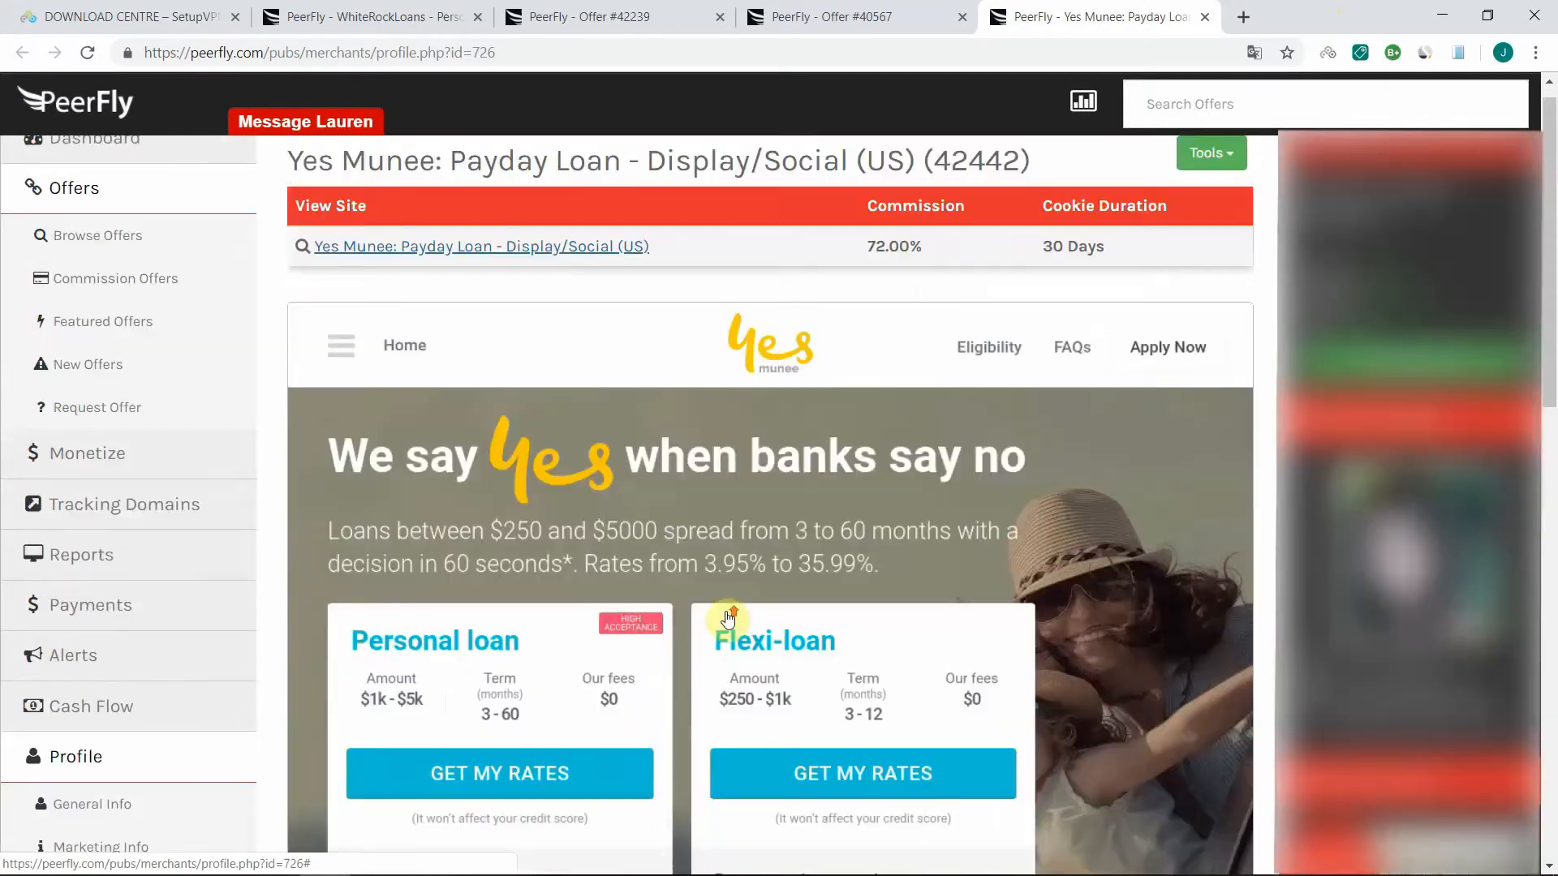
Look over the Yes Munee offer page, then bring up the SetupVPN server location list.
{"action": "scroll", "scroll_direction": "down", "scroll_amount": 3}
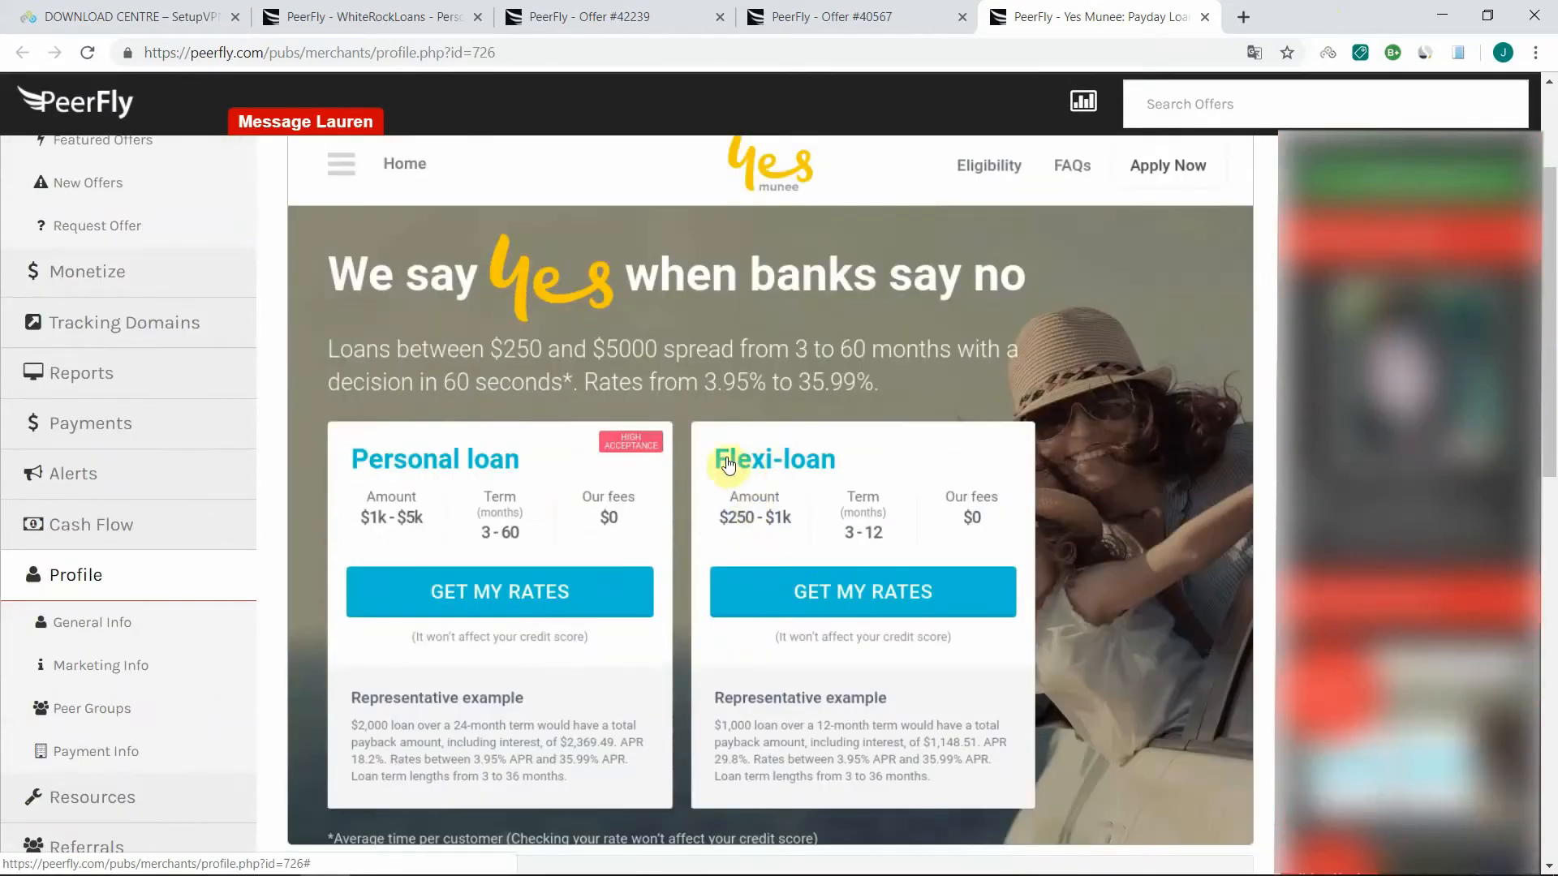
{"action": "mouse_move", "coordinate": [864, 447]}
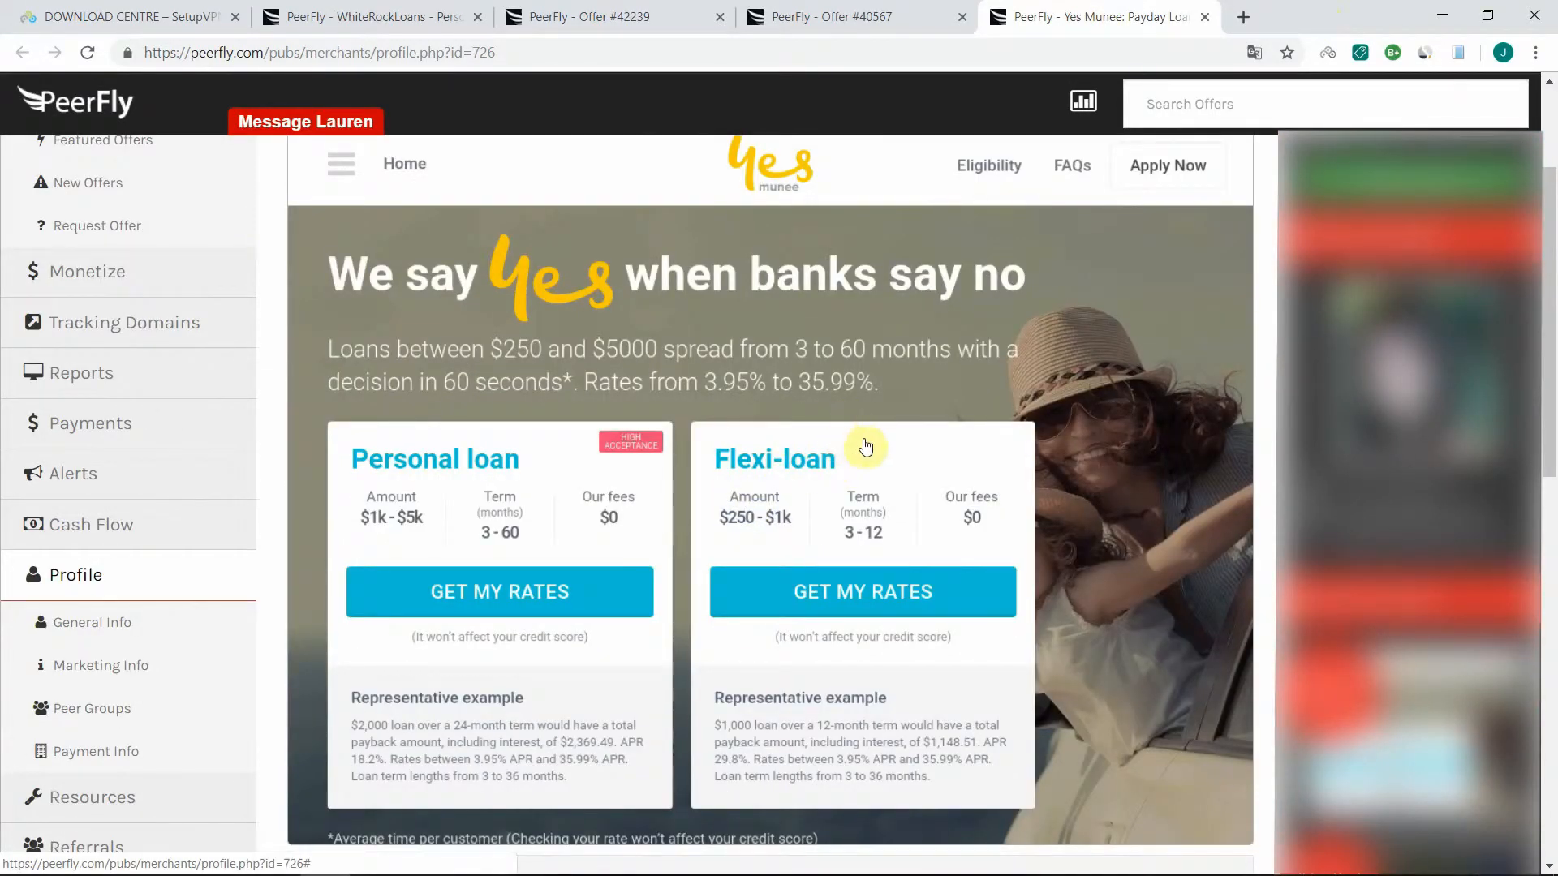
{"action": "mouse_move", "coordinate": [988, 383]}
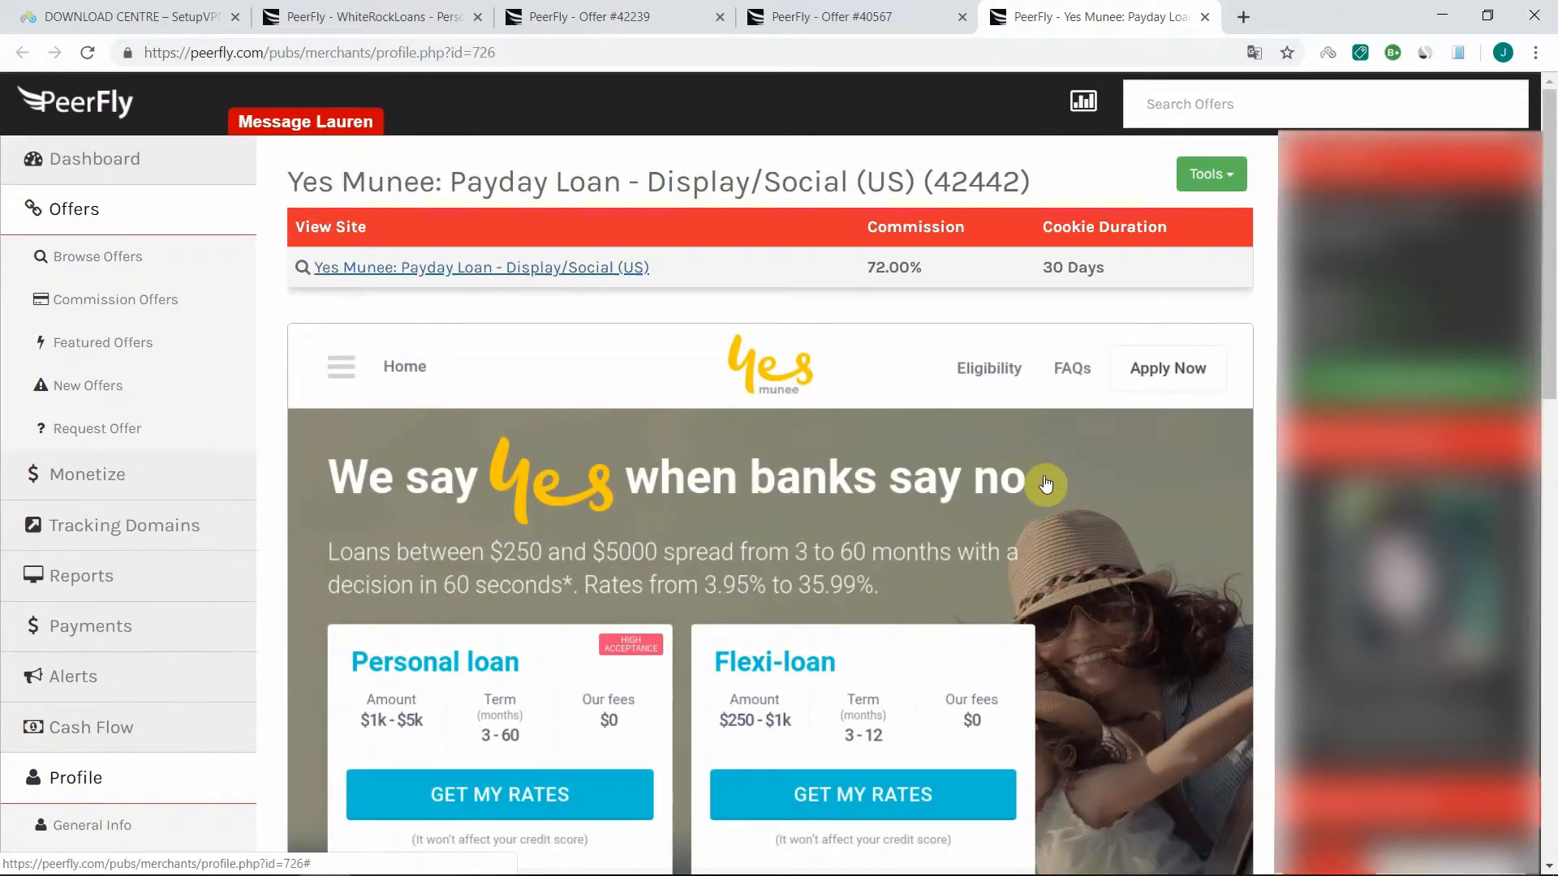
{"action": "mouse_move", "coordinate": [368, 16]}
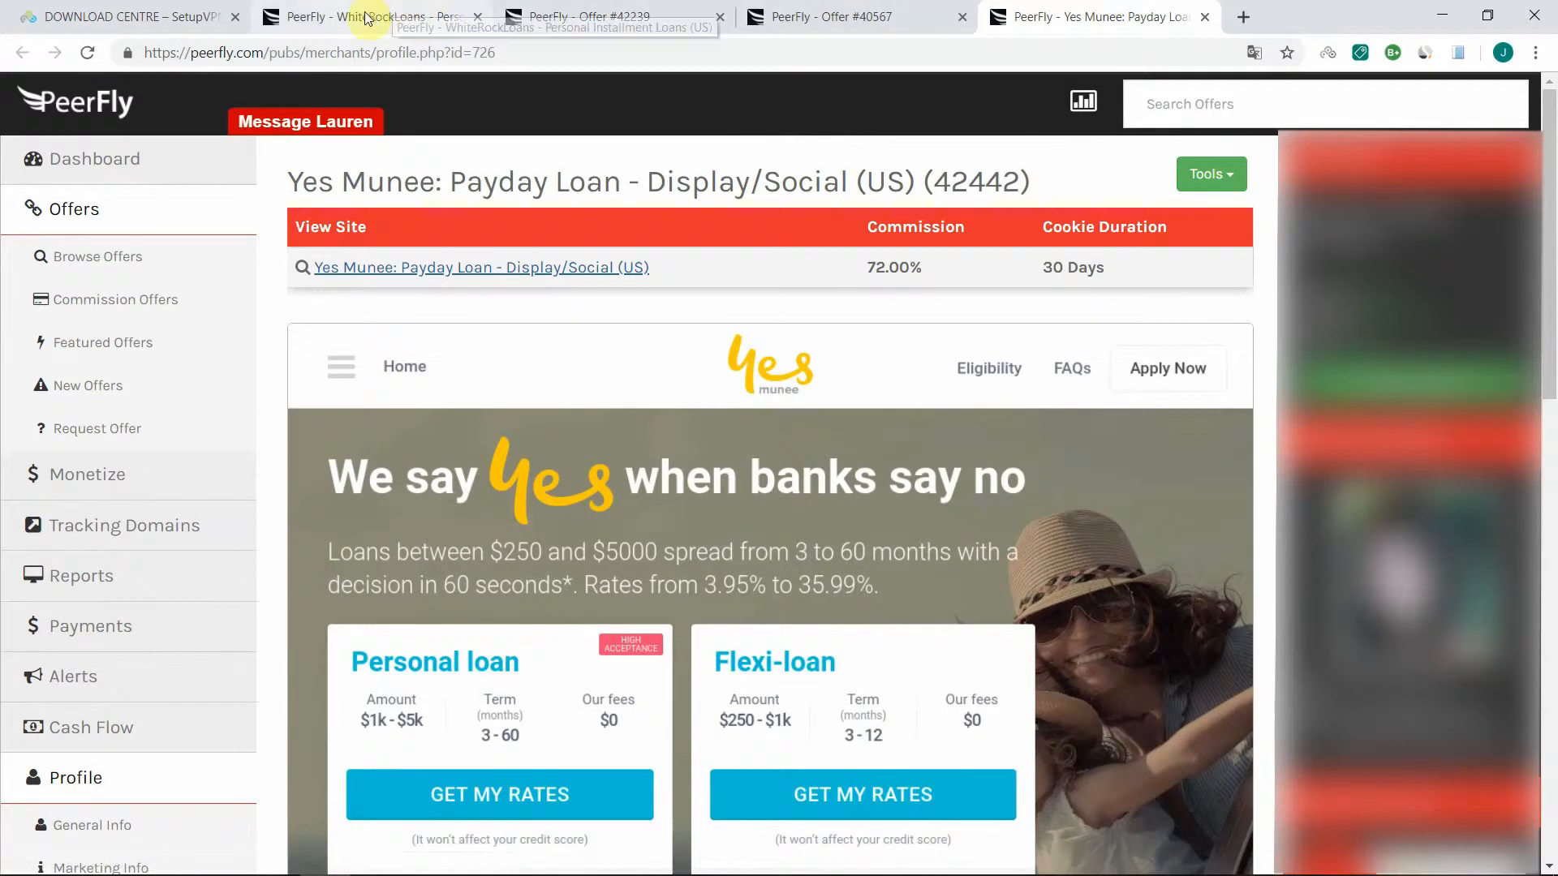
{"action": "mouse_move", "coordinate": [1329, 63]}
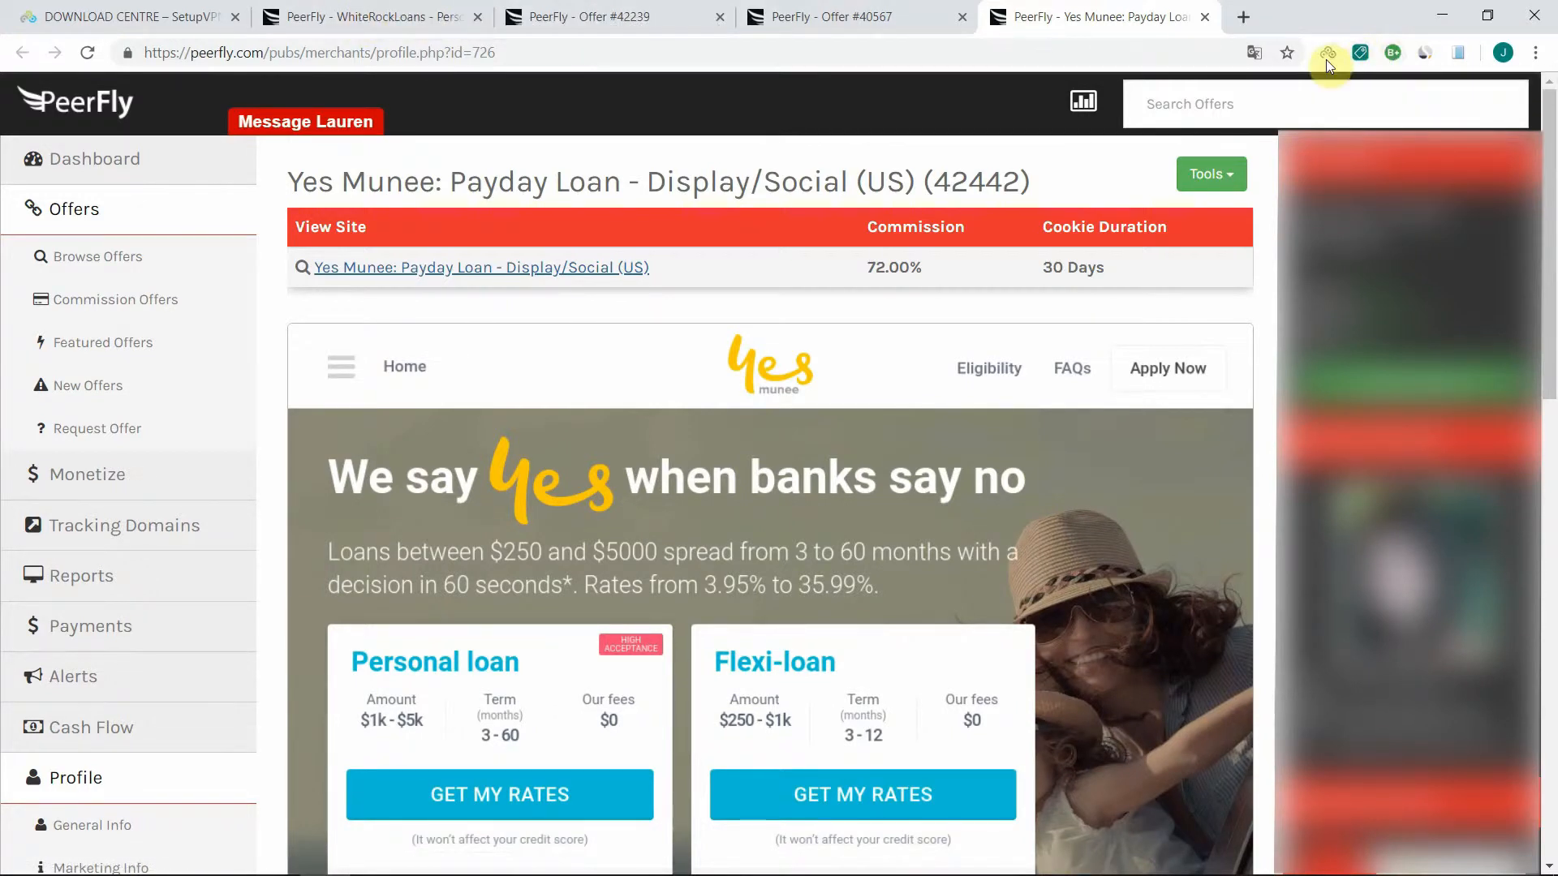
{"action": "left_click", "coordinate": [1329, 52]}
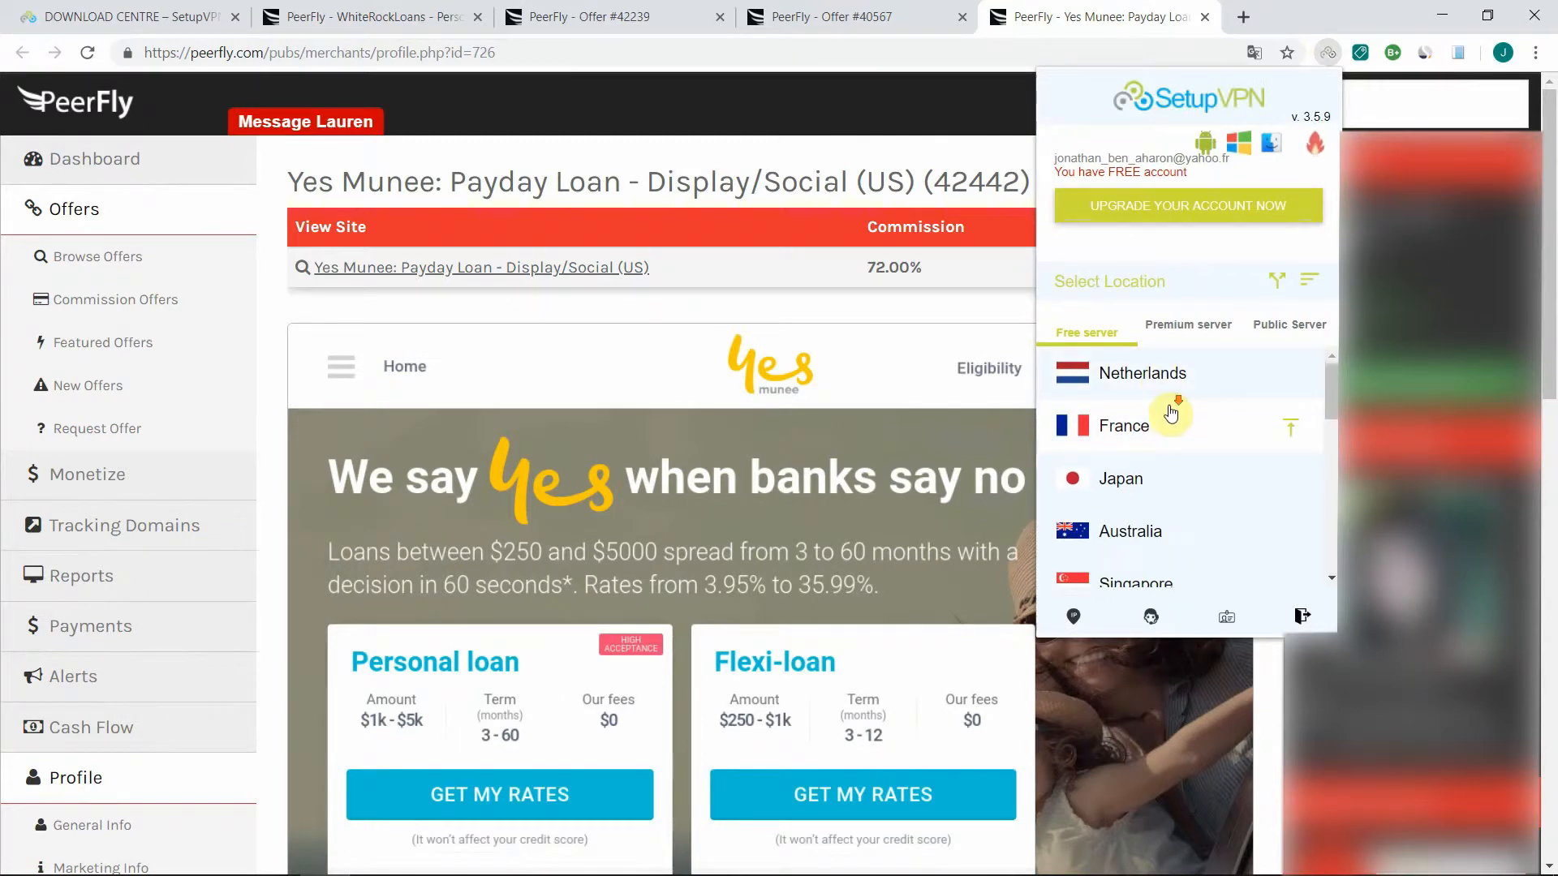
Connect to a United States server, confirm via IP LOOKUP it locates to Dallas, Texas, and close ip8.
{"action": "scroll", "scroll_direction": "down", "scroll_amount": 3}
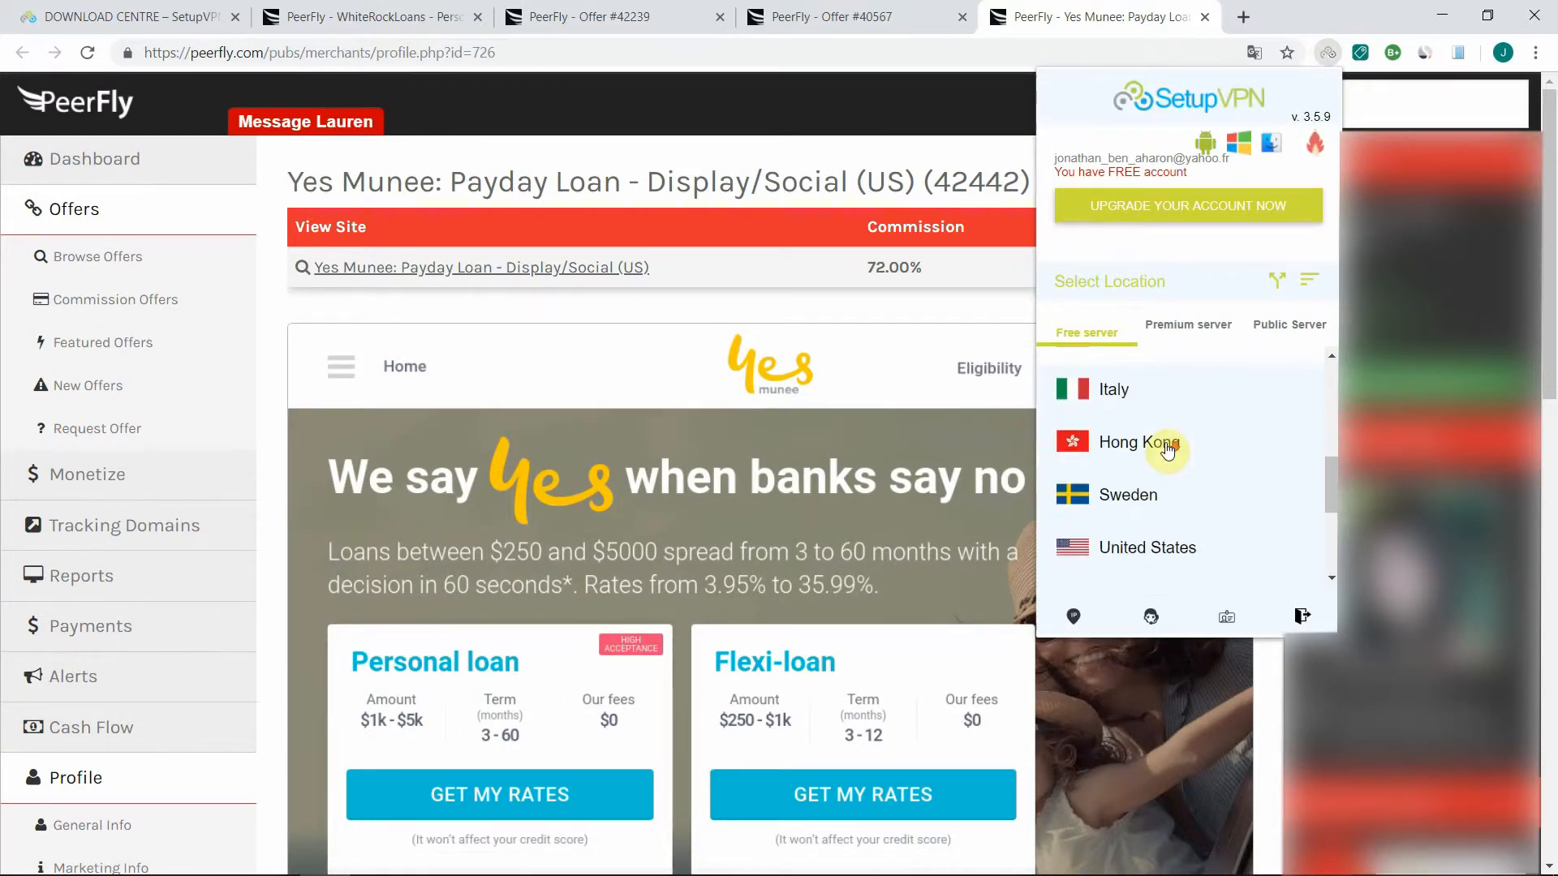
{"action": "left_click", "coordinate": [1147, 547]}
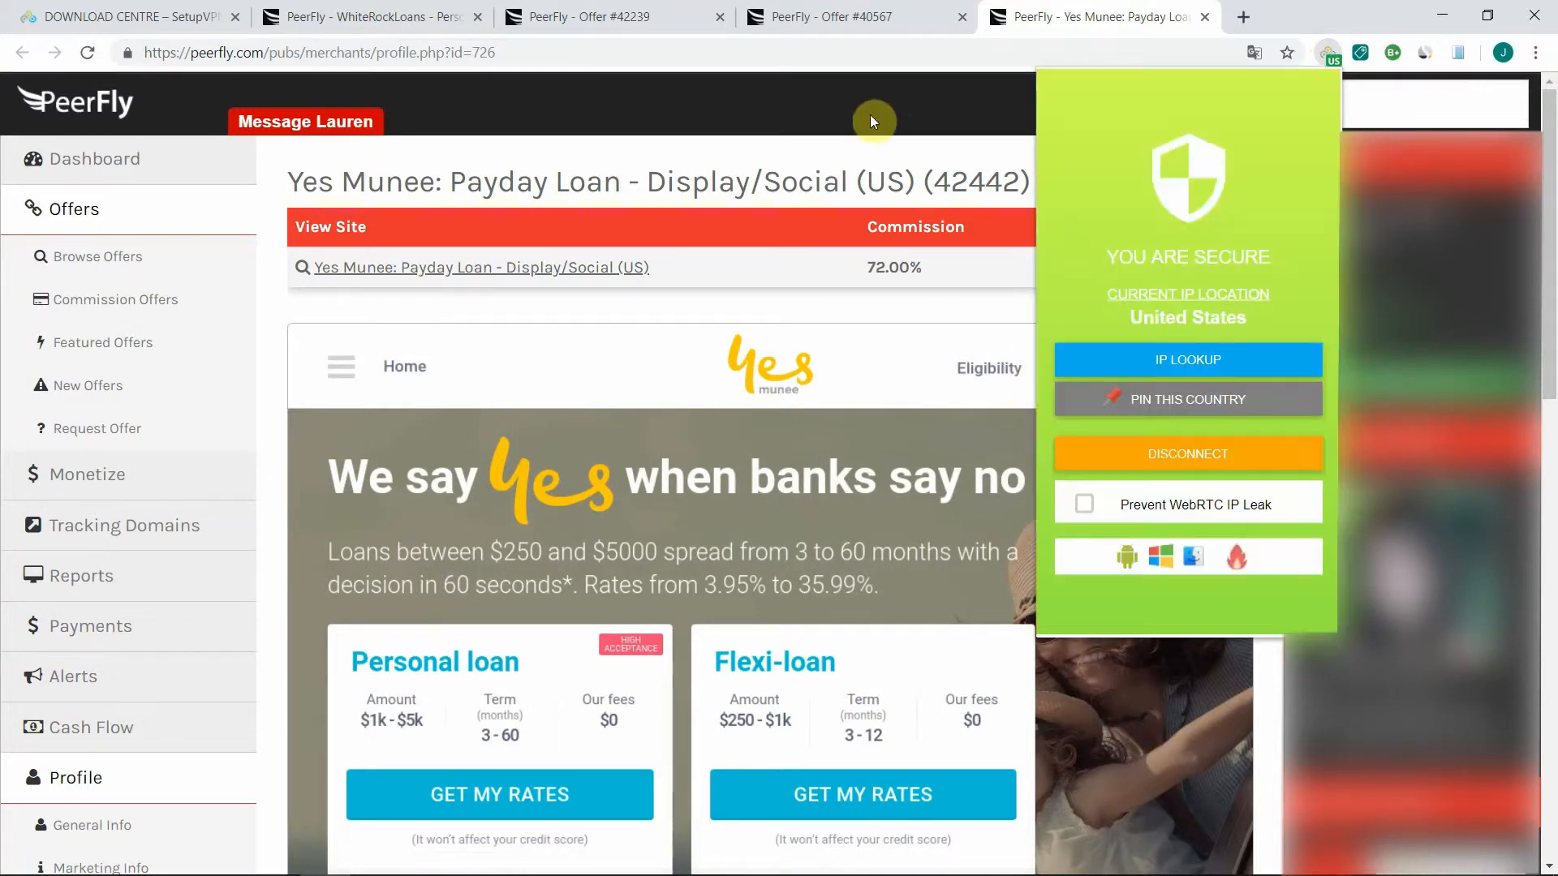
{"action": "mouse_move", "coordinate": [1249, 436]}
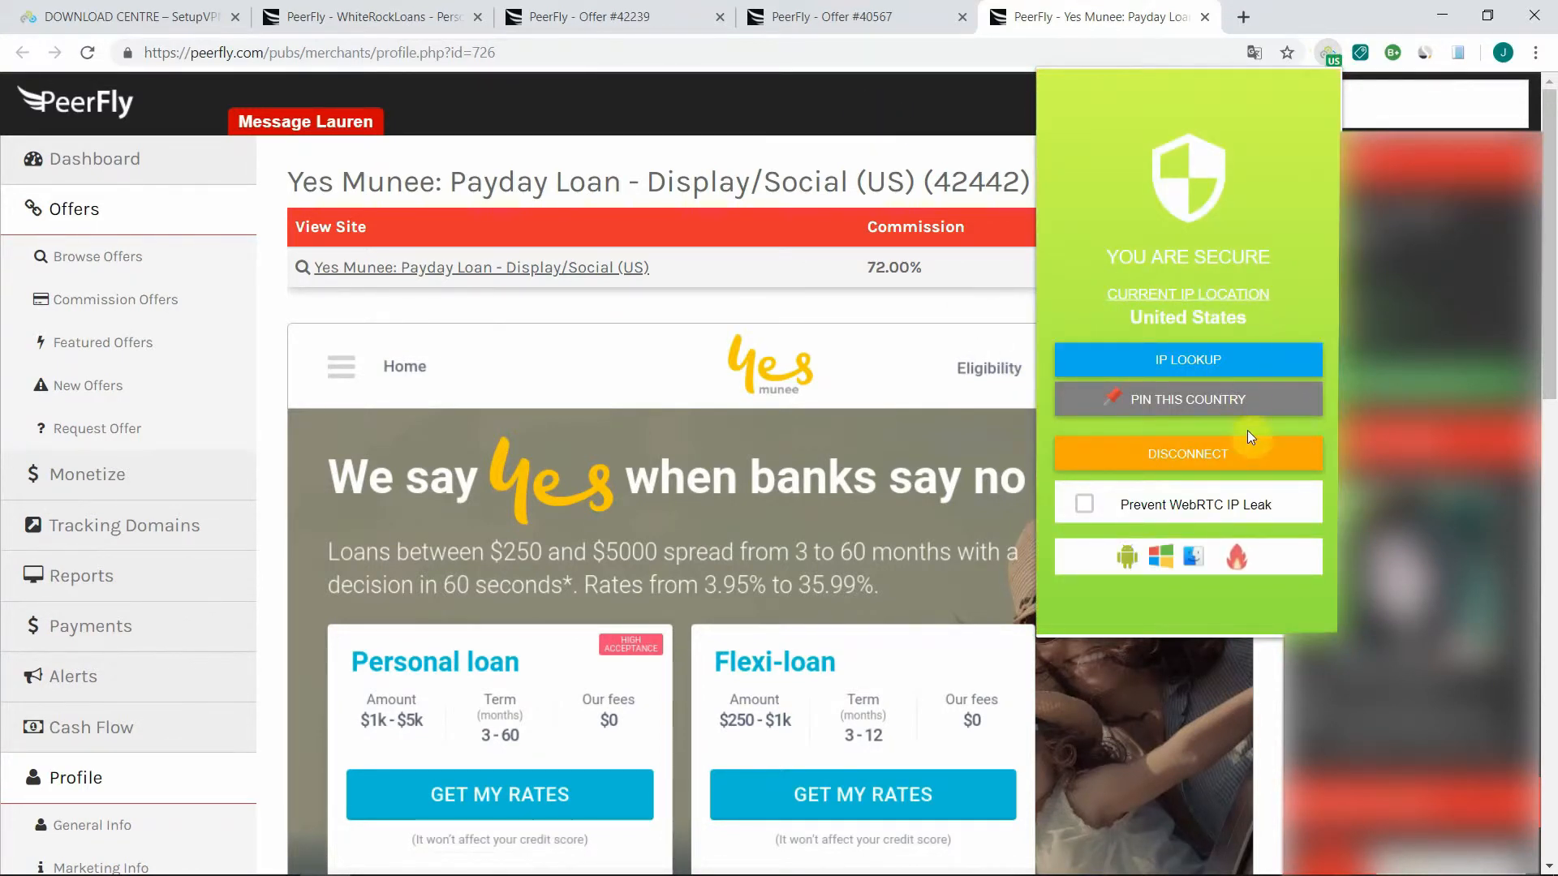
{"action": "mouse_move", "coordinate": [1001, 308]}
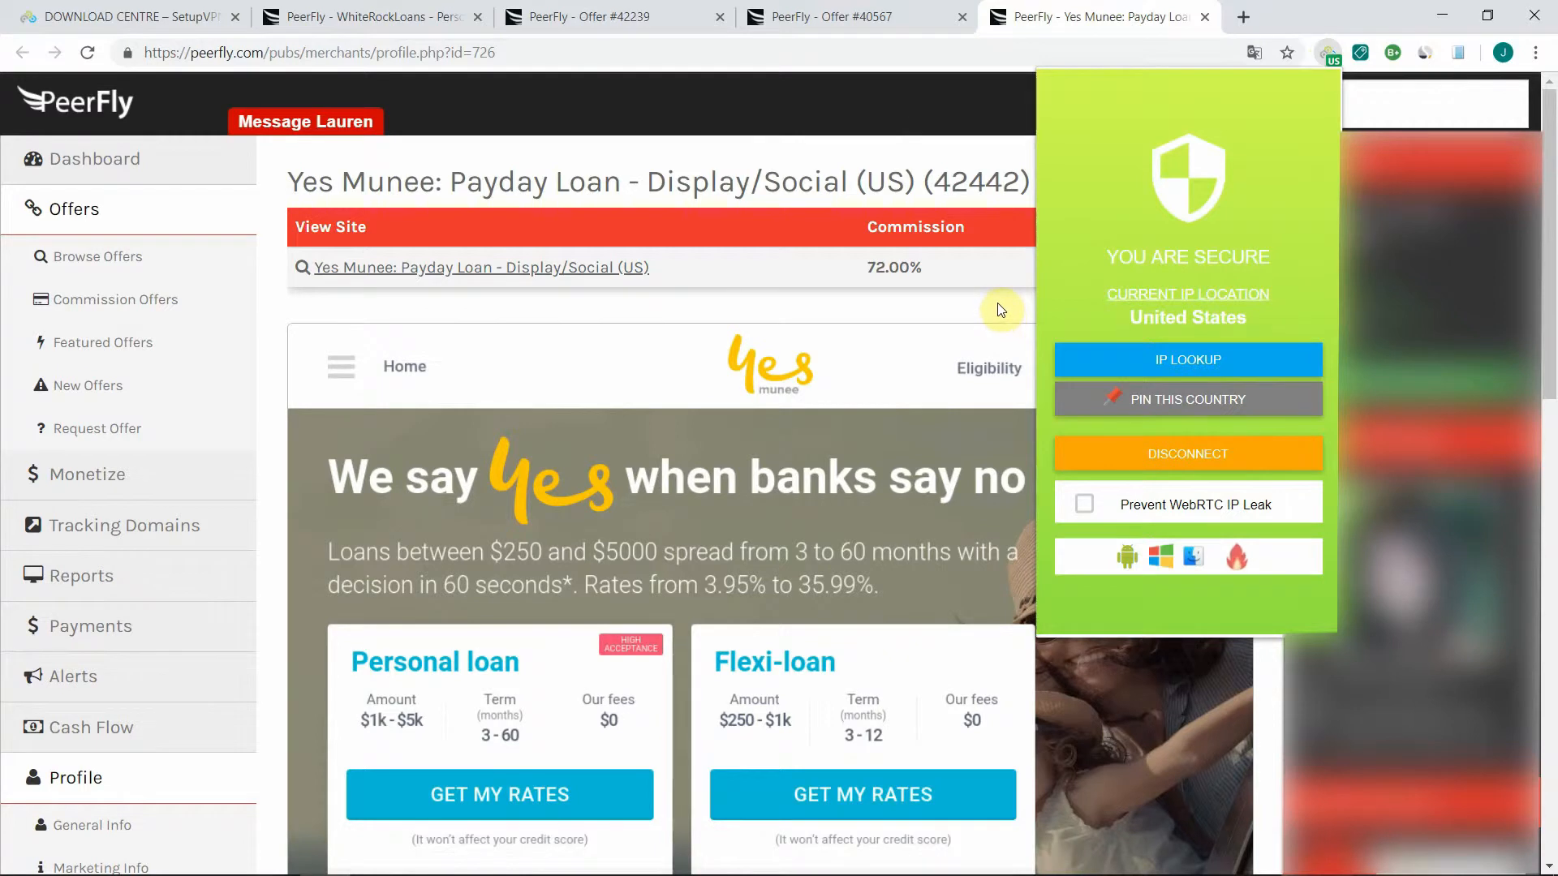
{"action": "mouse_move", "coordinate": [1142, 354]}
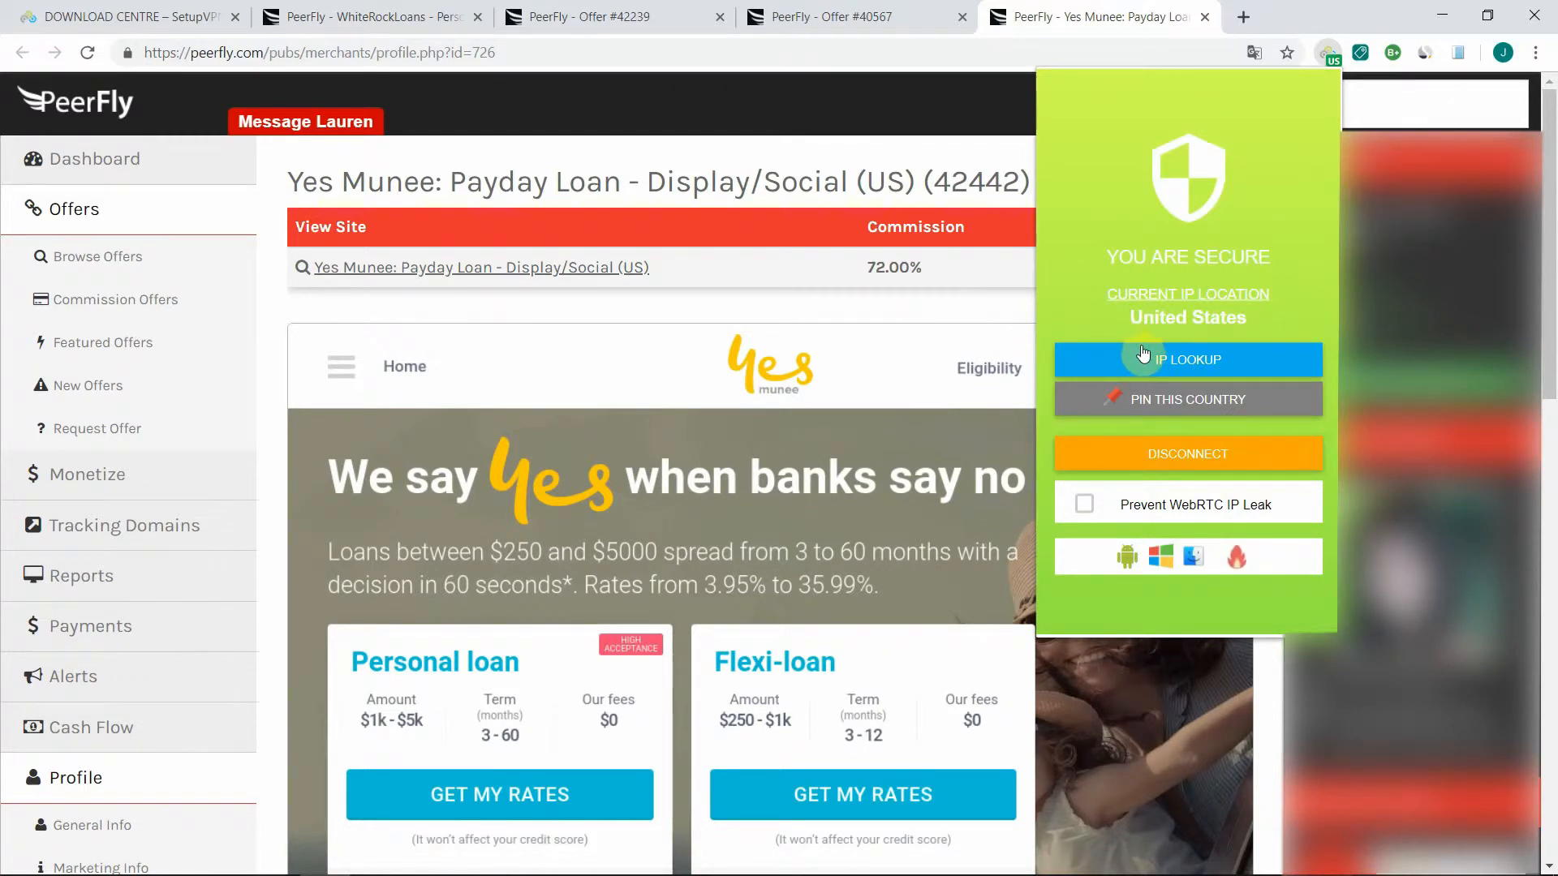
{"action": "left_click", "coordinate": [1187, 361]}
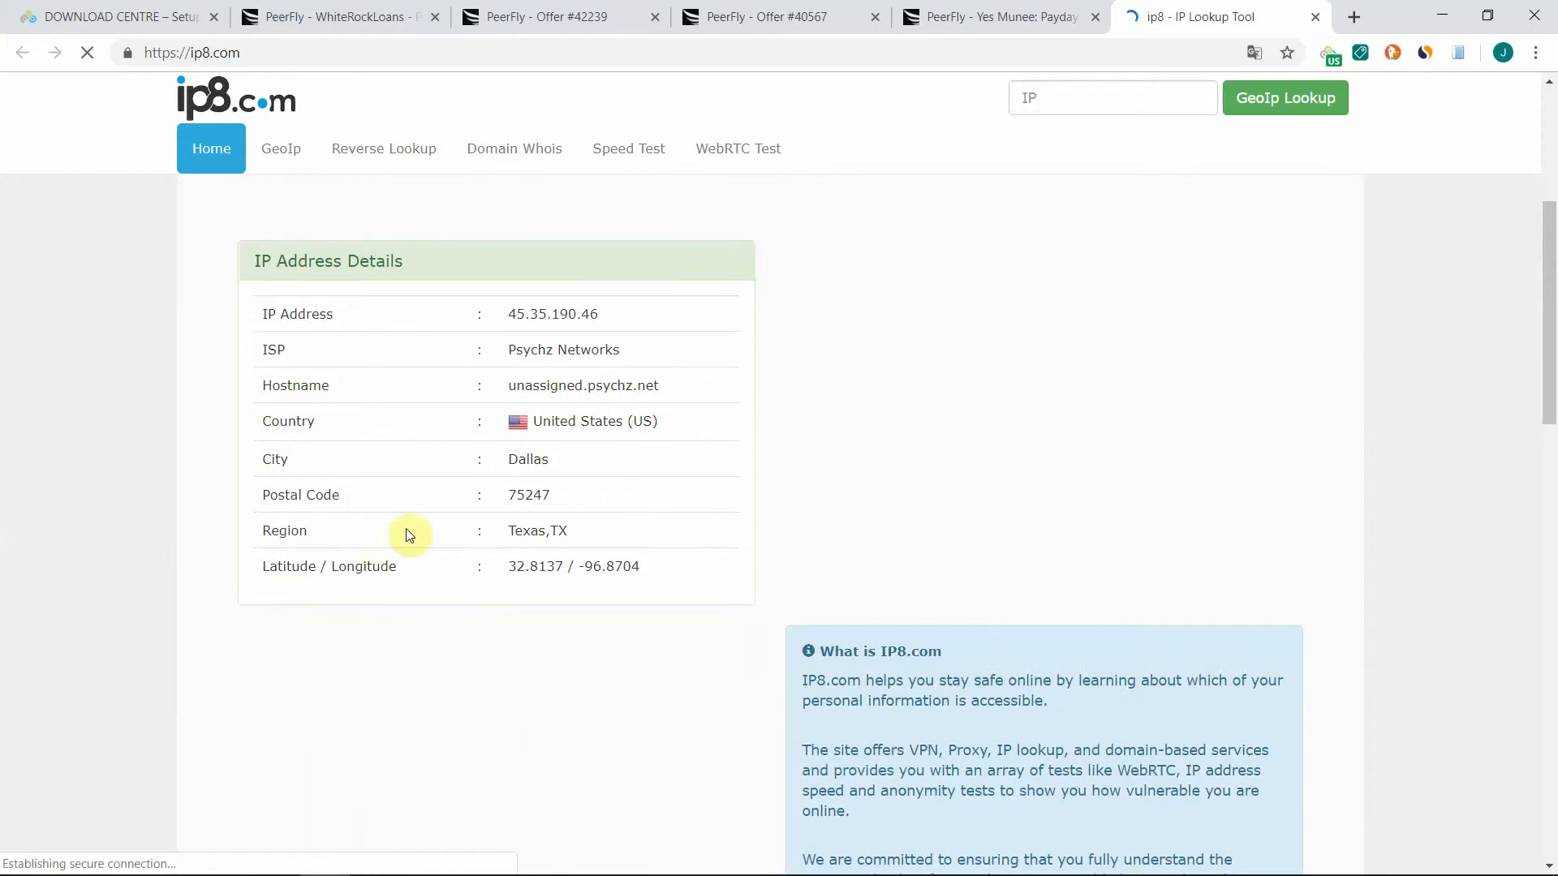
{"action": "mouse_move", "coordinate": [567, 472]}
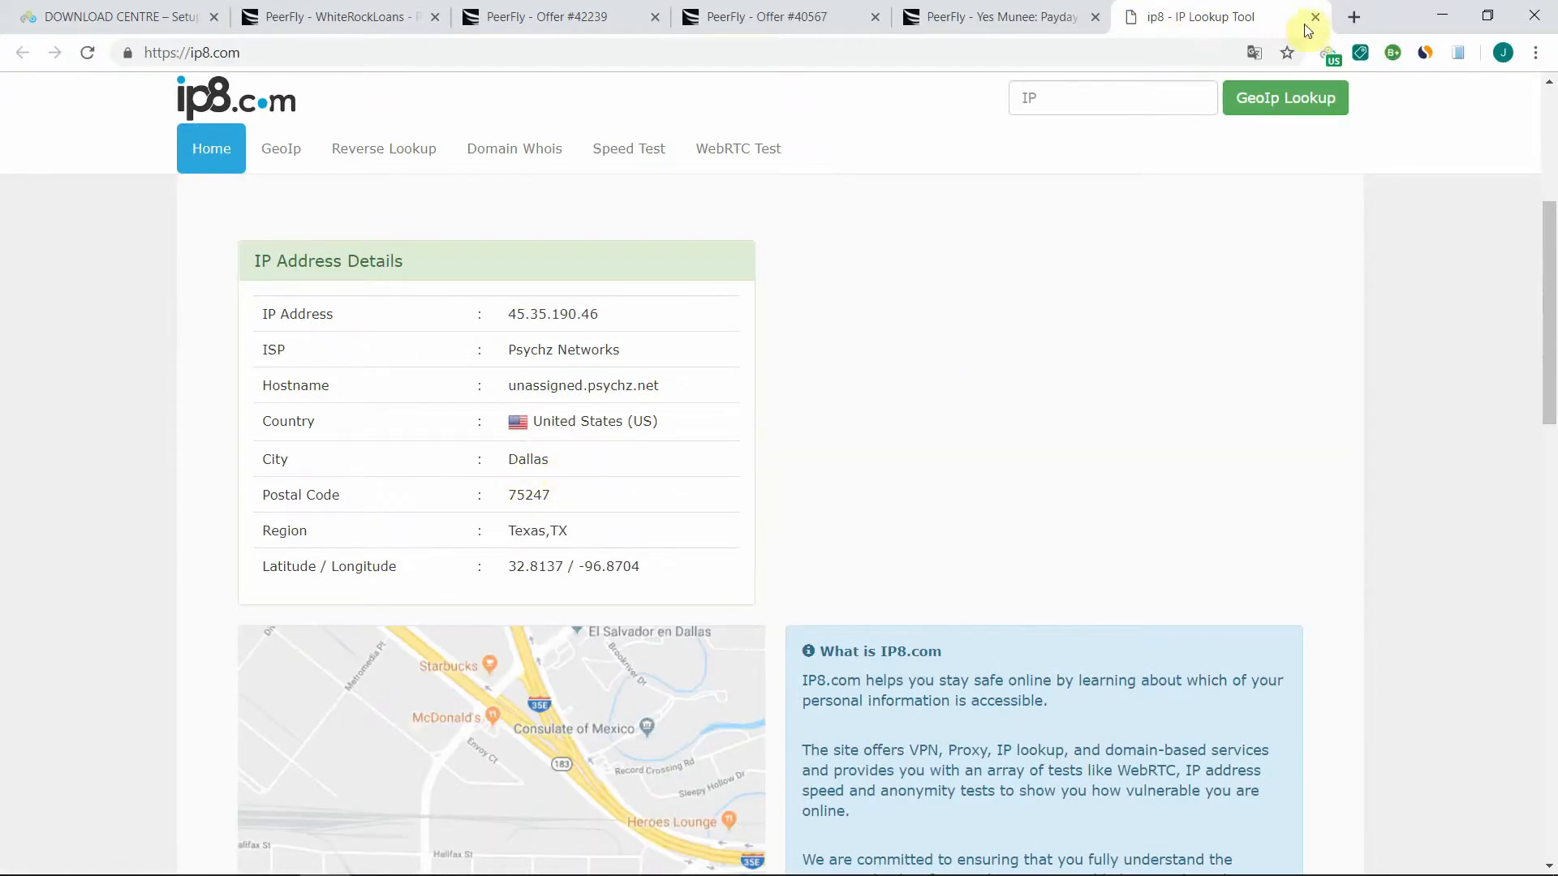
{"action": "left_click", "coordinate": [1313, 16]}
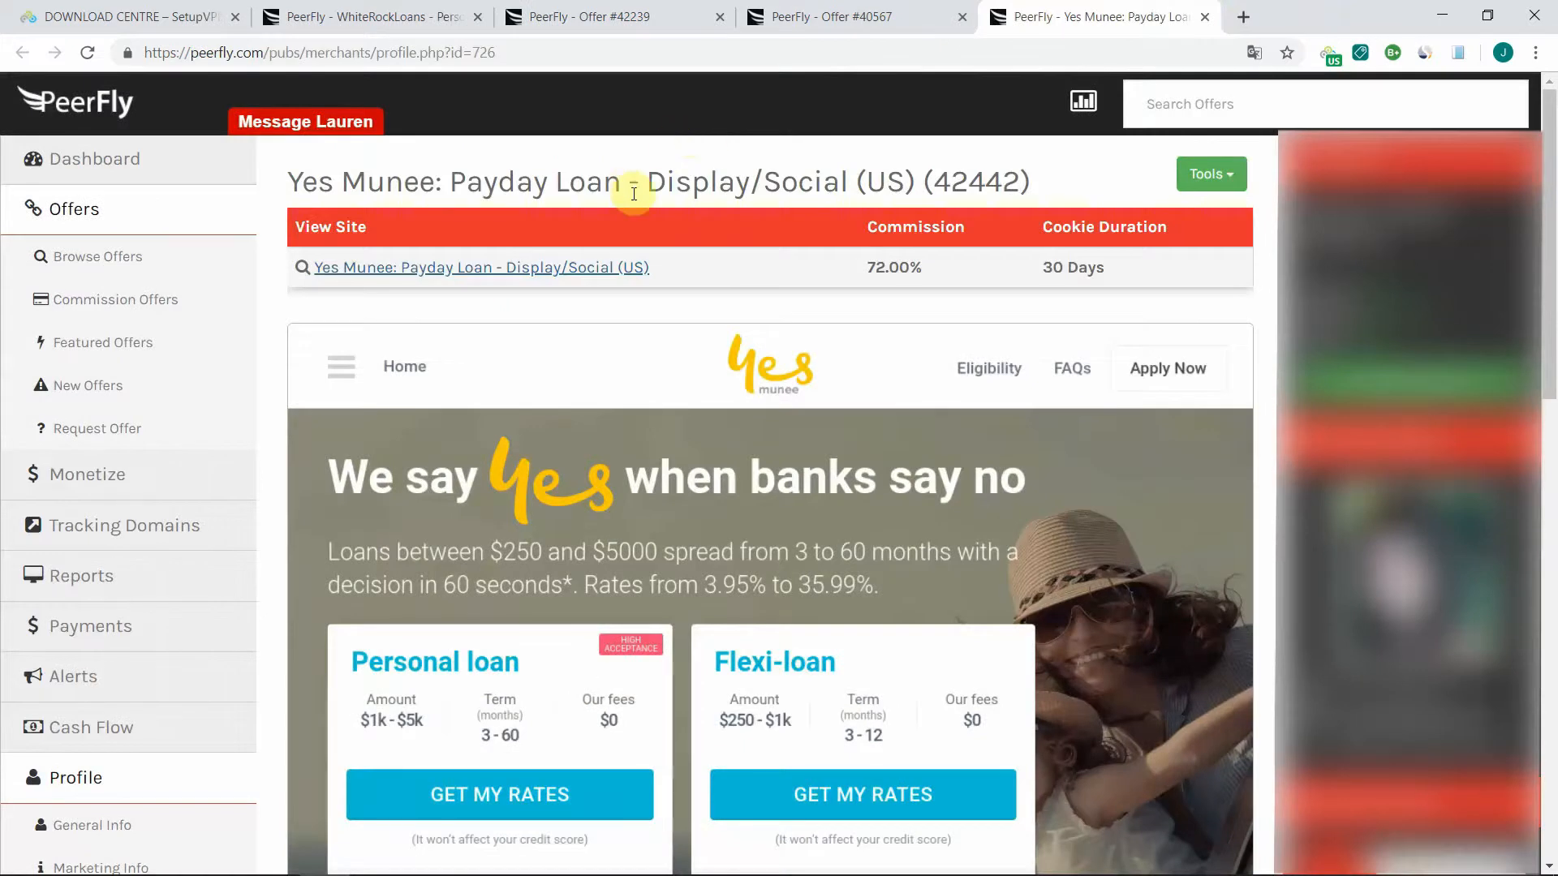
{"action": "mouse_move", "coordinate": [596, 17]}
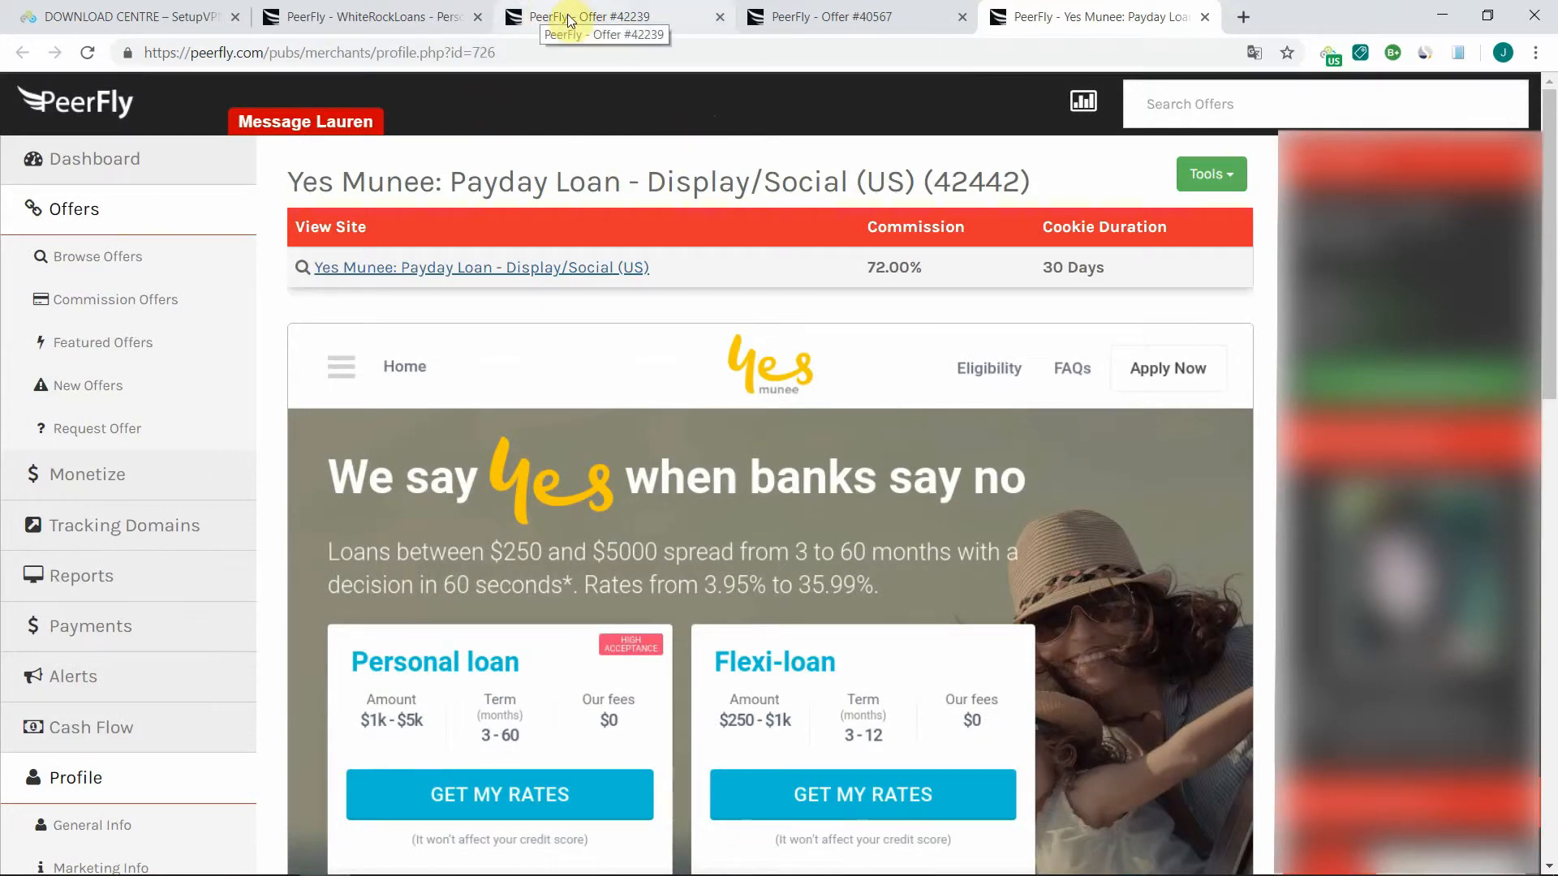
Load the Foreclosure Home landing page through the US connection, then visit the Amazon Echo and Yes Munee offers.
{"action": "left_click", "coordinate": [595, 17]}
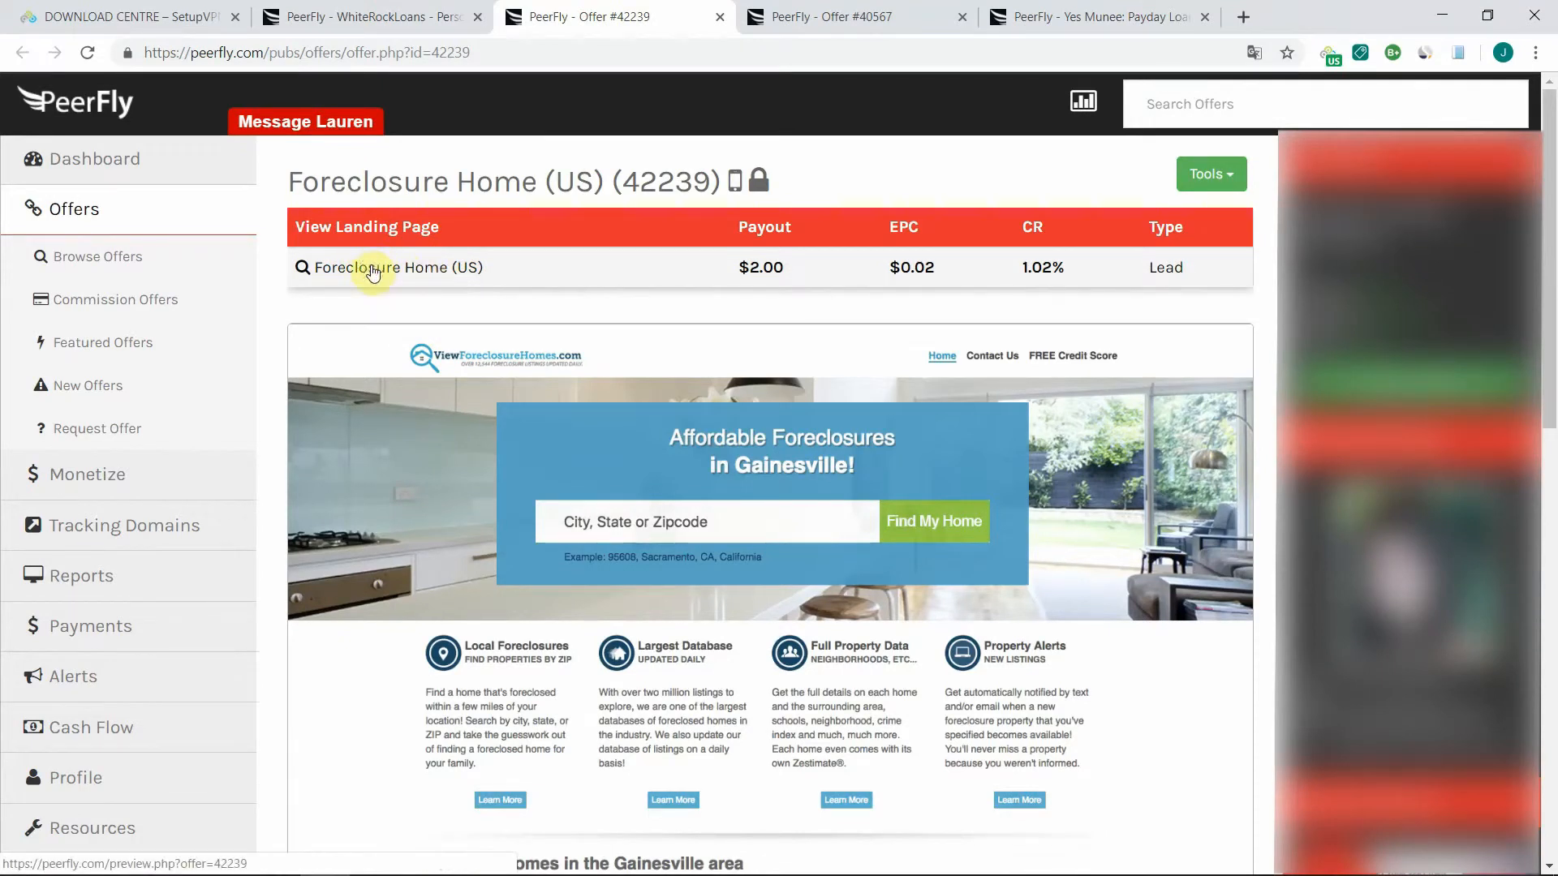
{"action": "left_click", "coordinate": [399, 267]}
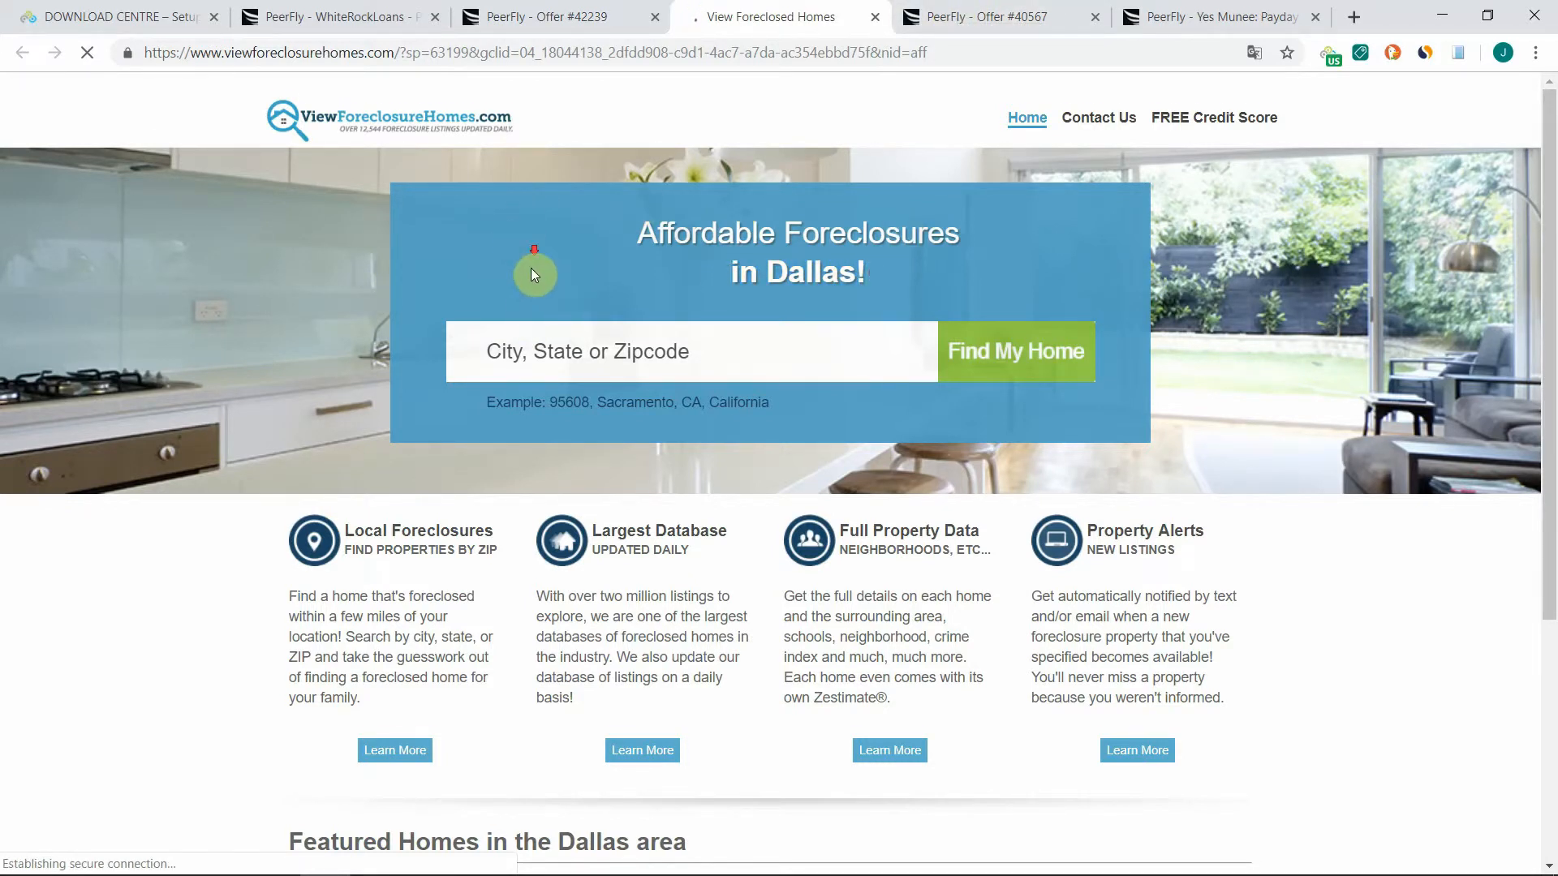
{"action": "left_click", "coordinate": [992, 16]}
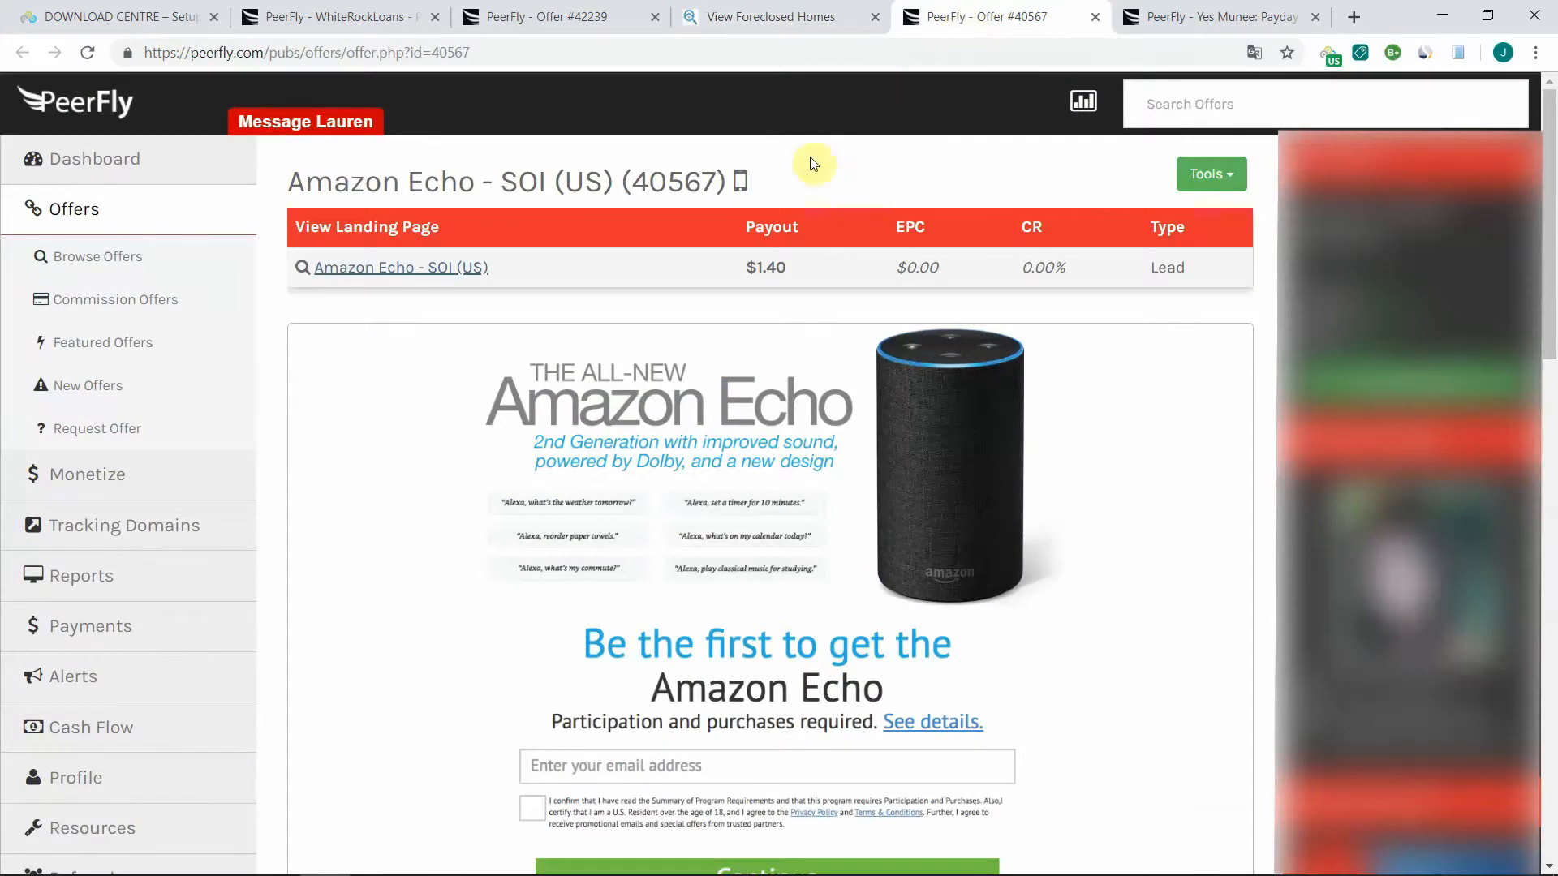
{"action": "mouse_move", "coordinate": [396, 271]}
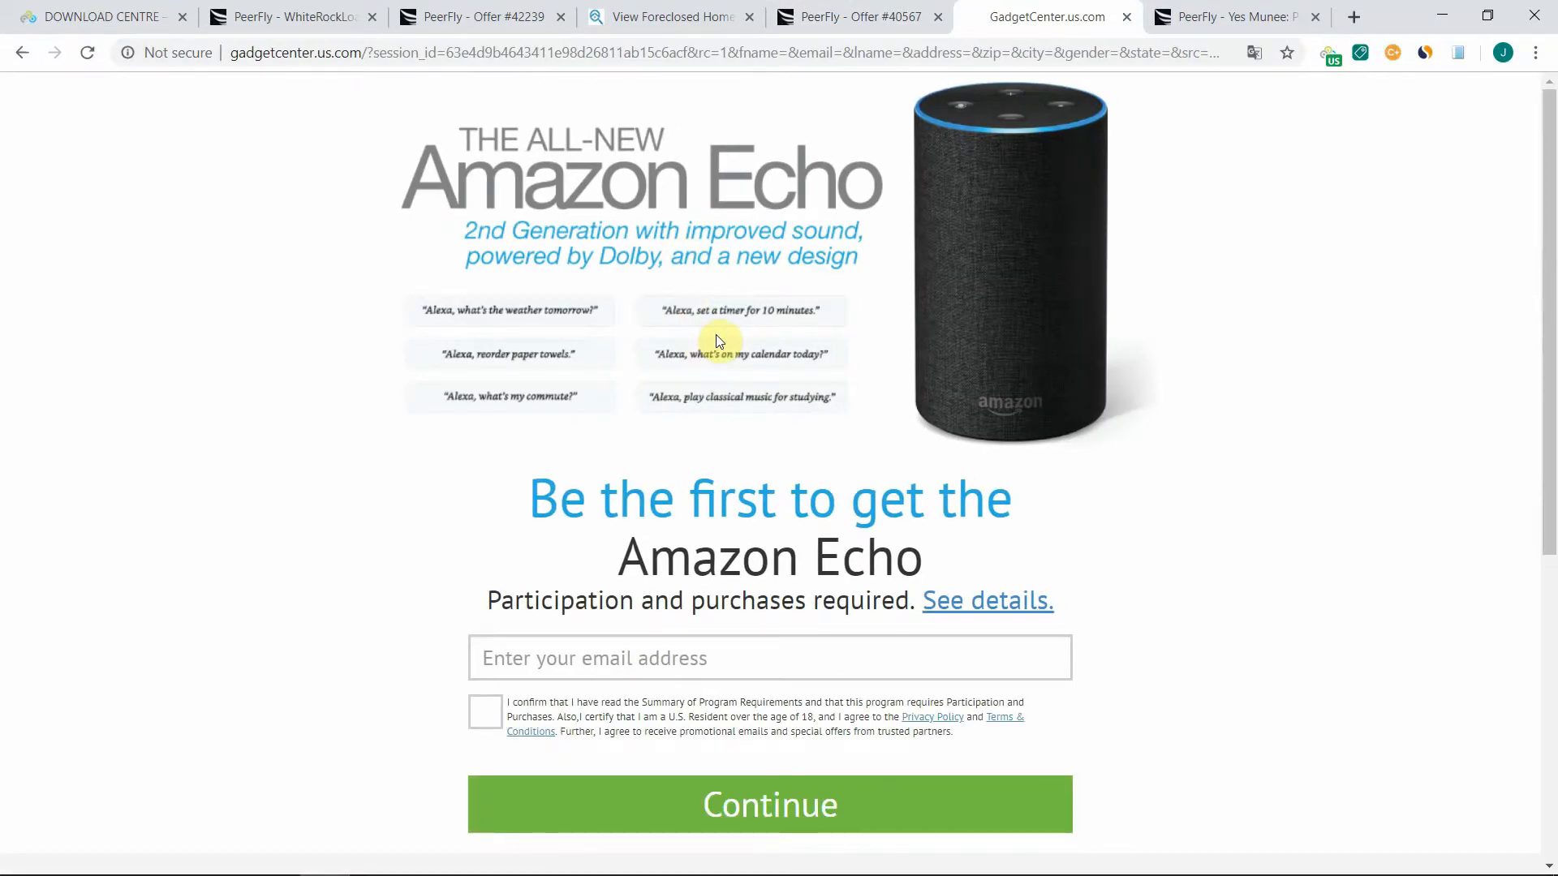
{"action": "left_click", "coordinate": [1237, 16]}
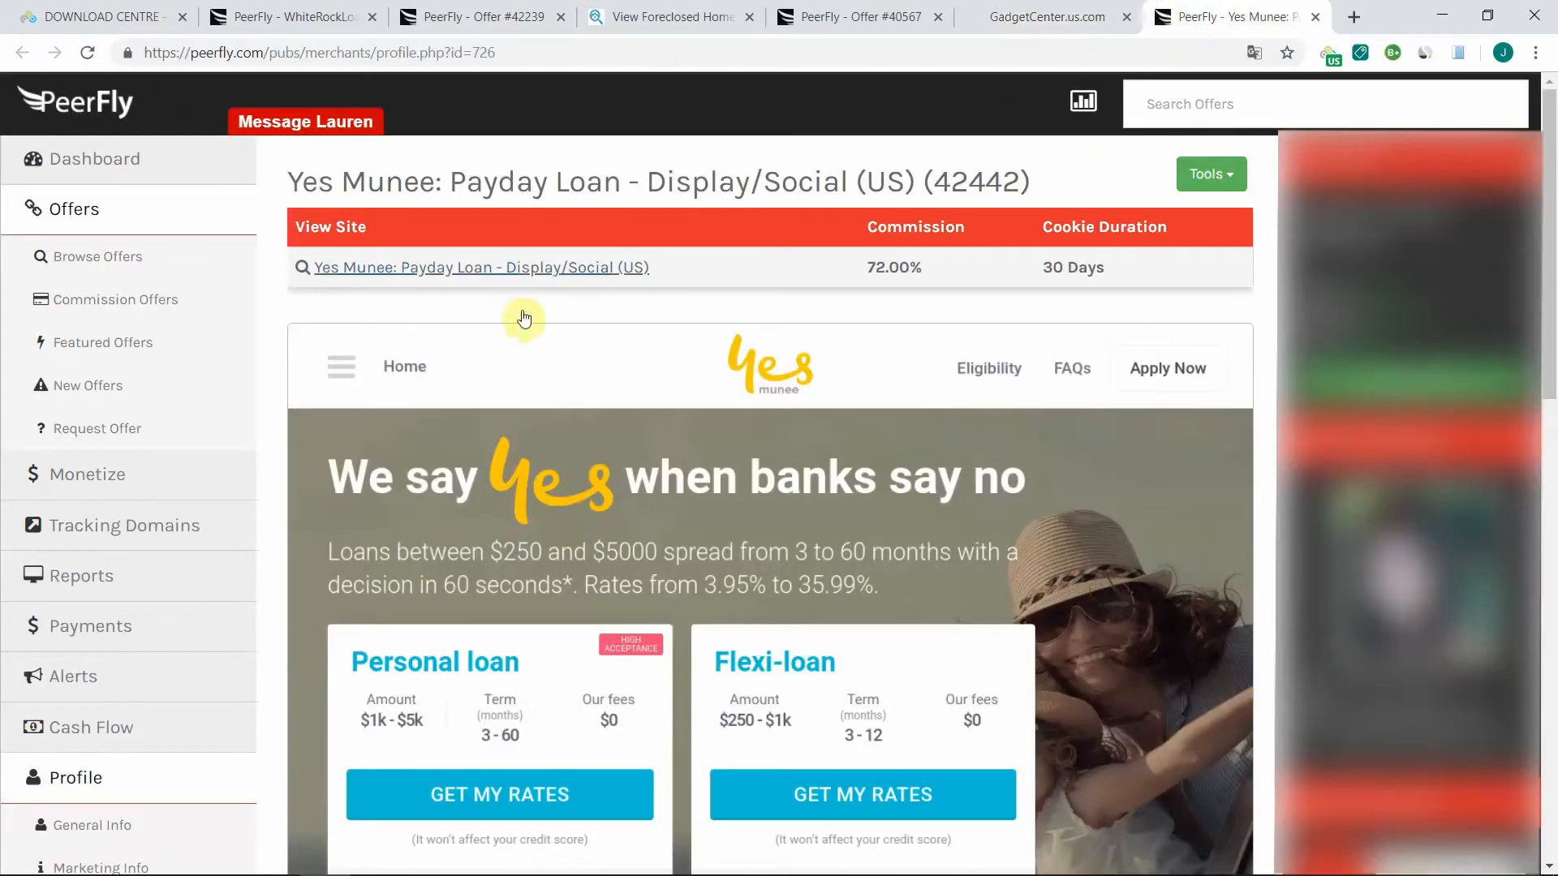
{"action": "mouse_move", "coordinate": [488, 273]}
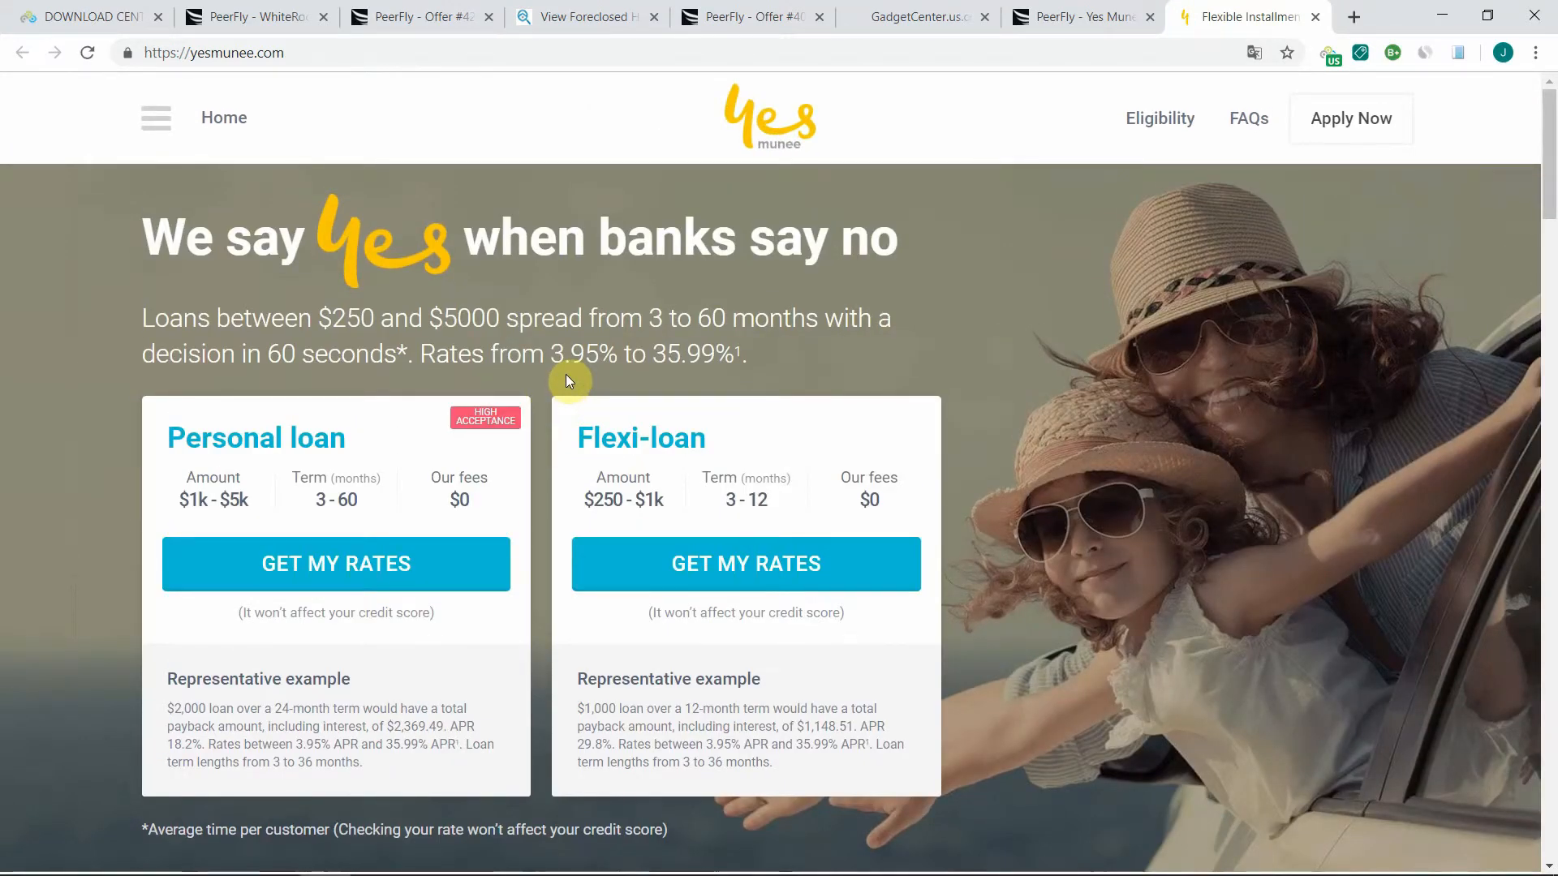
{"action": "mouse_move", "coordinate": [581, 355]}
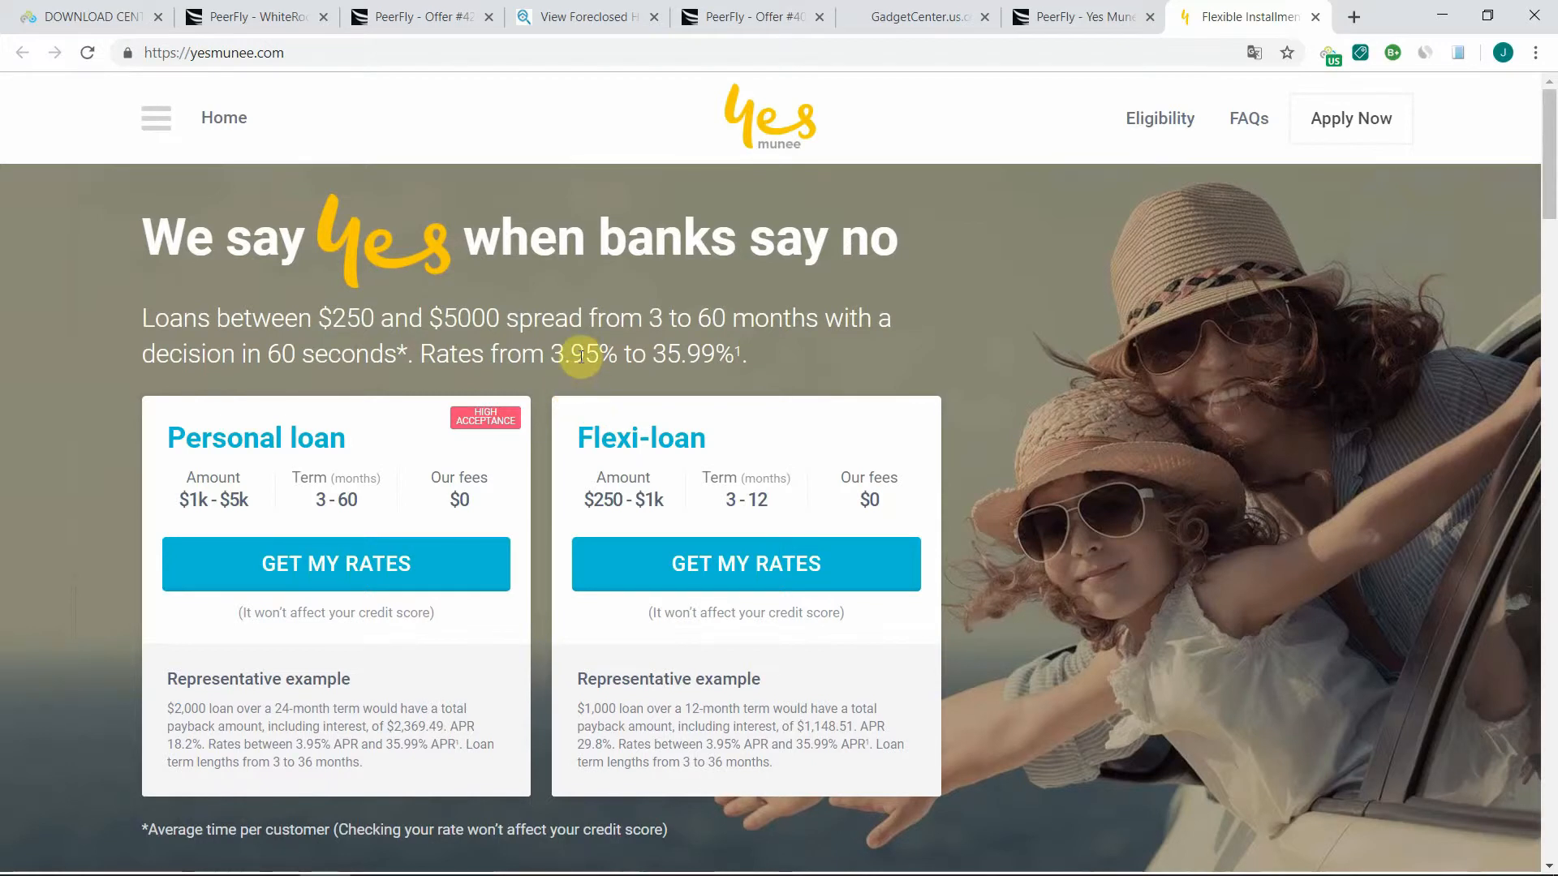
{"action": "mouse_move", "coordinate": [606, 279]}
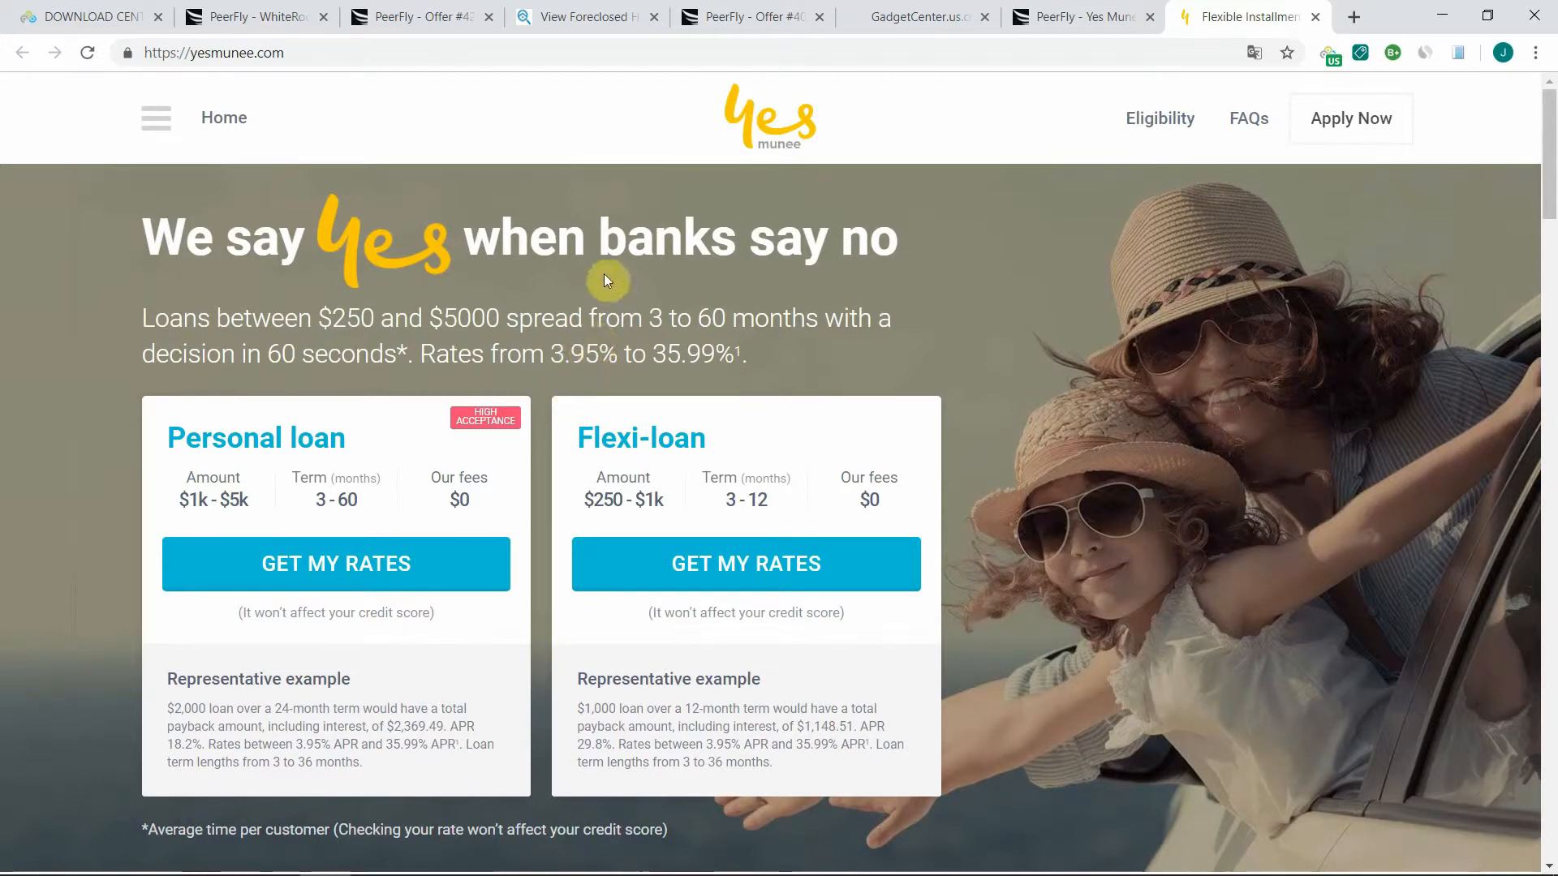
{"action": "mouse_move", "coordinate": [595, 209]}
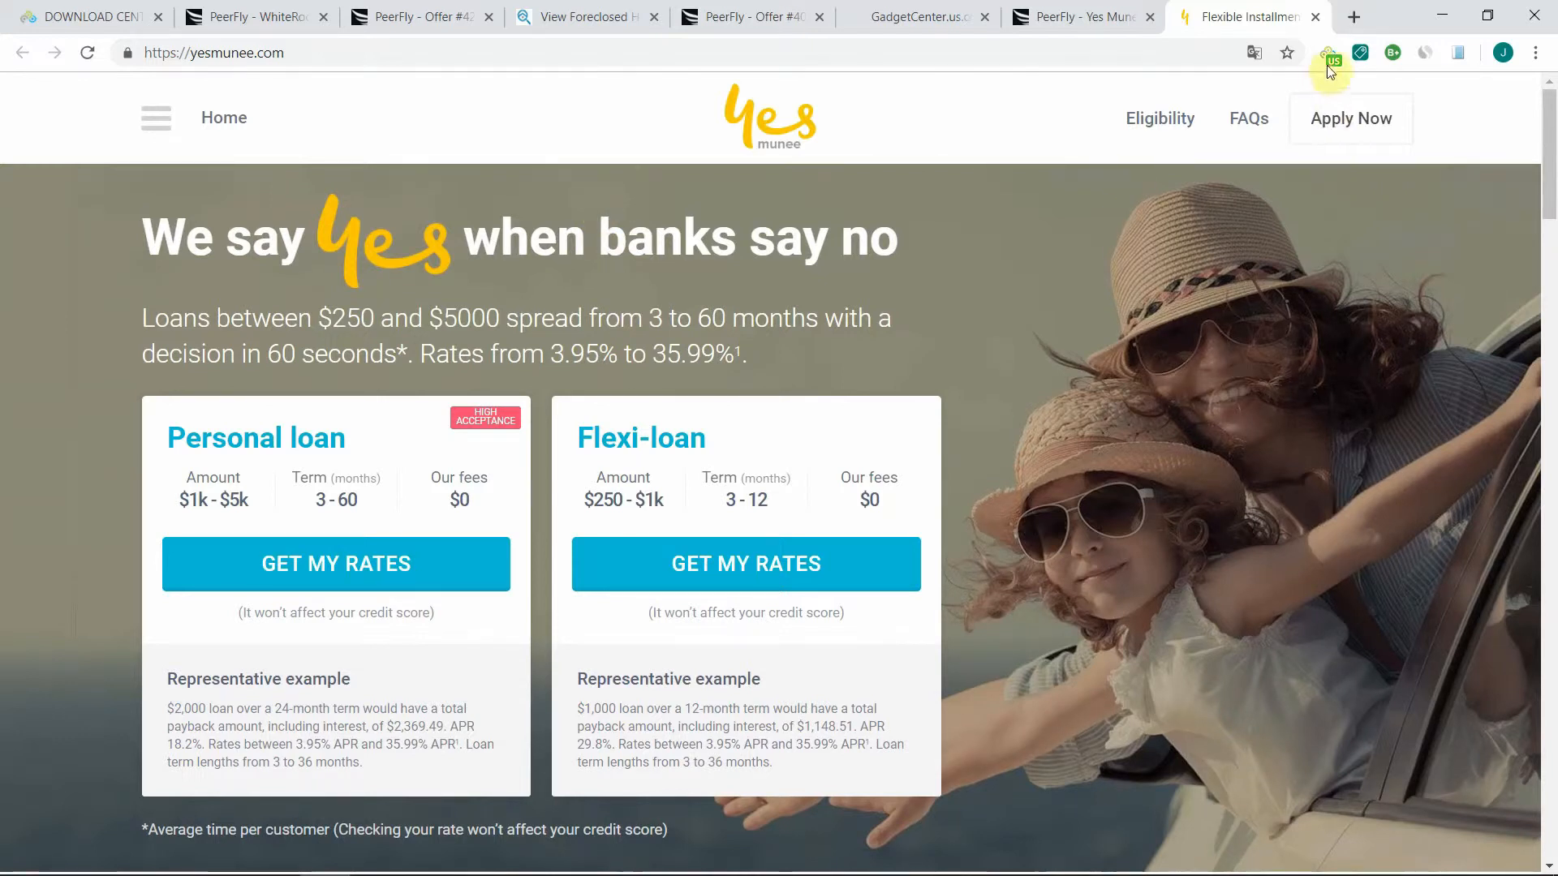
Return to the SetupVPN DOWNLOAD CENTRE page and start loading the Chrome version.
{"action": "left_click", "coordinate": [1330, 52]}
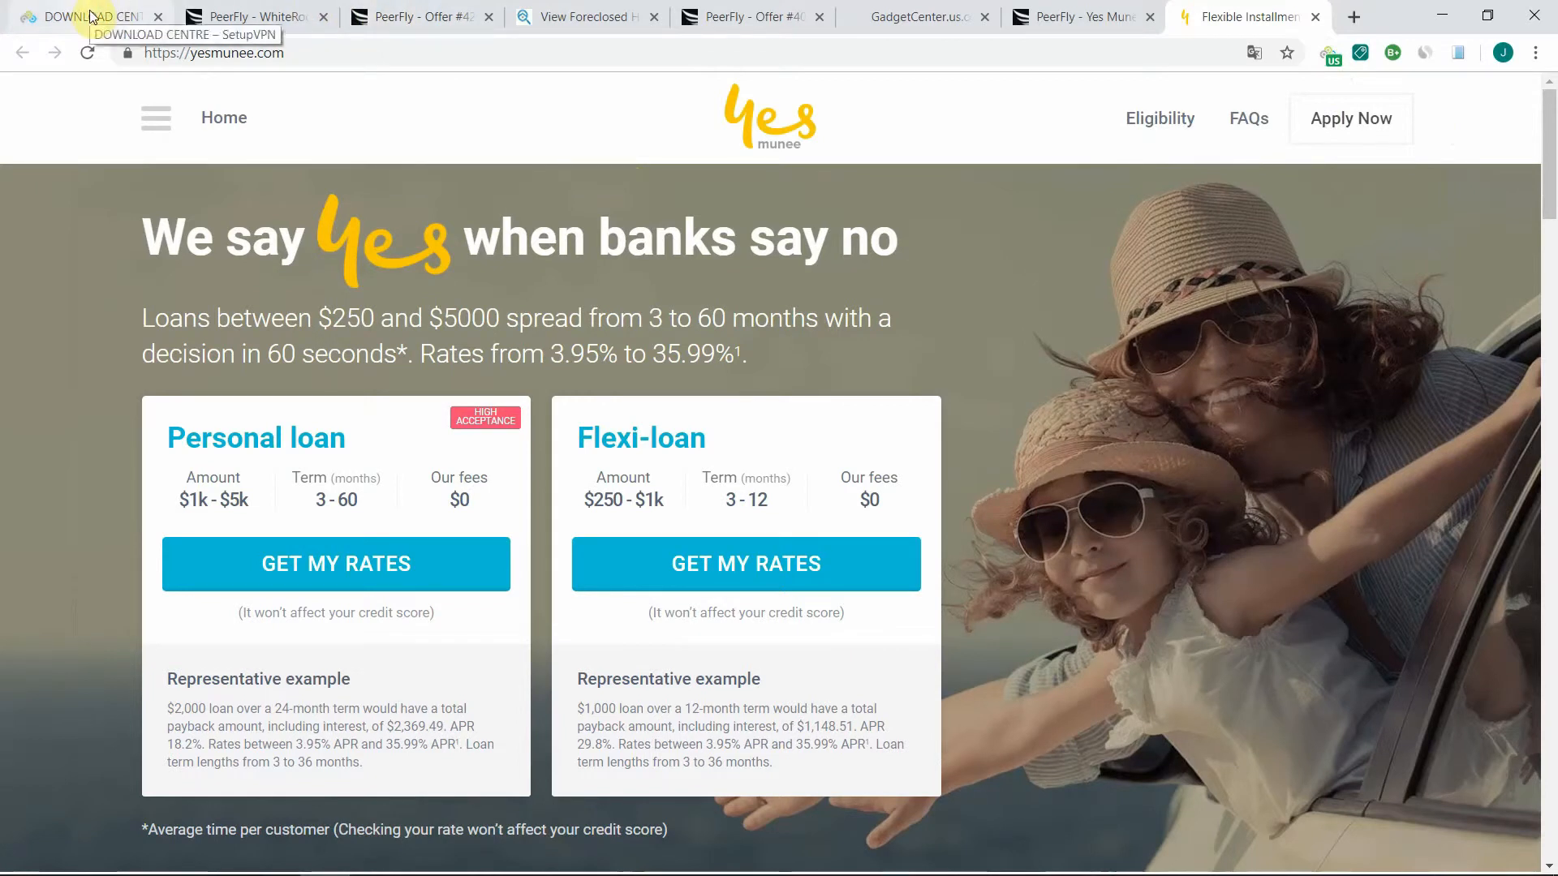
{"action": "left_click", "coordinate": [84, 16]}
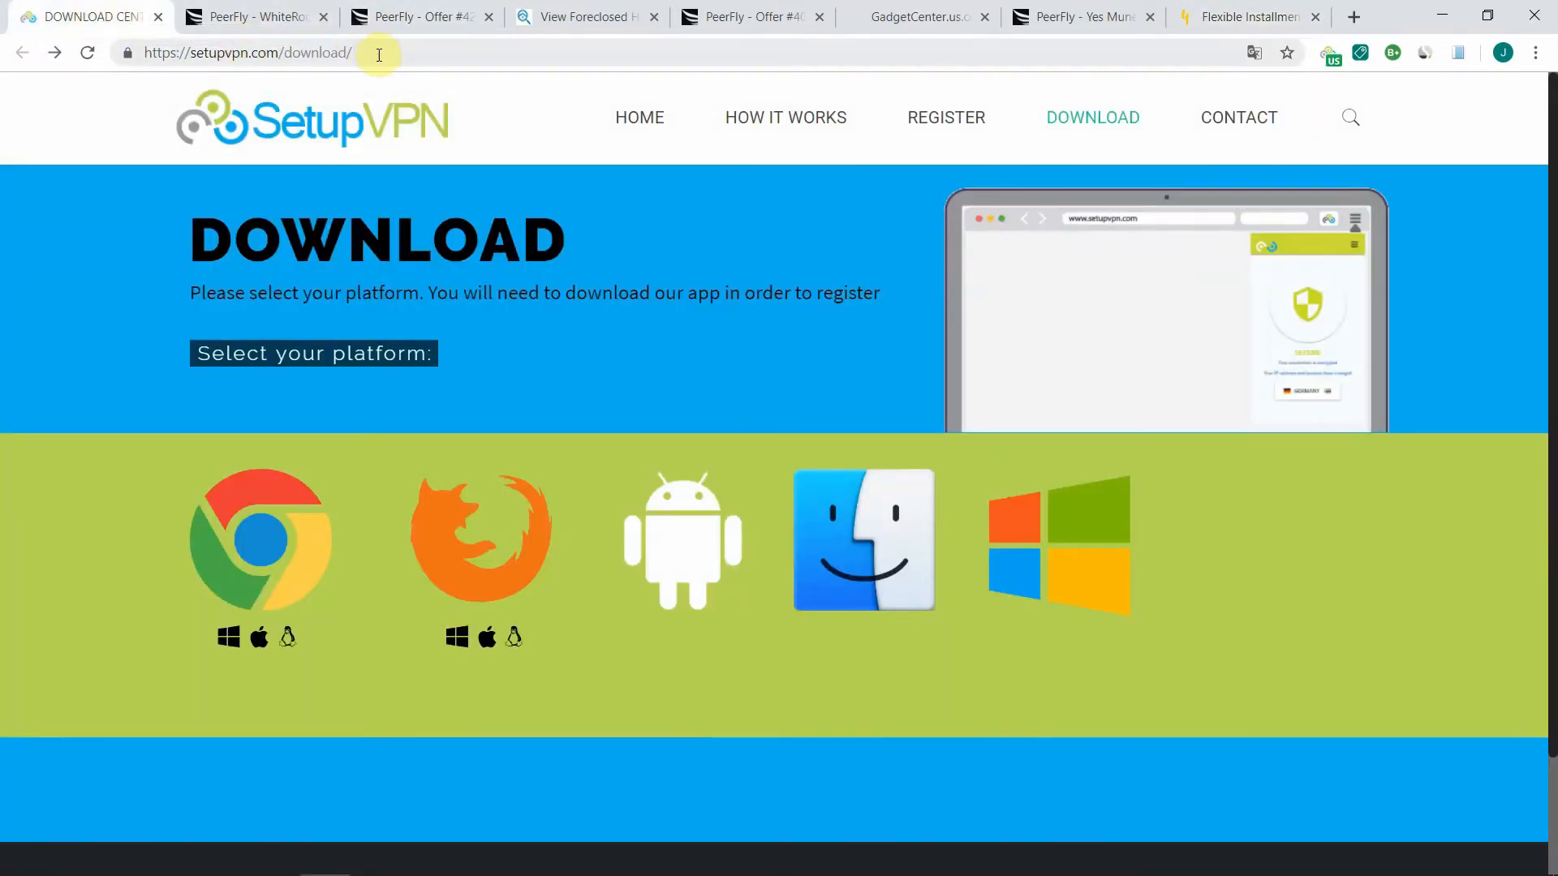
{"action": "left_click", "coordinate": [248, 52]}
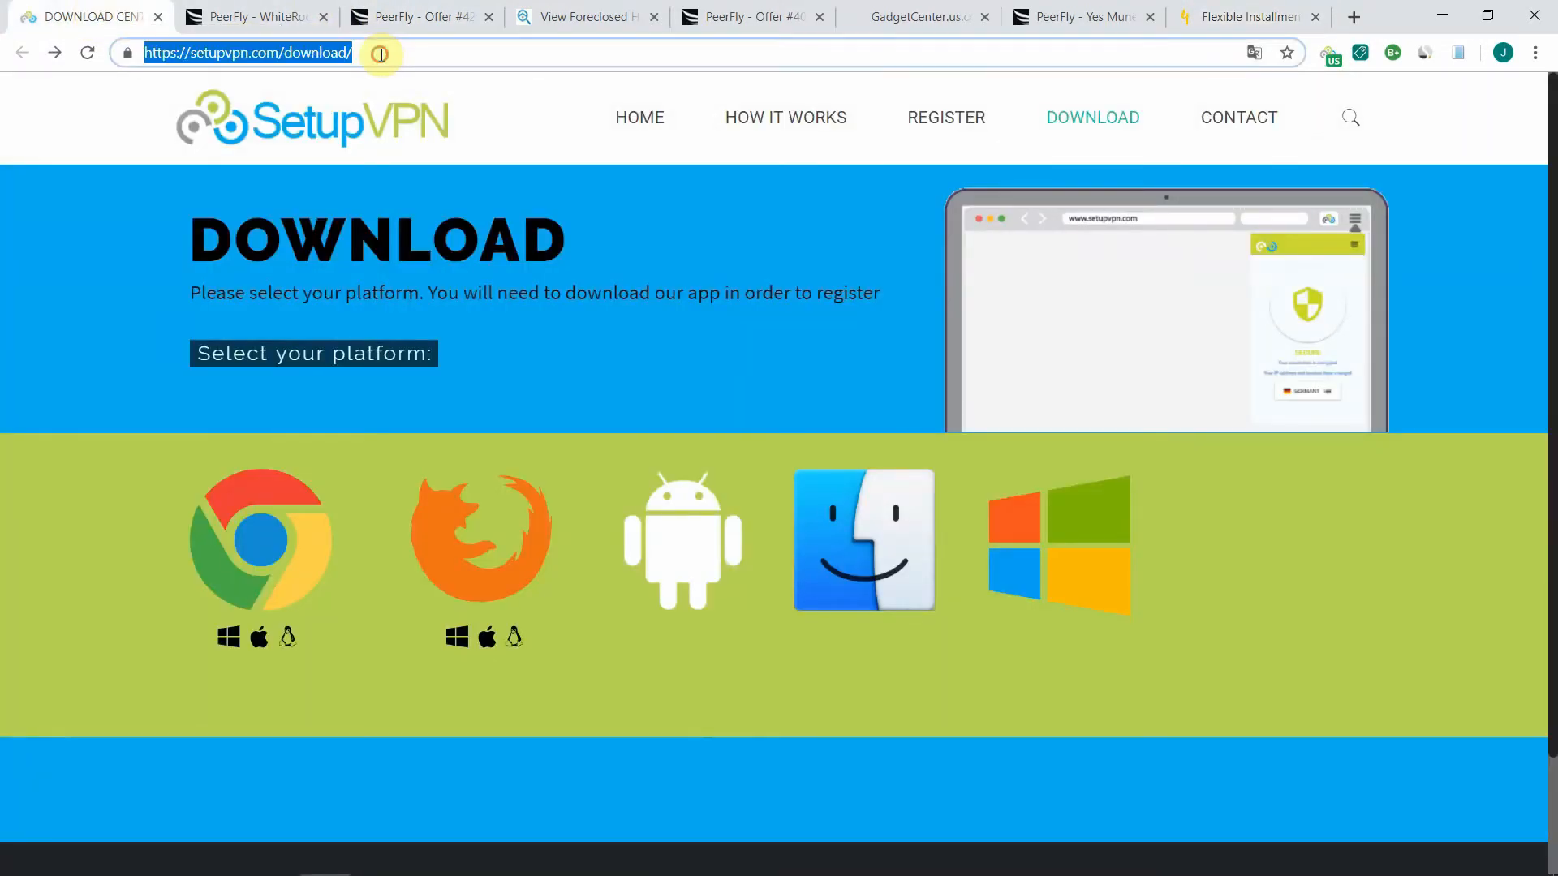
{"action": "mouse_move", "coordinate": [501, 542]}
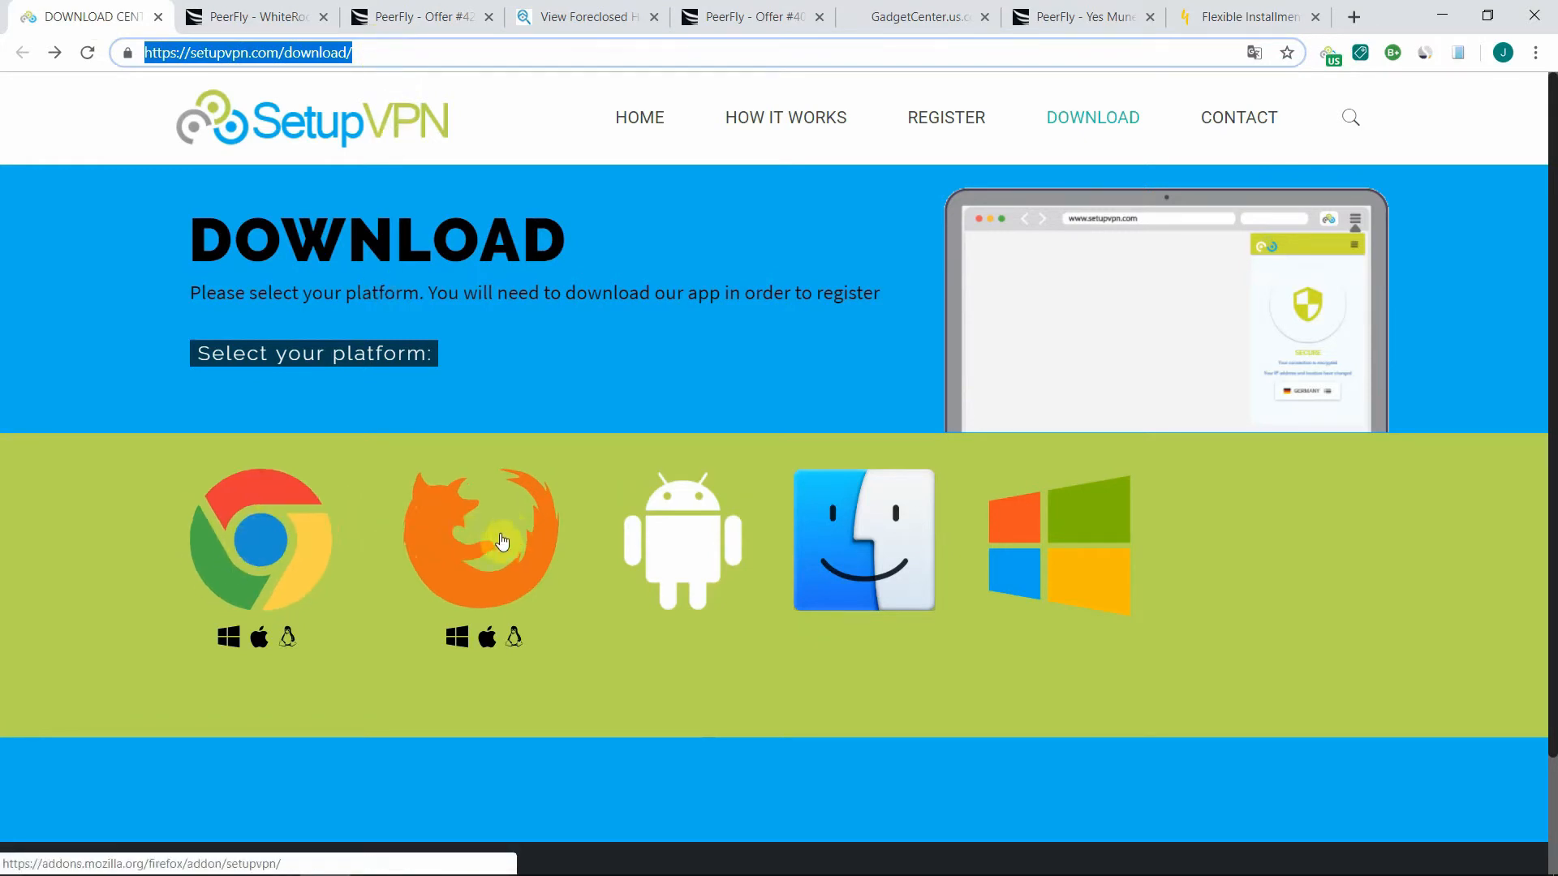
{"action": "mouse_move", "coordinate": [263, 545]}
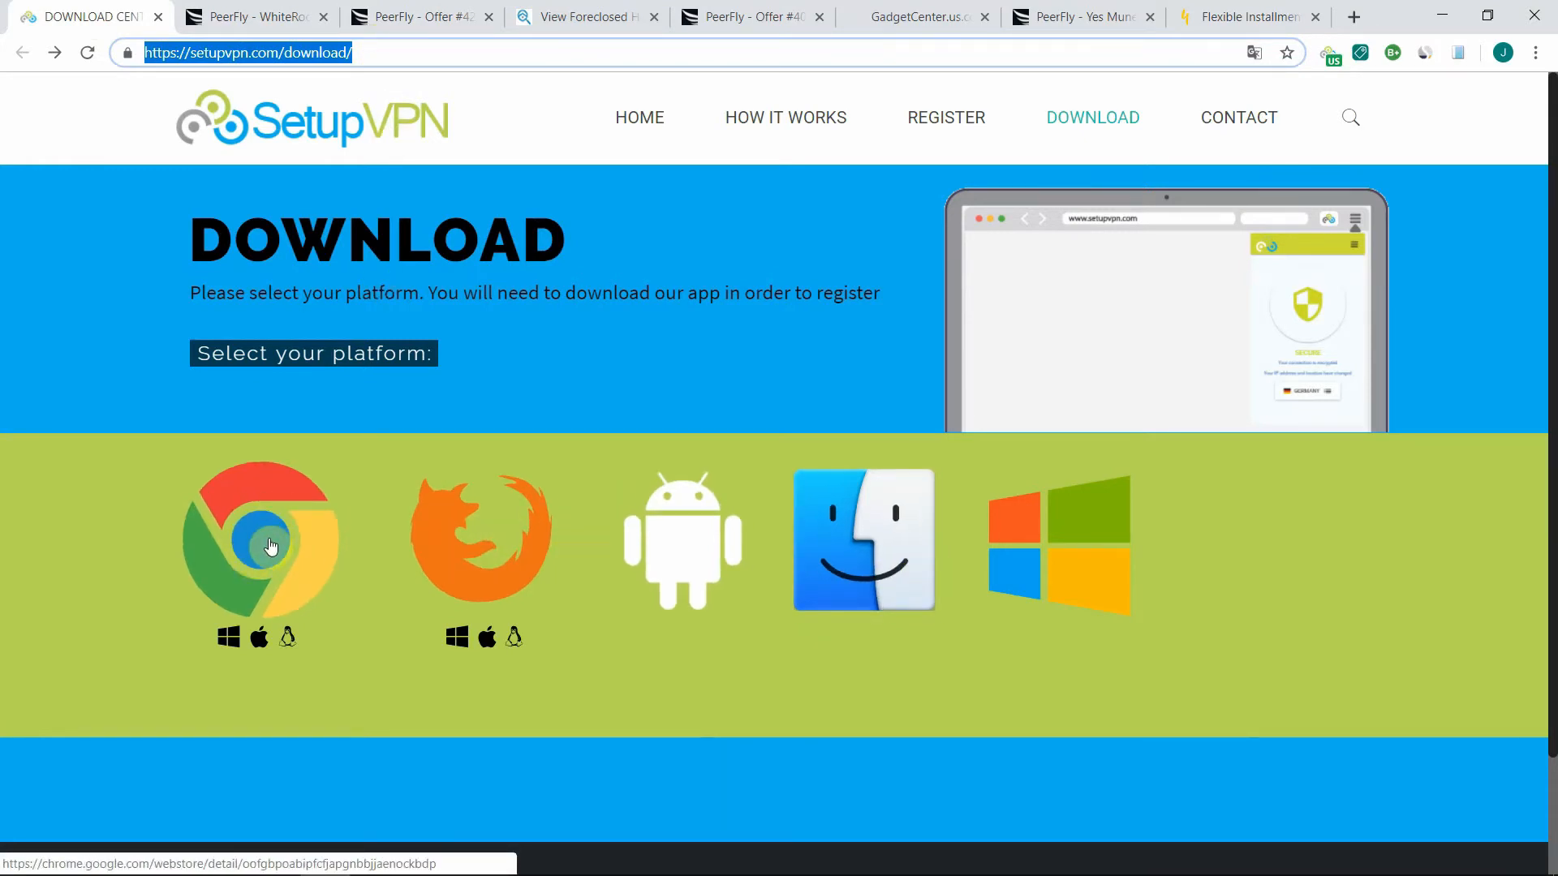
{"action": "left_click", "coordinate": [260, 539]}
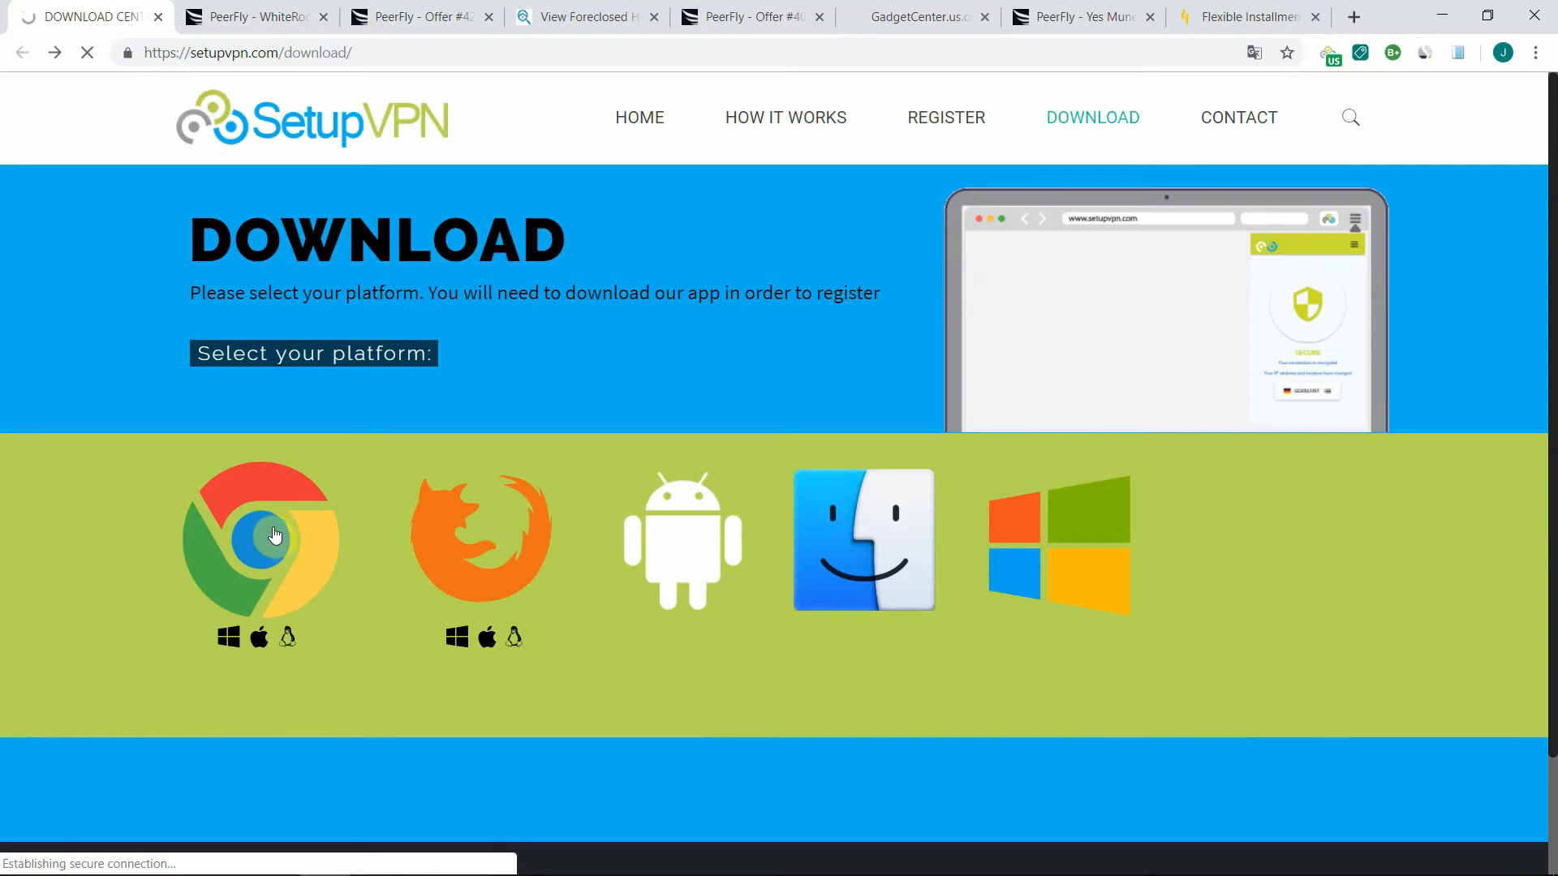
Bring up the SetupVPN store listing and its Select Location server list from the extension icon.
{"action": "left_click", "coordinate": [260, 538]}
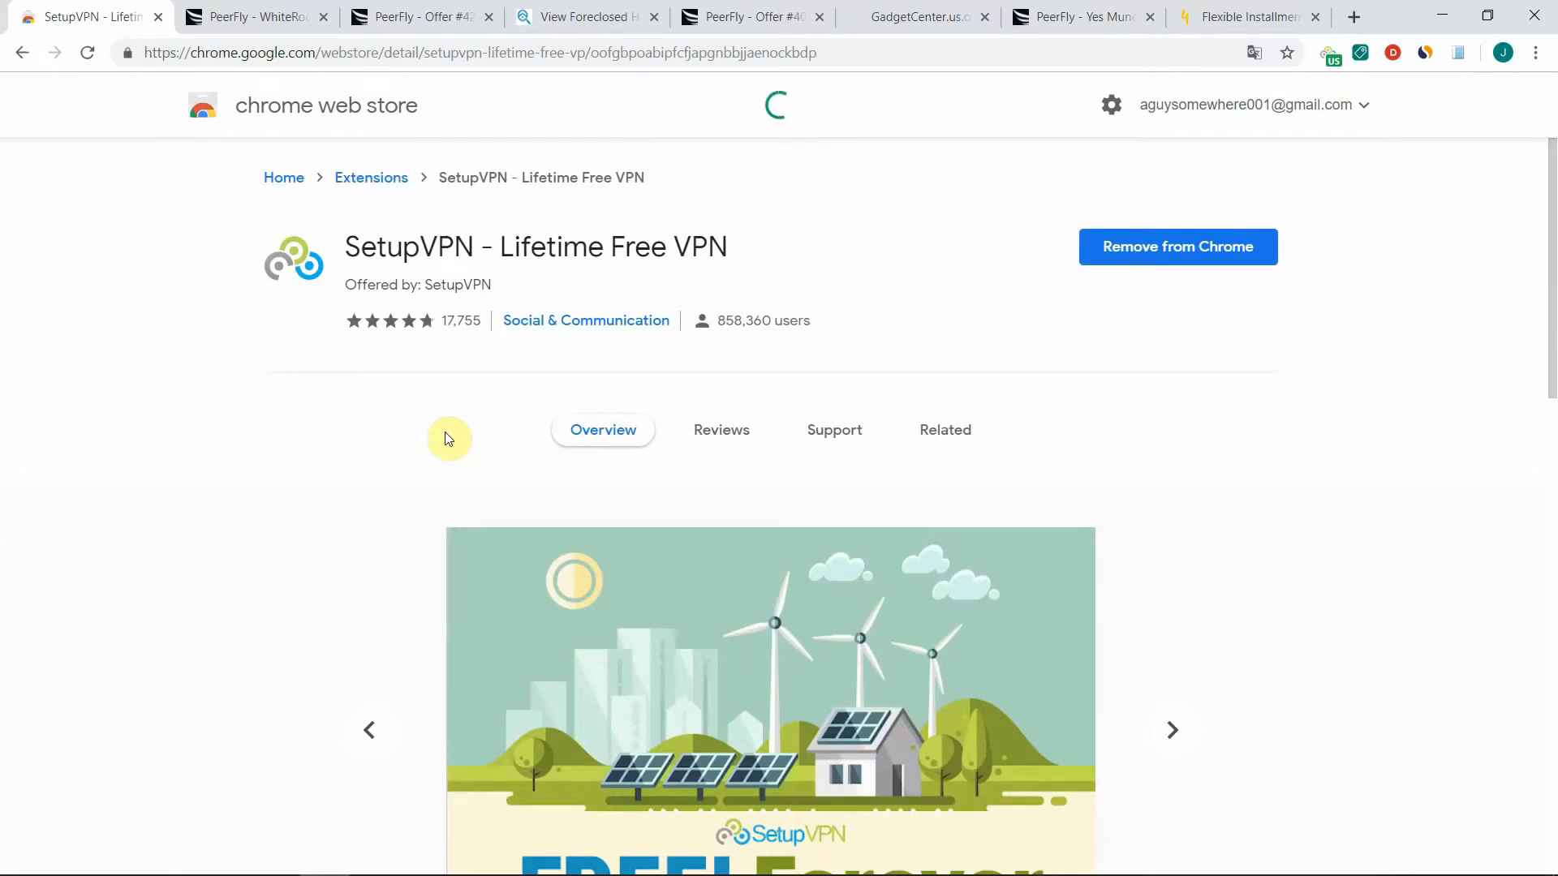
{"action": "mouse_move", "coordinate": [462, 397]}
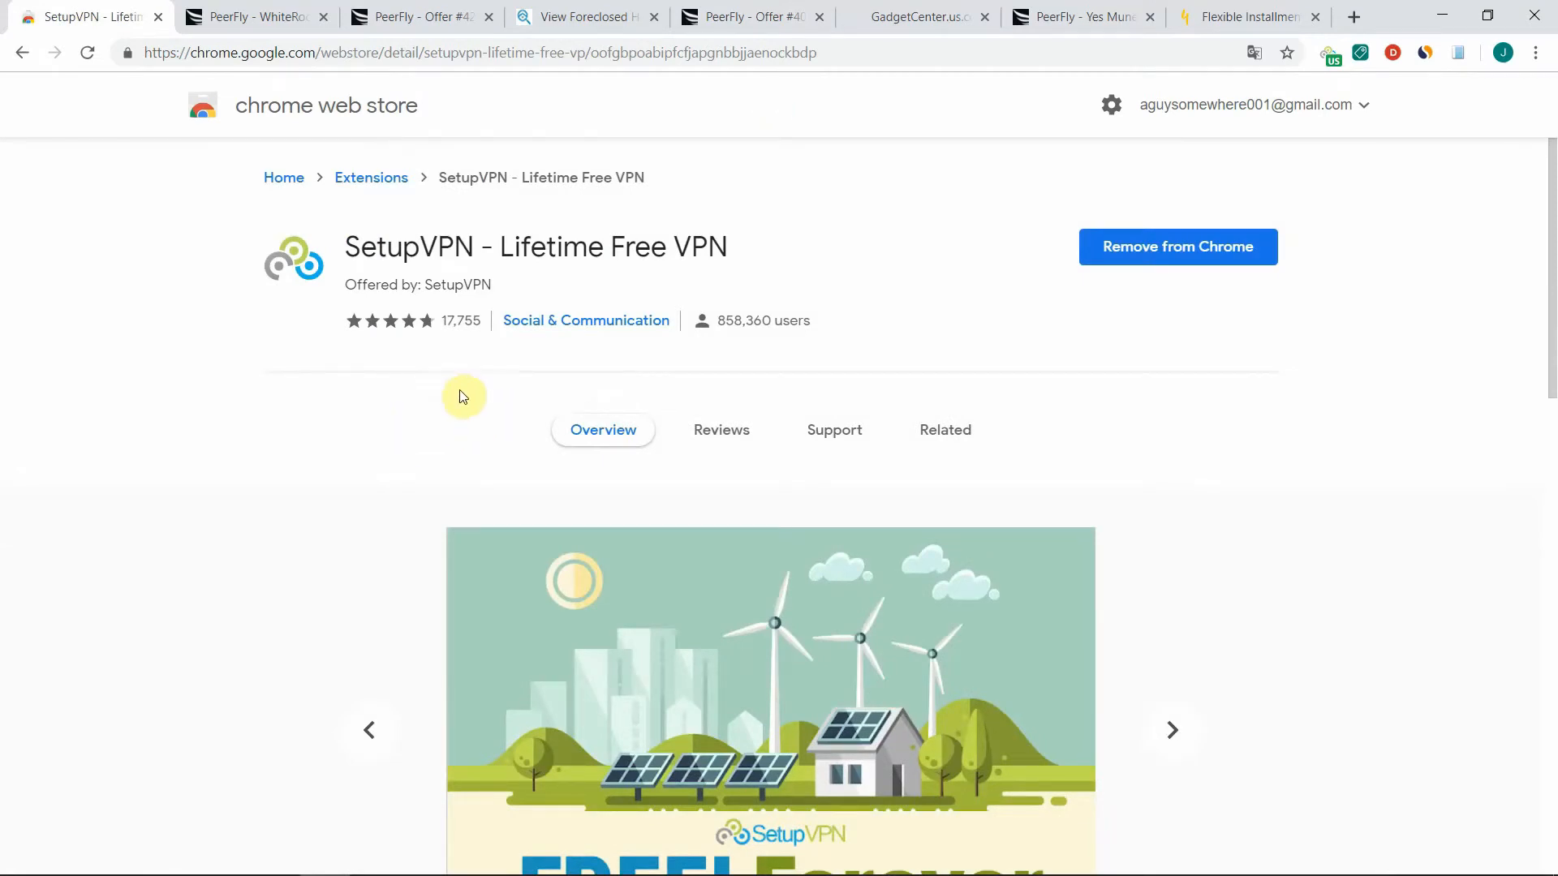
{"action": "mouse_move", "coordinate": [565, 338]}
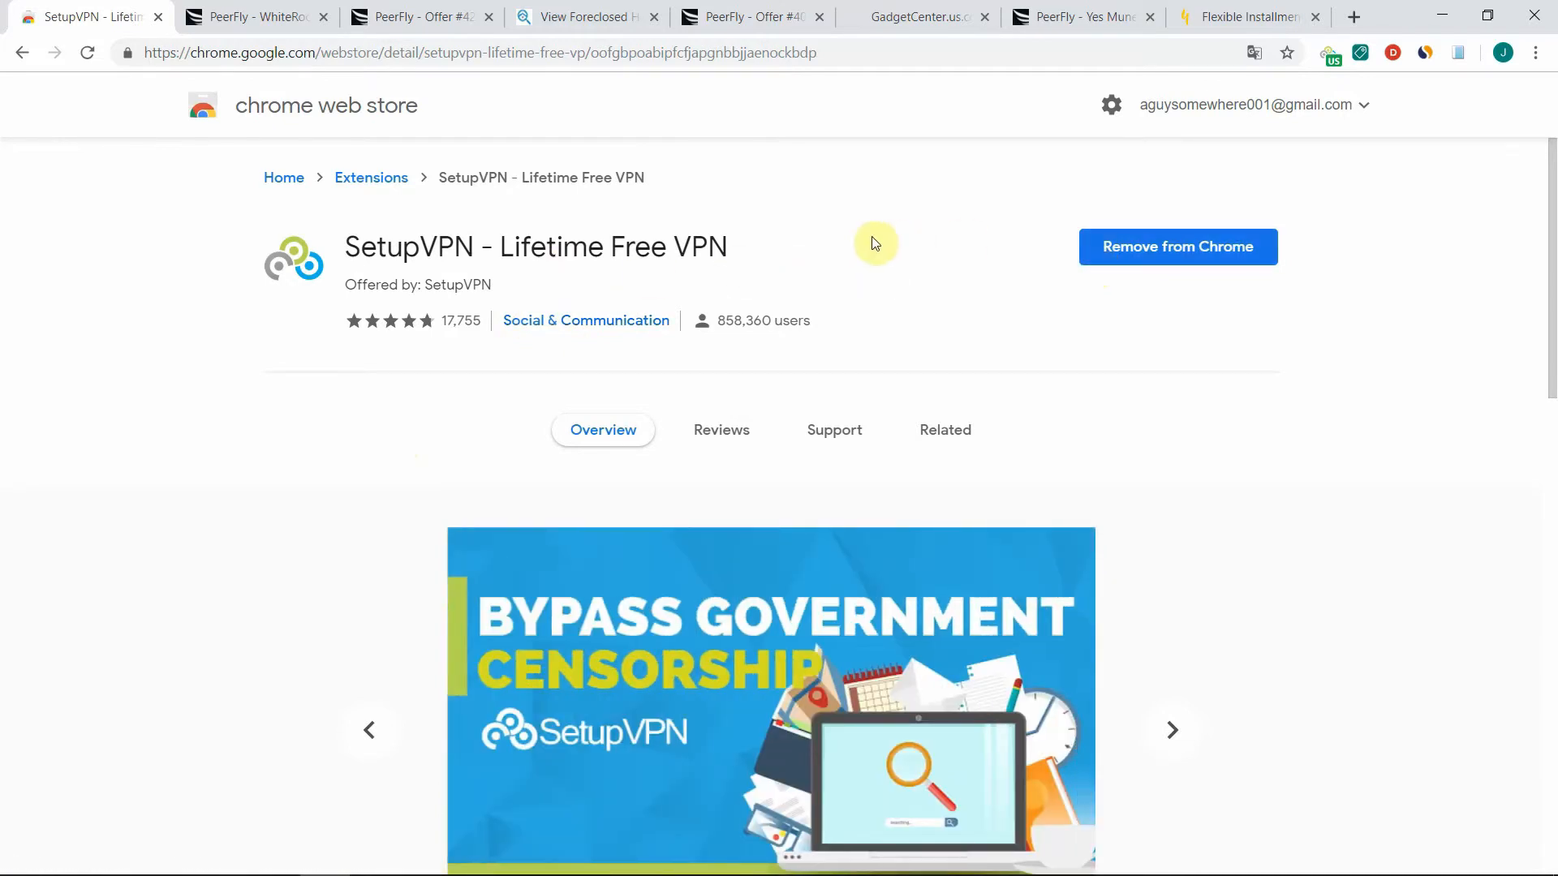
{"action": "mouse_move", "coordinate": [792, 219]}
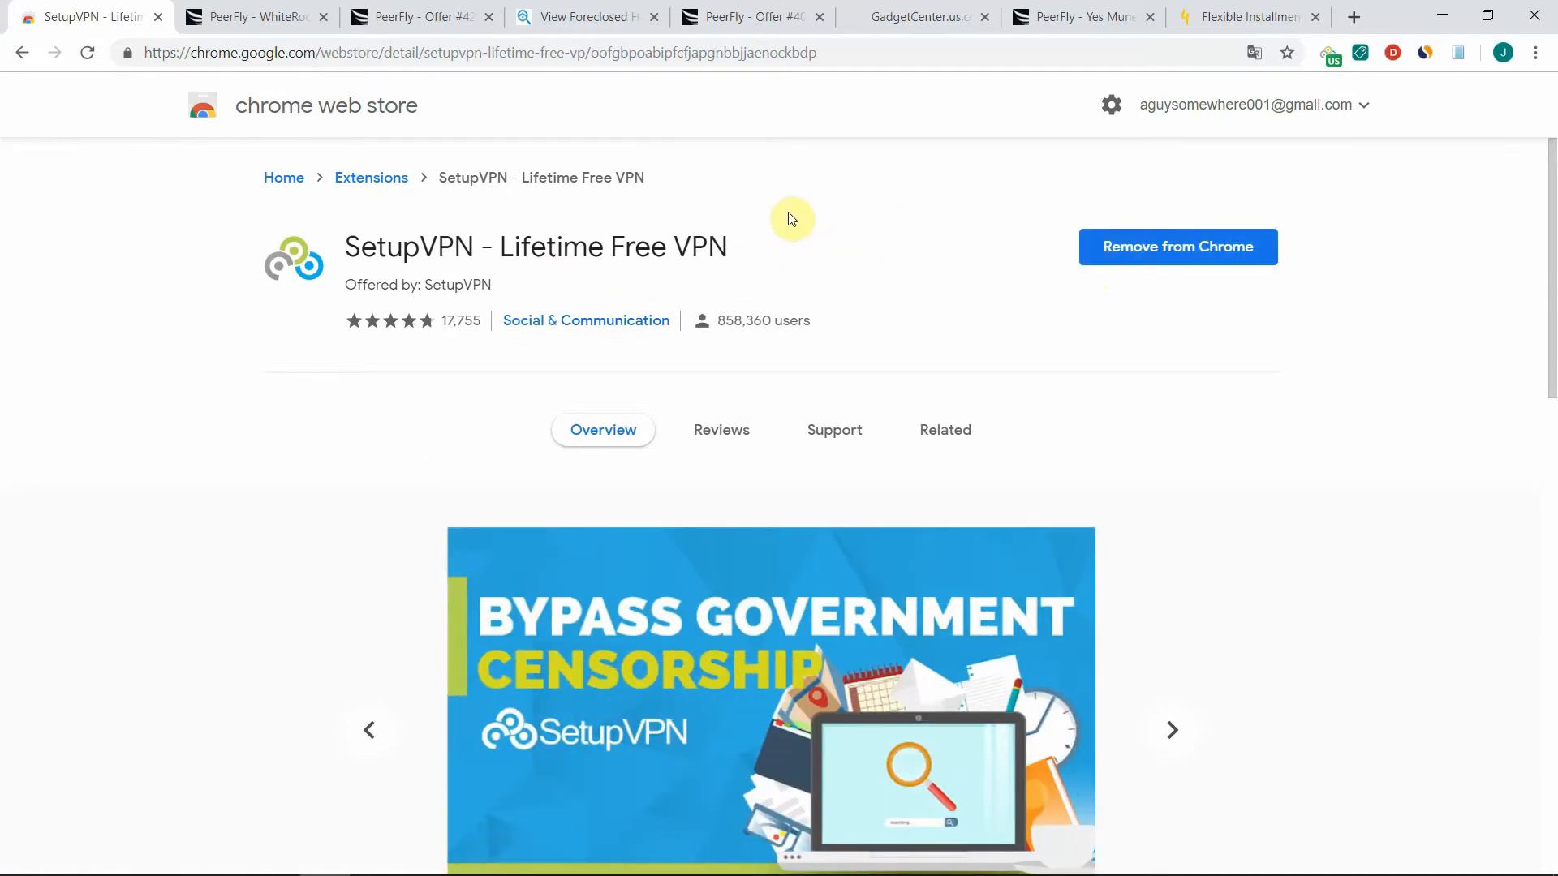
{"action": "mouse_move", "coordinate": [961, 167]}
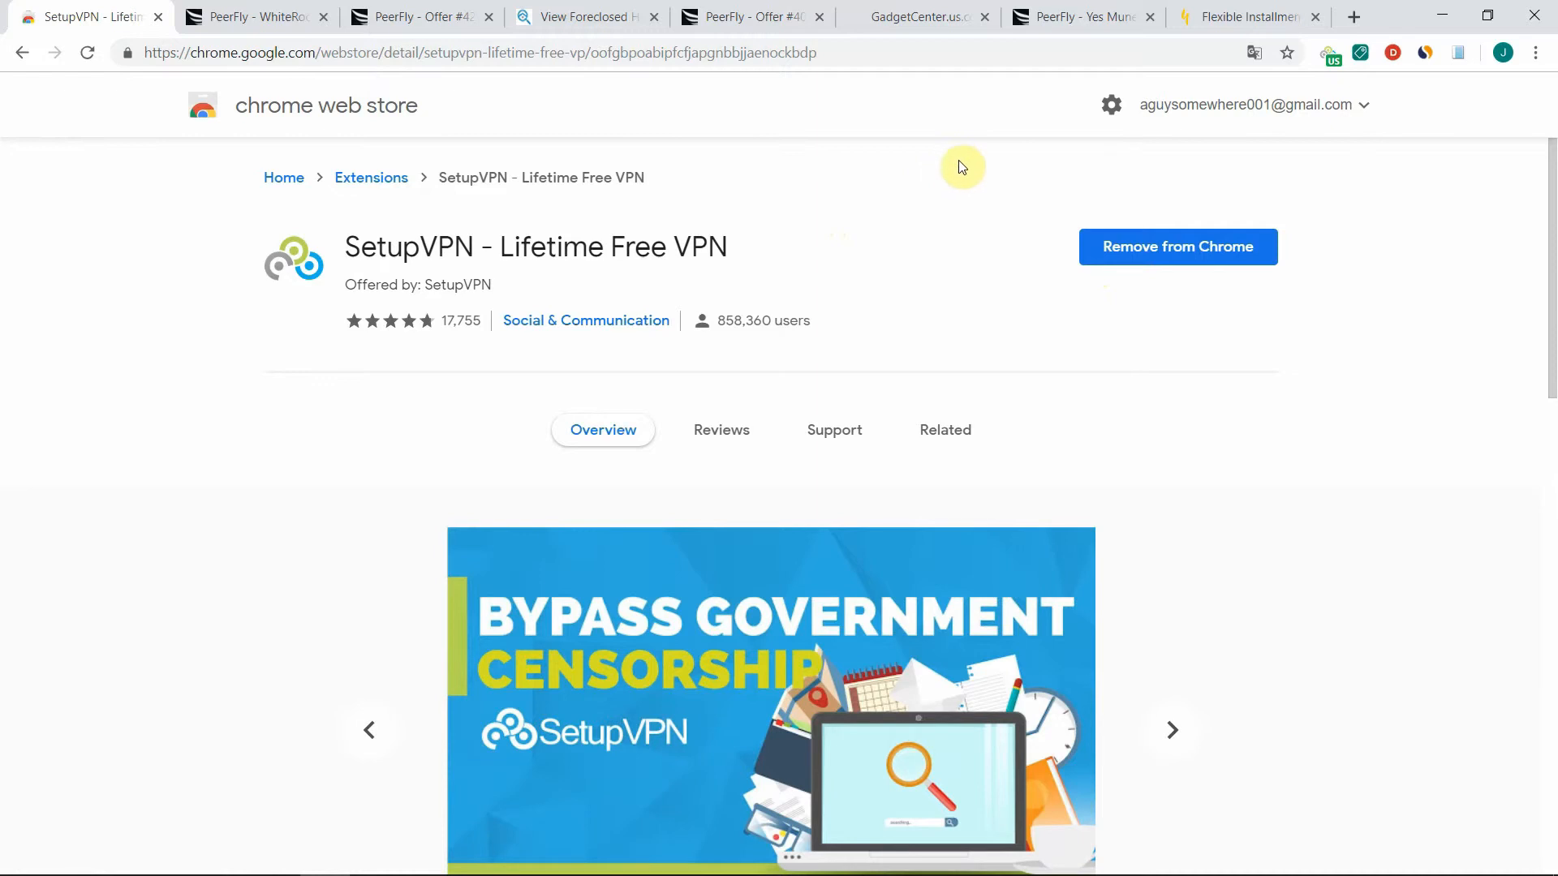
{"action": "left_click", "coordinate": [1329, 52]}
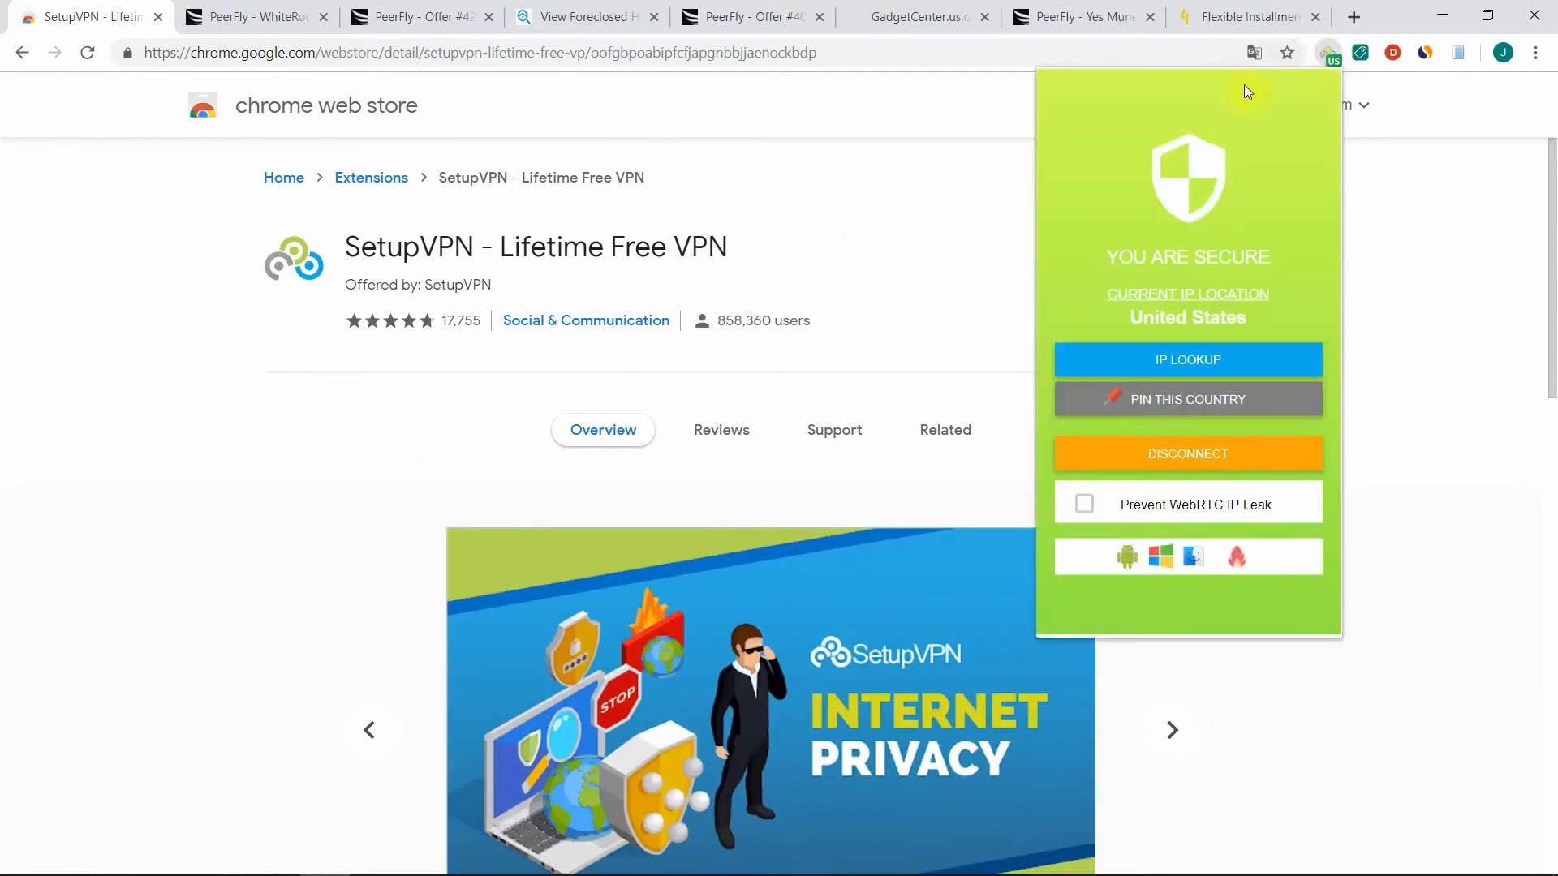
{"action": "left_click", "coordinate": [1188, 452]}
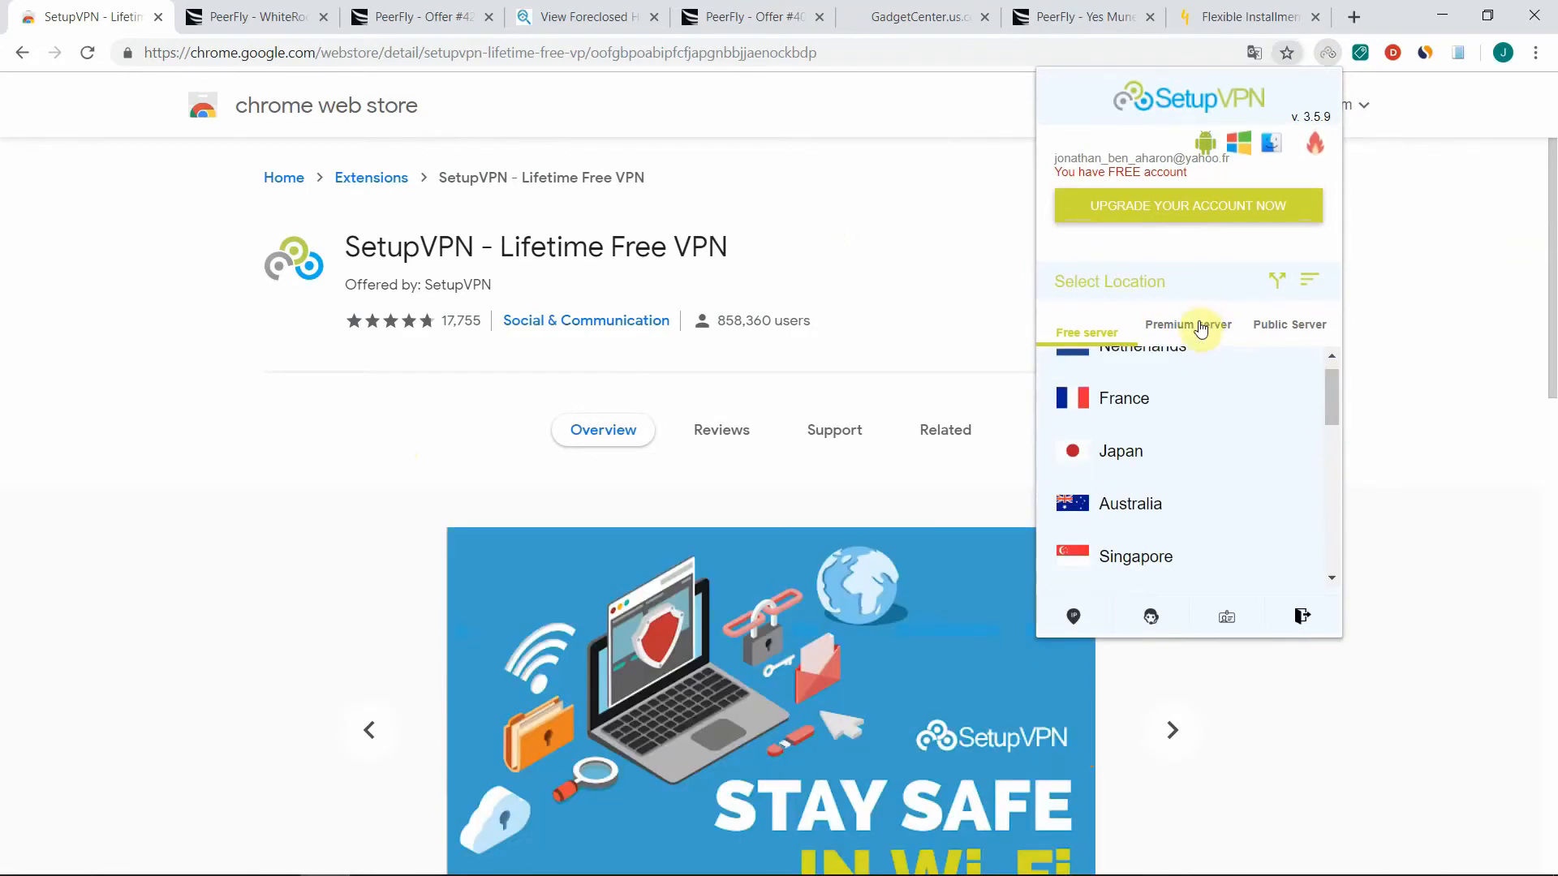
Browse the locked Premium server locations, then return to the Free server list.
{"action": "left_click", "coordinate": [1188, 324]}
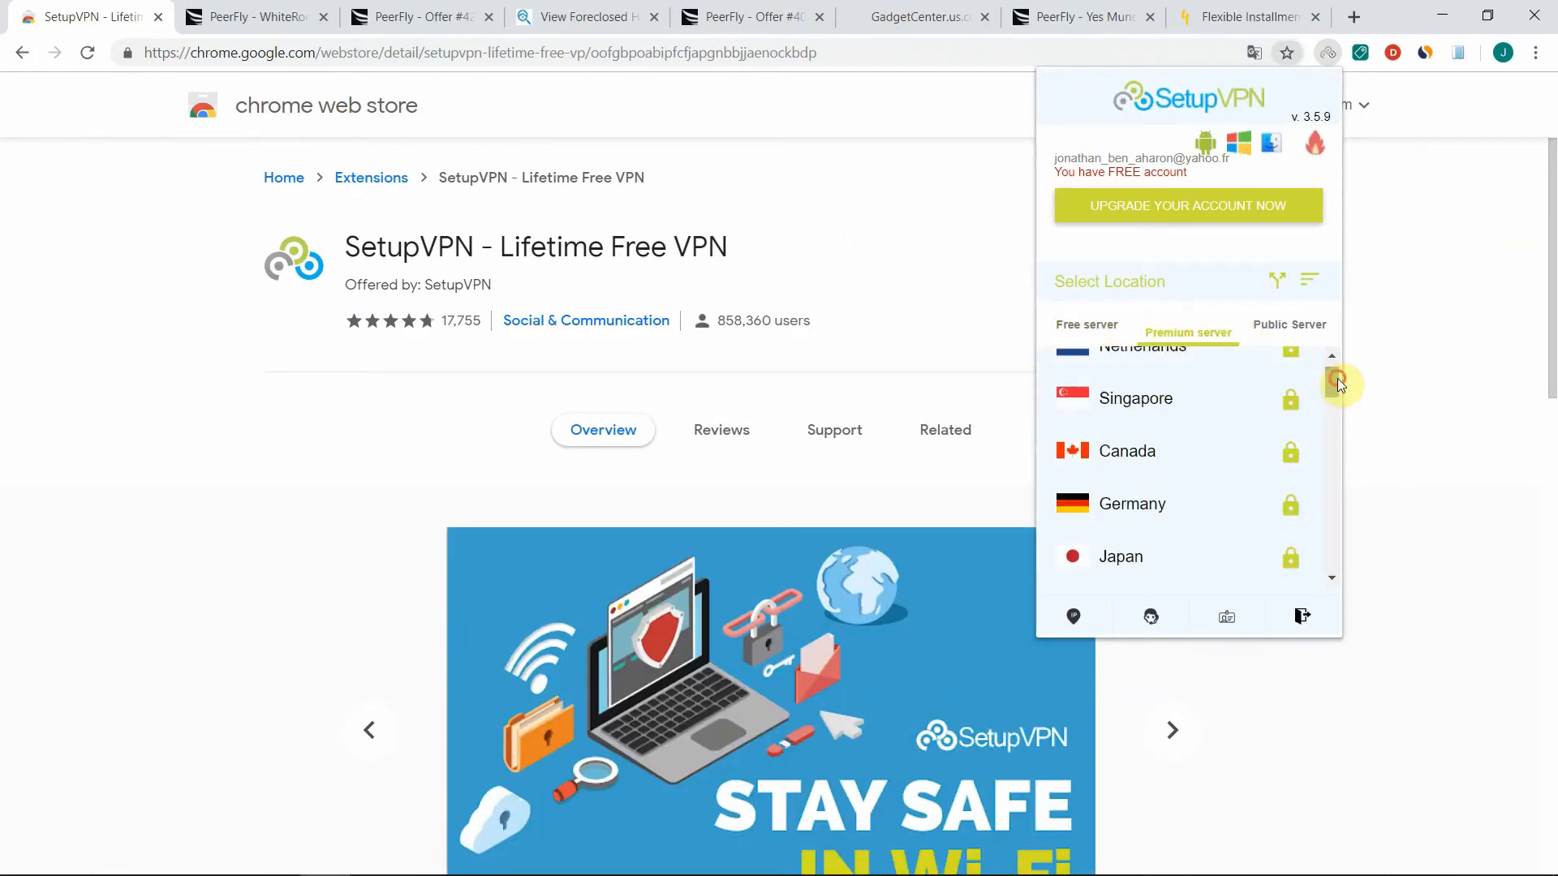
{"action": "scroll", "scroll_direction": "down", "scroll_amount": 3}
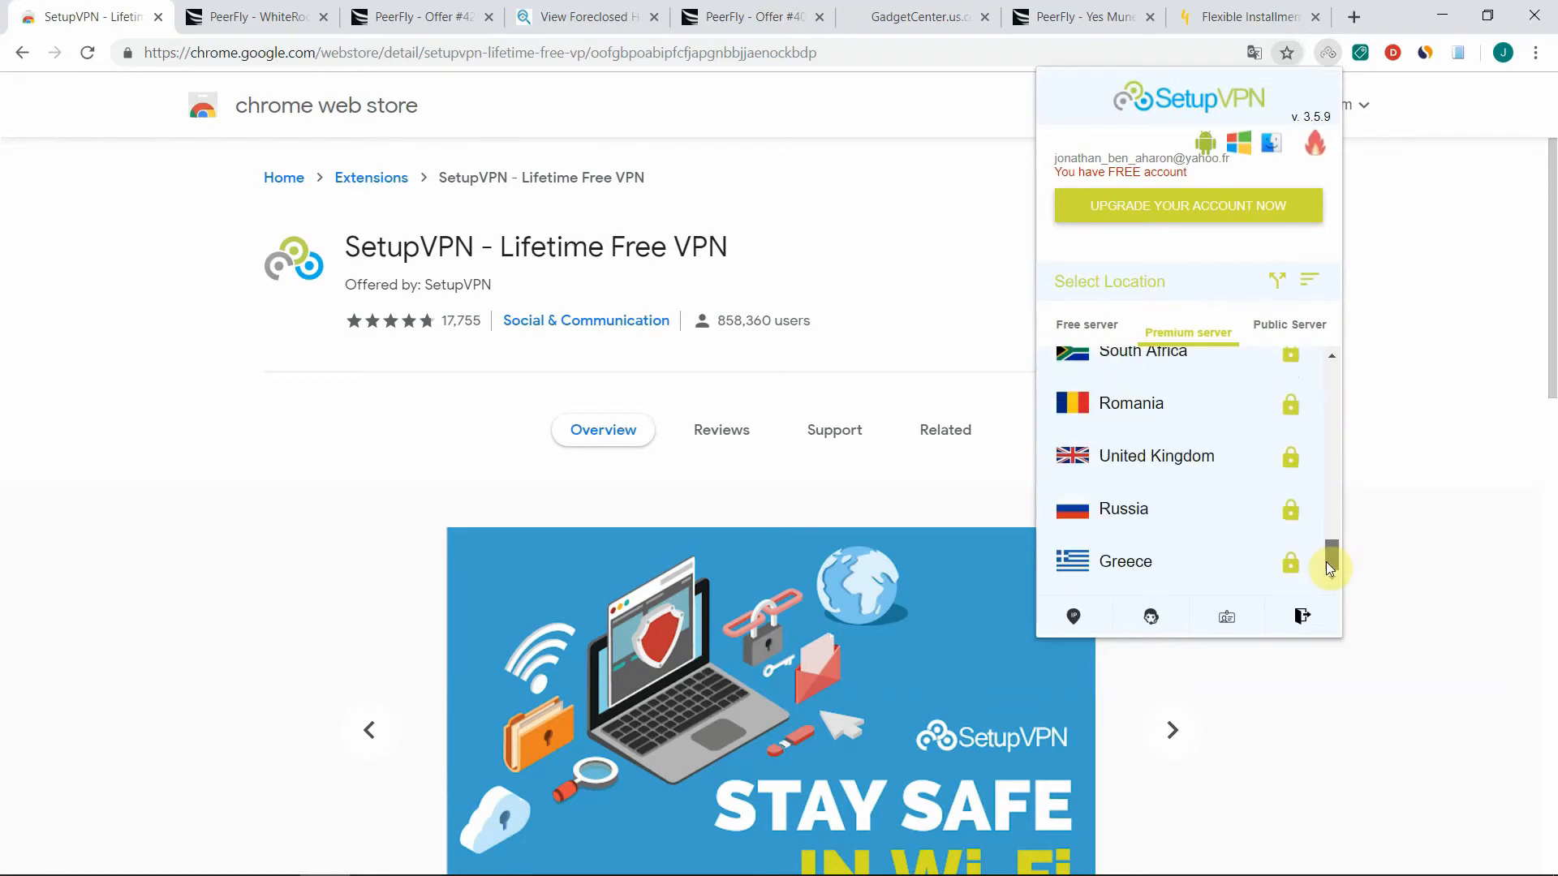
{"action": "scroll", "scroll_direction": "up", "scroll_amount": 3}
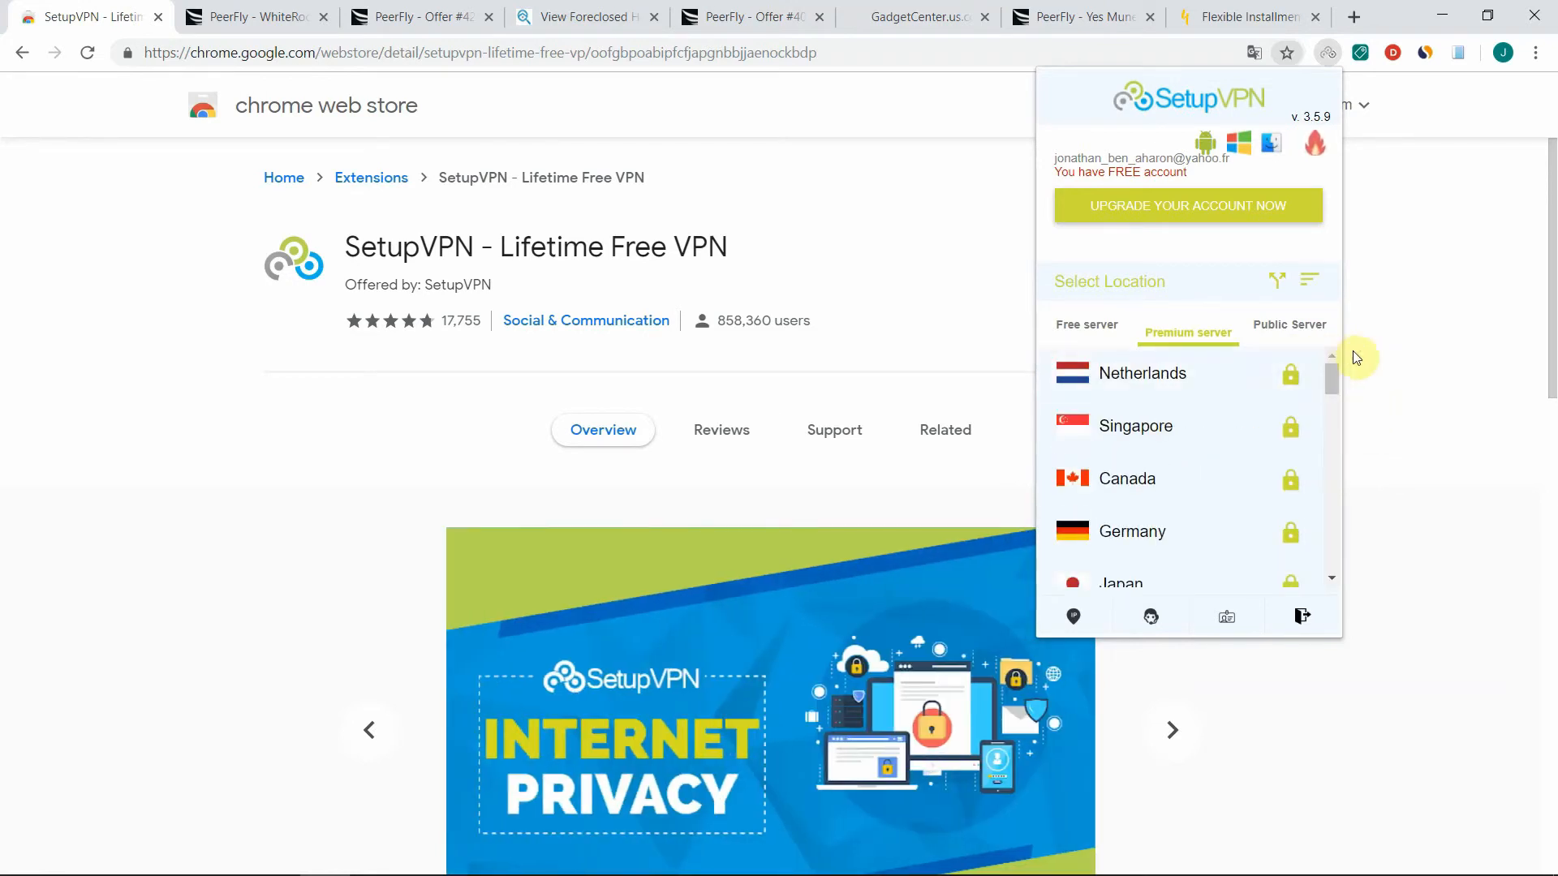
{"action": "mouse_move", "coordinate": [1384, 355]}
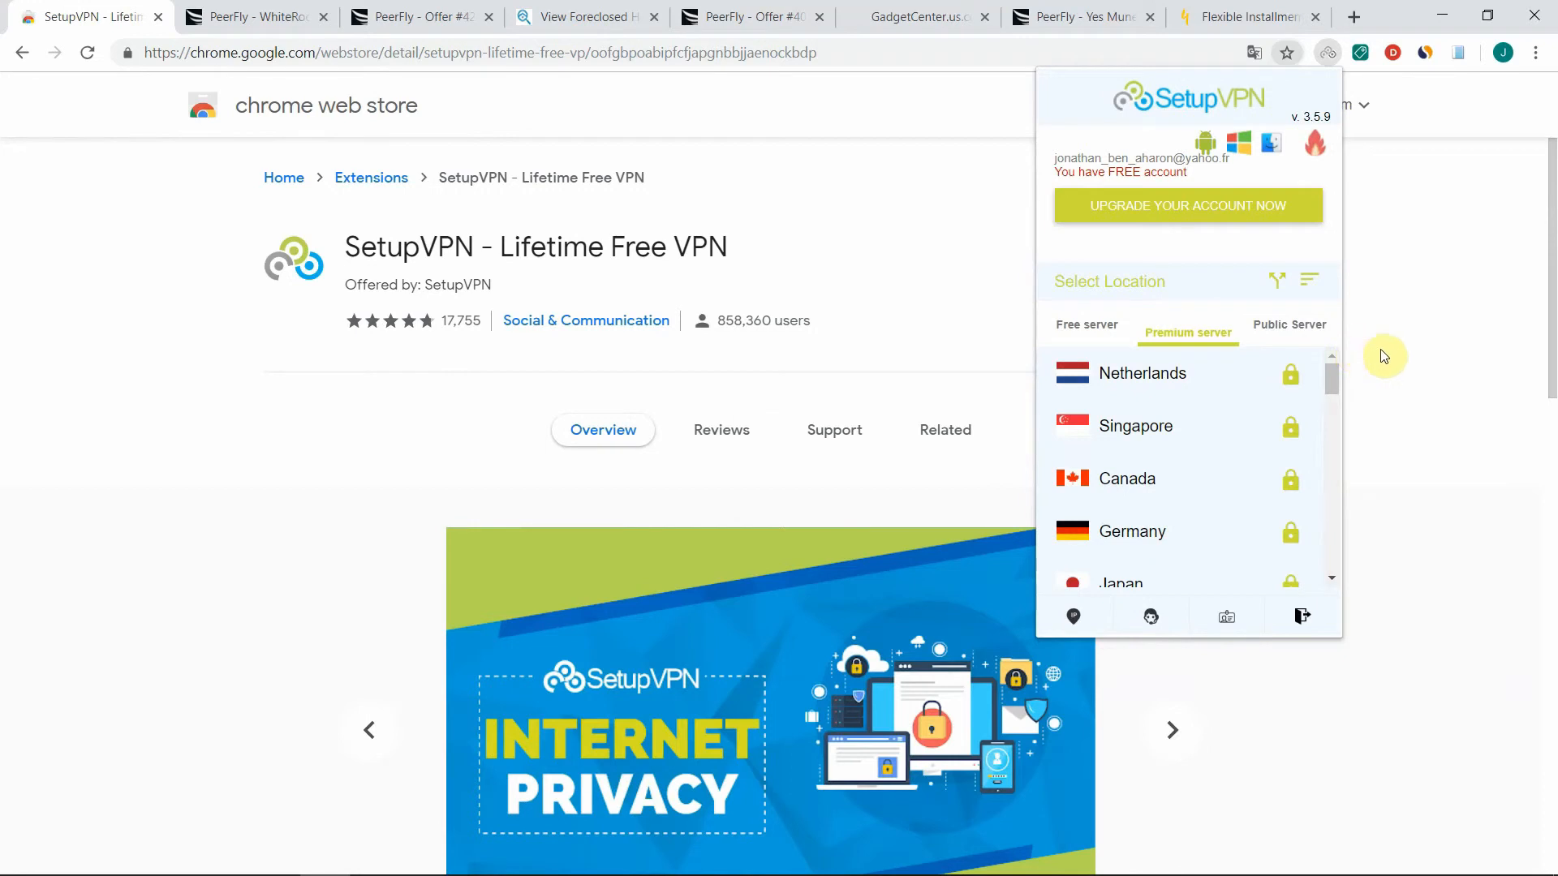
{"action": "mouse_move", "coordinate": [1085, 325]}
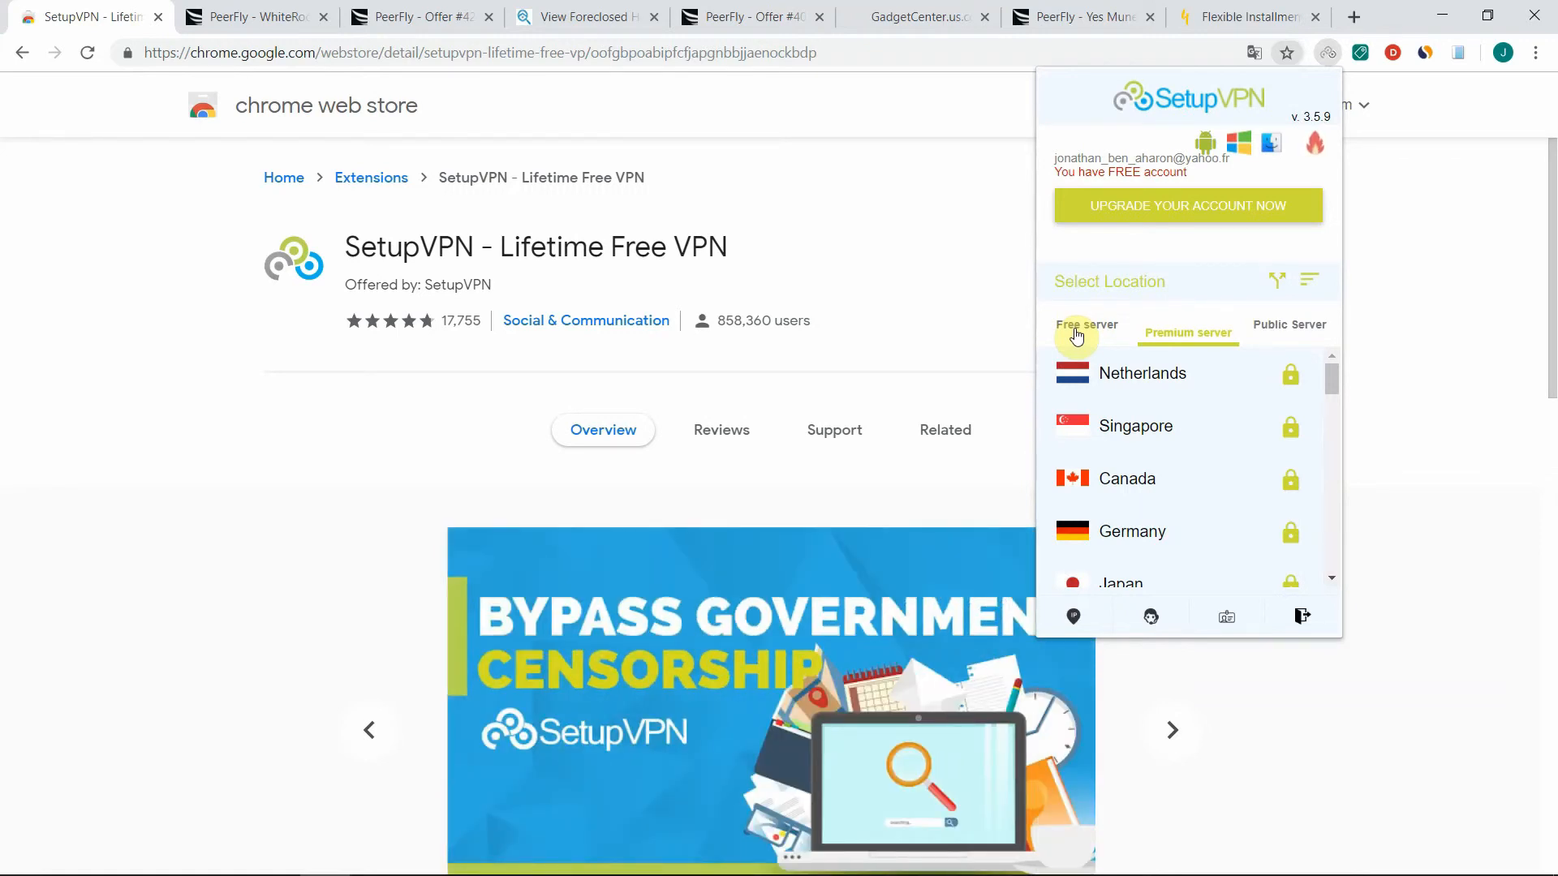
{"action": "left_click", "coordinate": [1085, 327]}
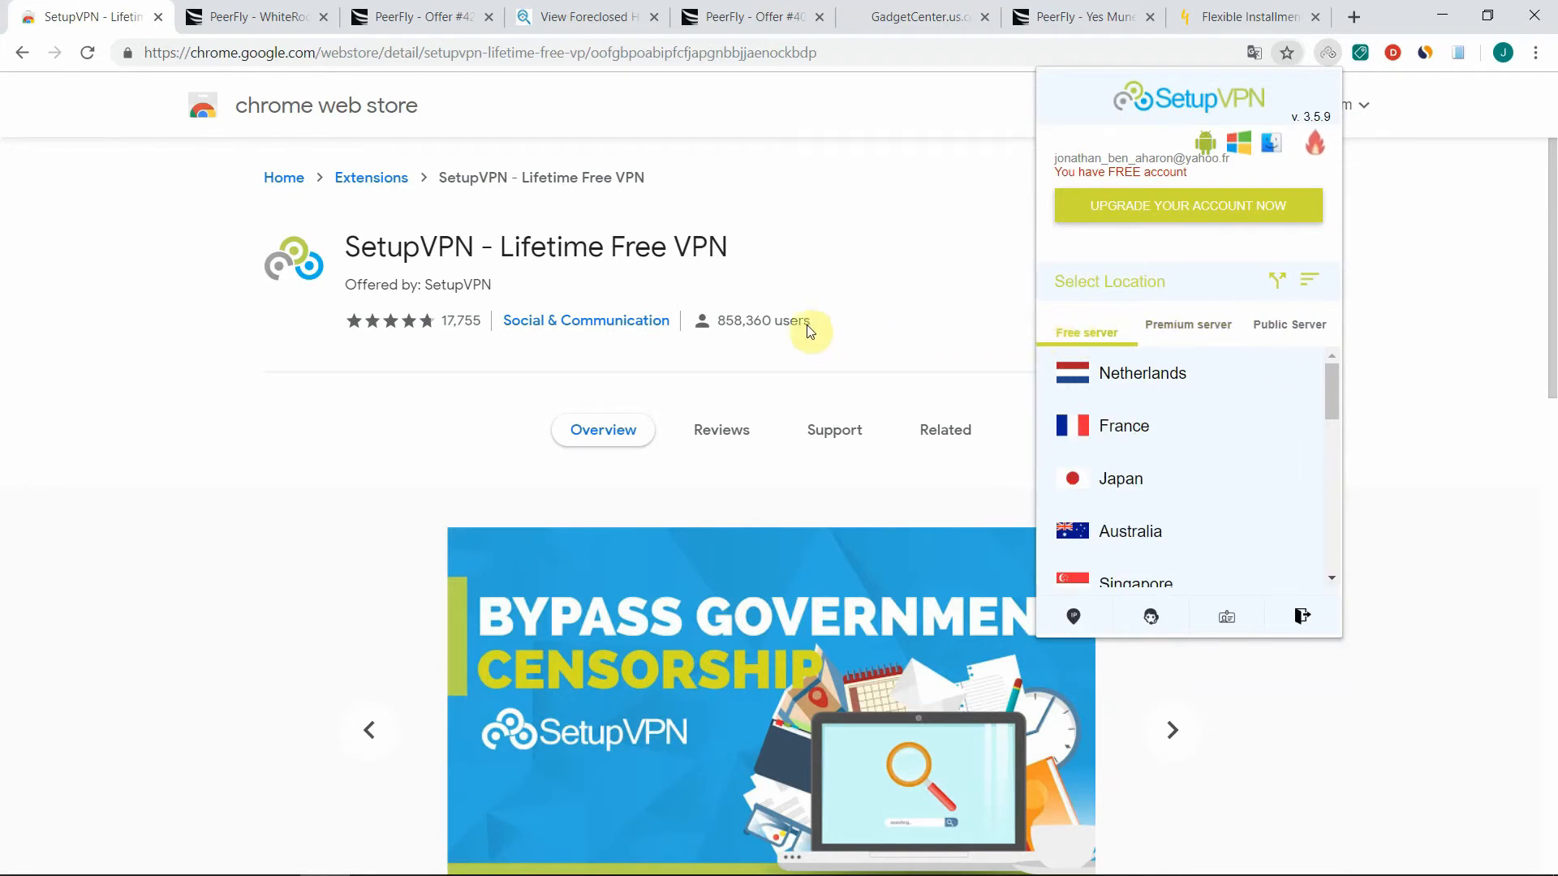
{"action": "mouse_move", "coordinate": [815, 326]}
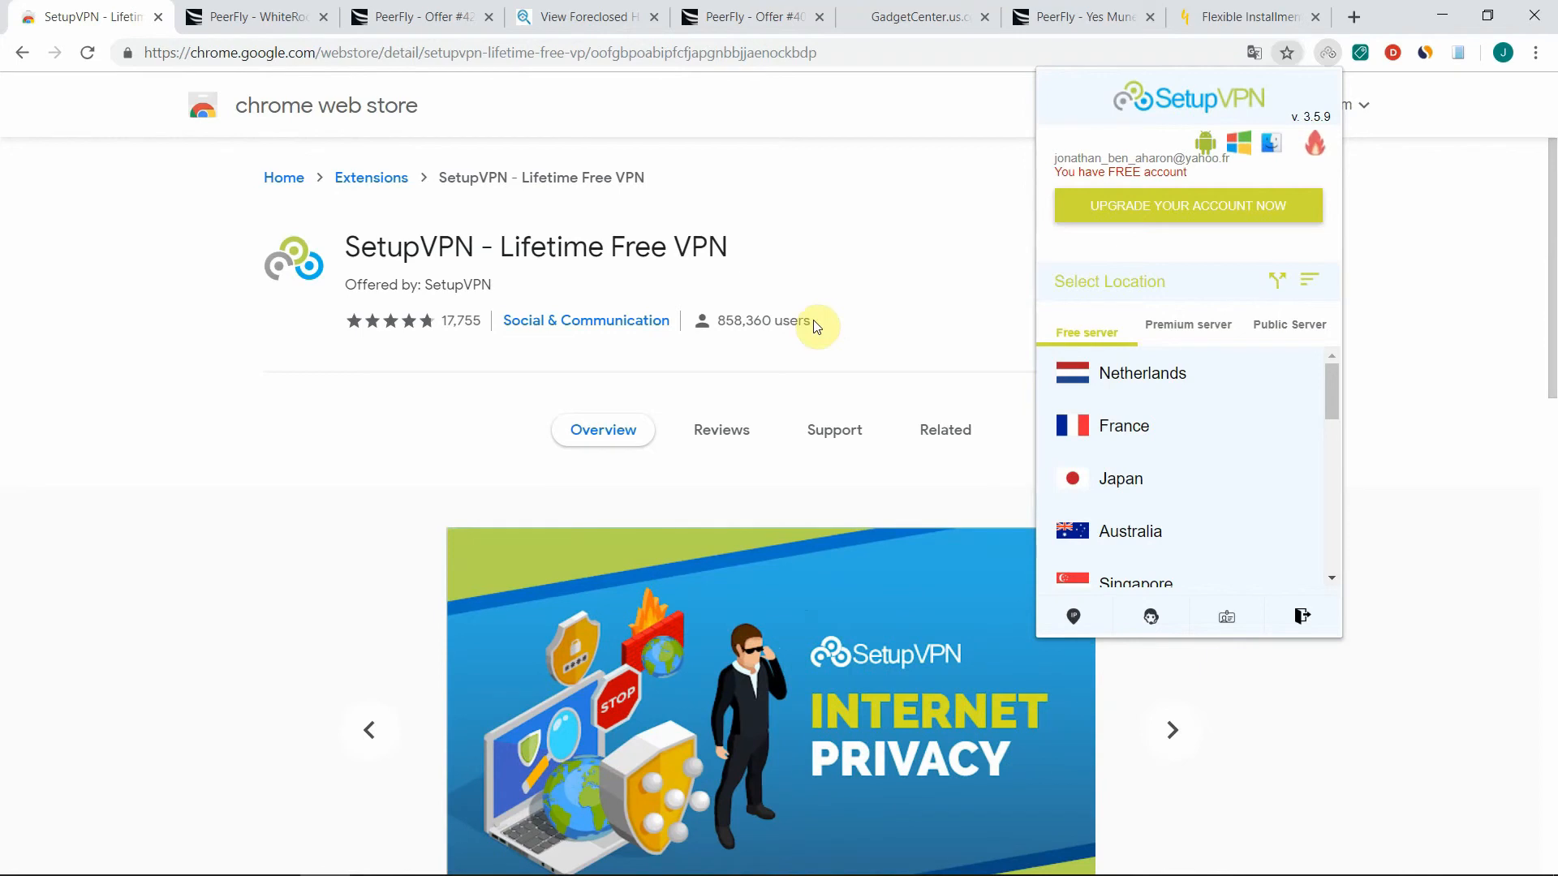
{"action": "mouse_move", "coordinate": [801, 239]}
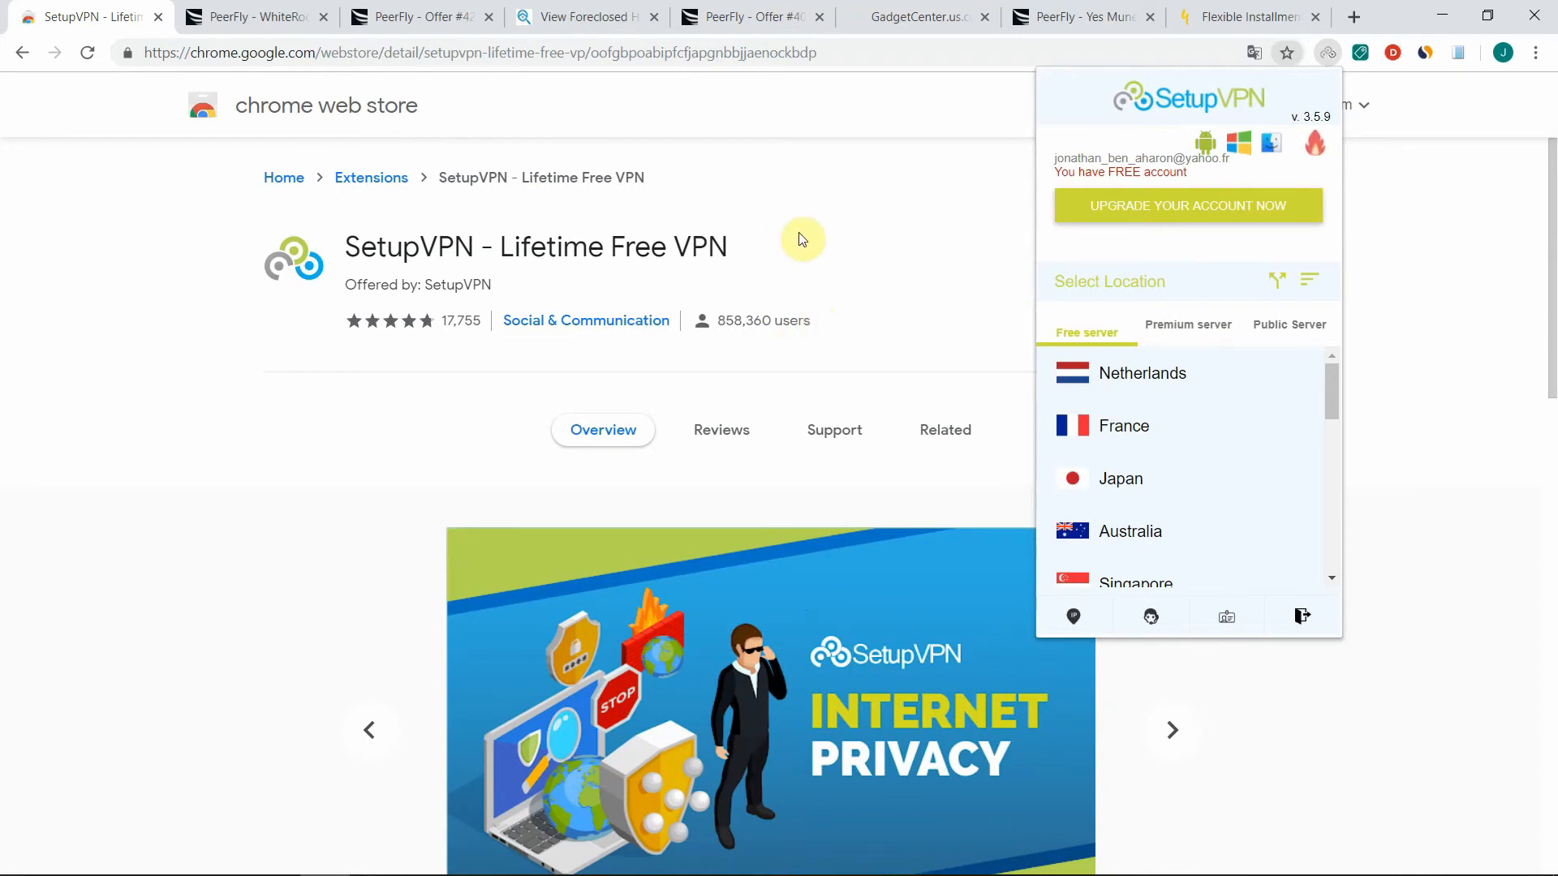